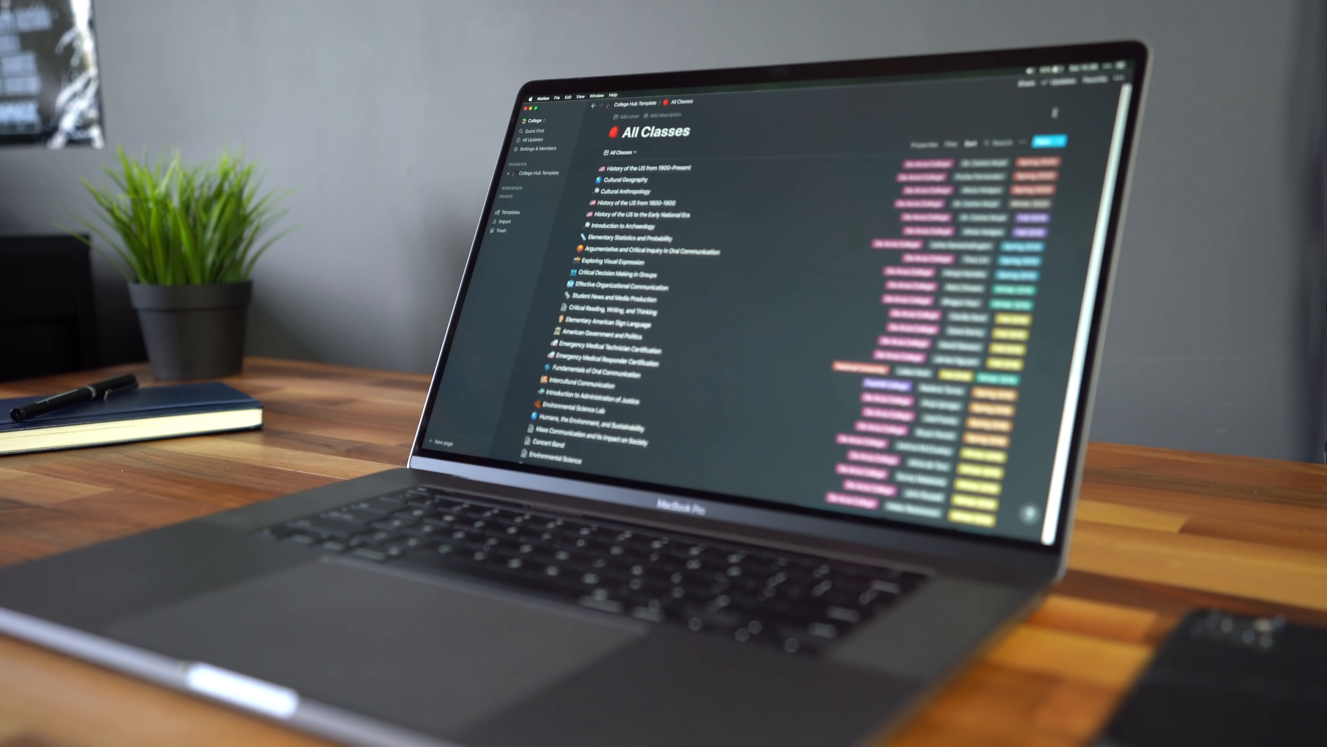
# Step: Open a history class and its Essay on Uncle Tom's Cabin assignment from the Course Calendar
pyautogui.click(645, 167)
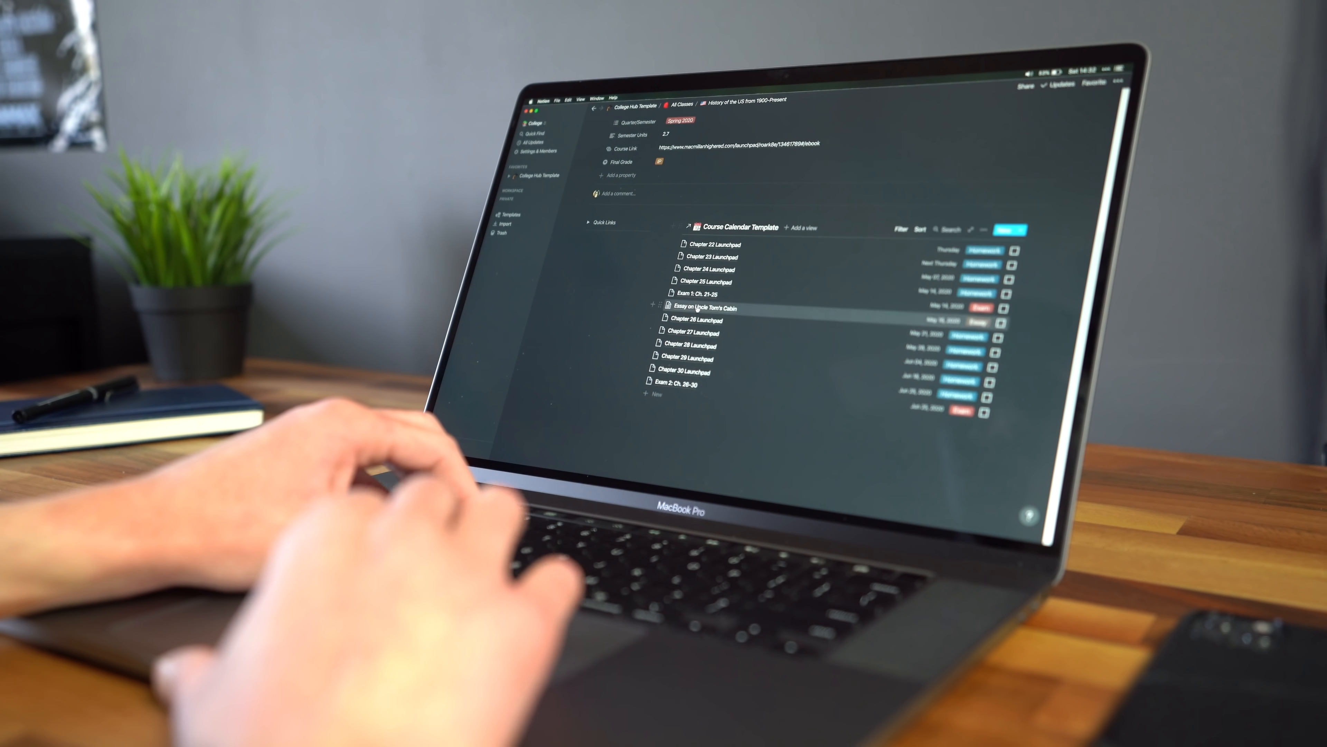
pyautogui.click(694, 307)
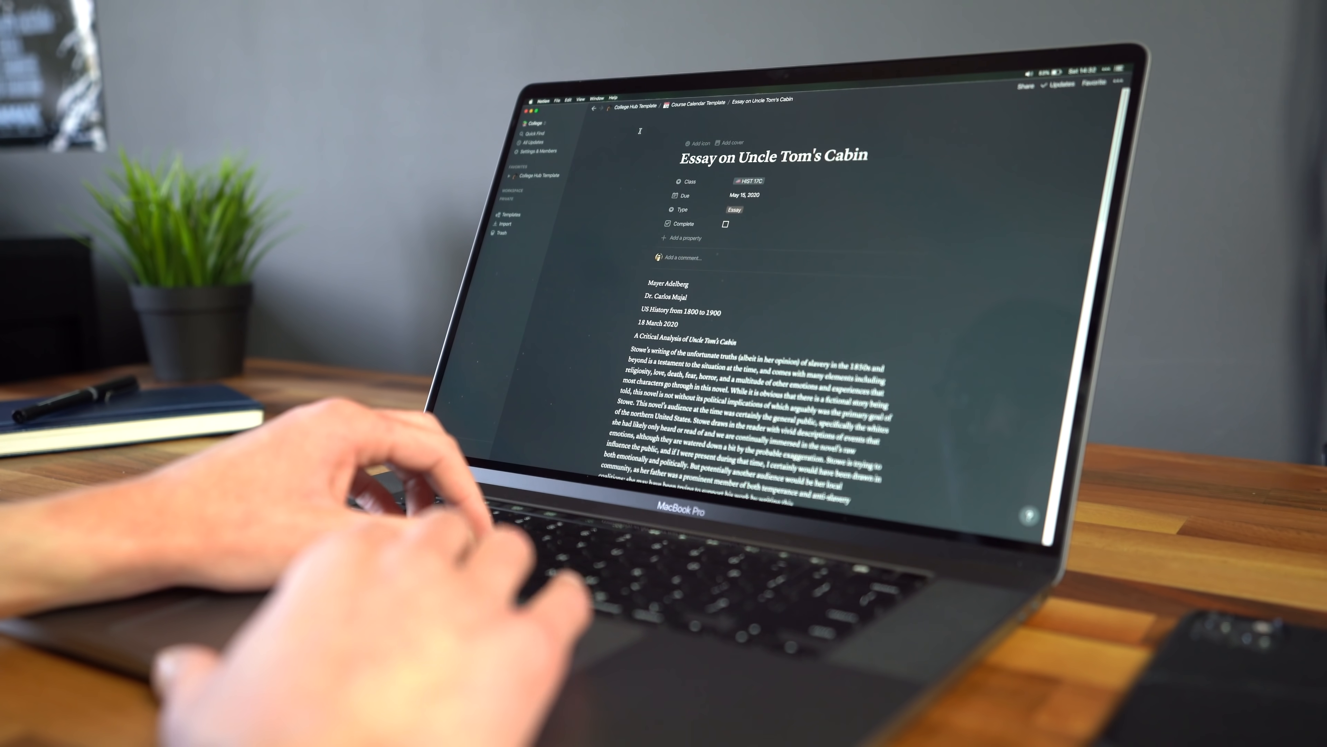
pyautogui.scroll(-3)
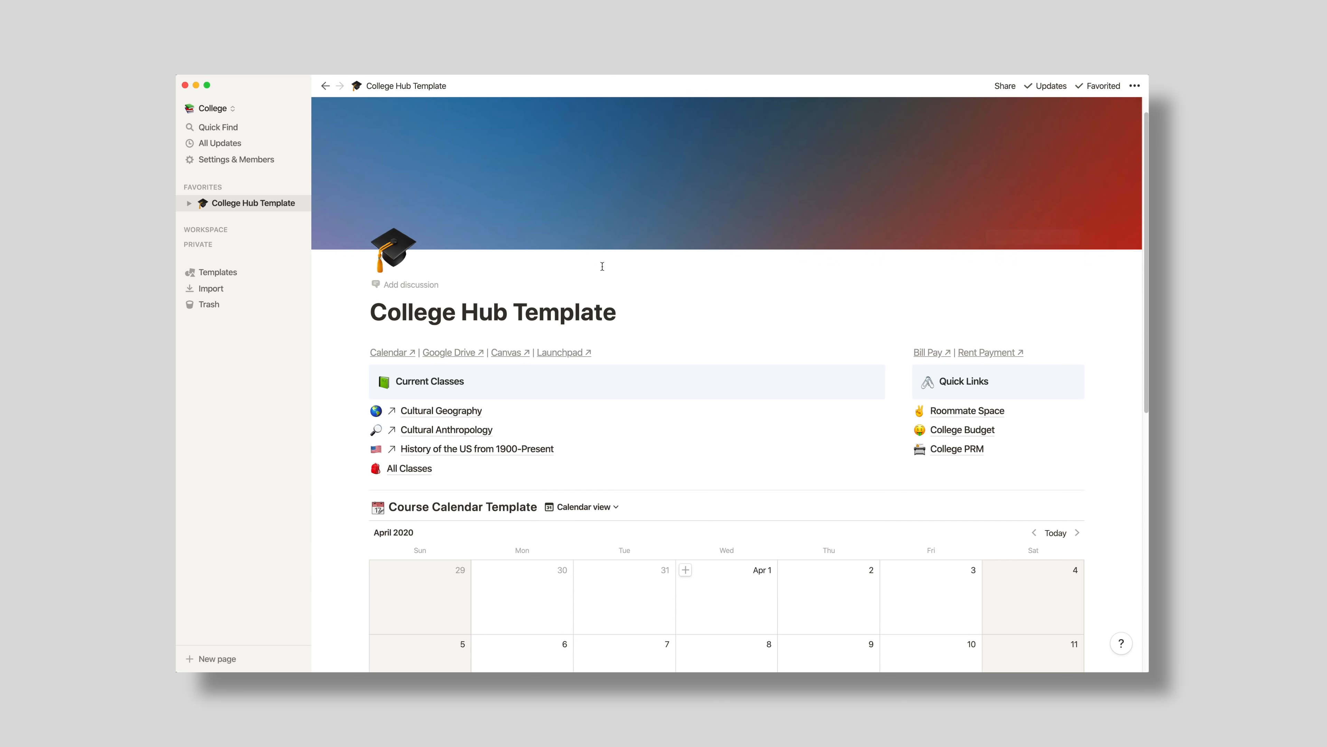
pyautogui.scroll(-3)
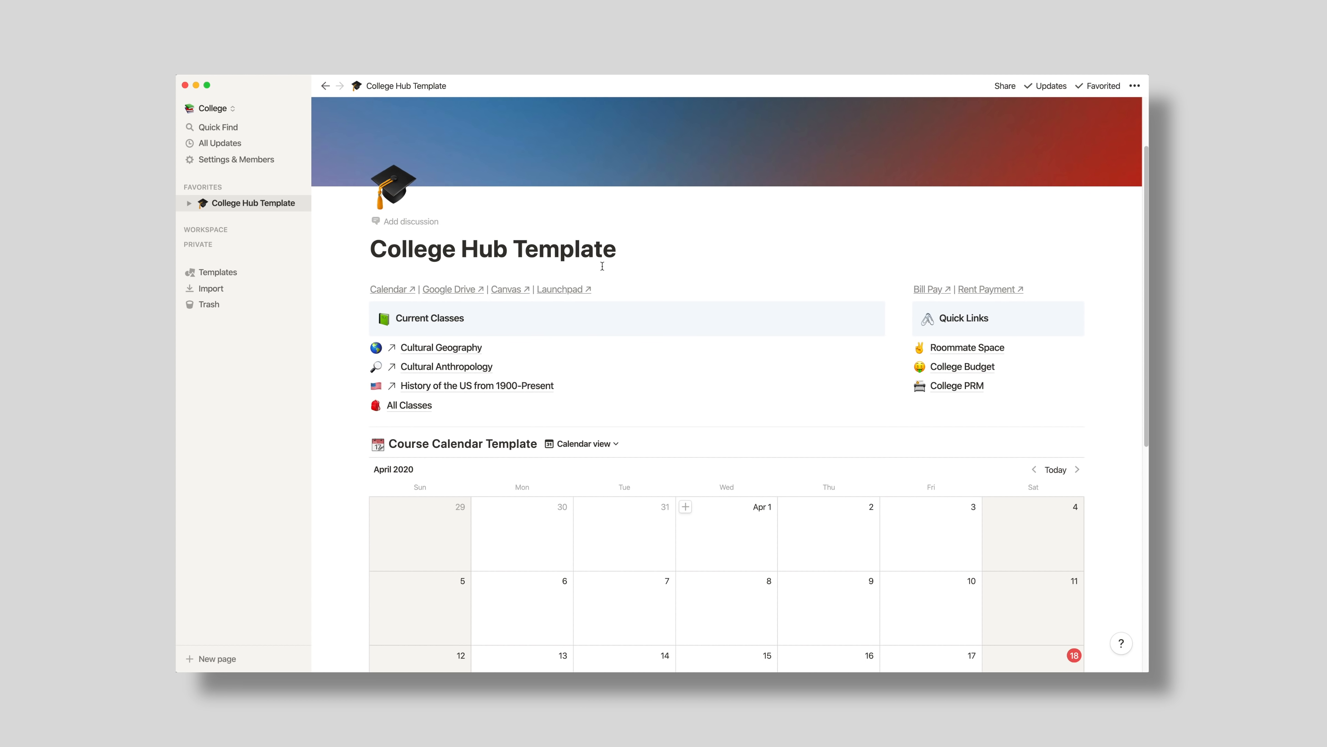
pyautogui.scroll(-3)
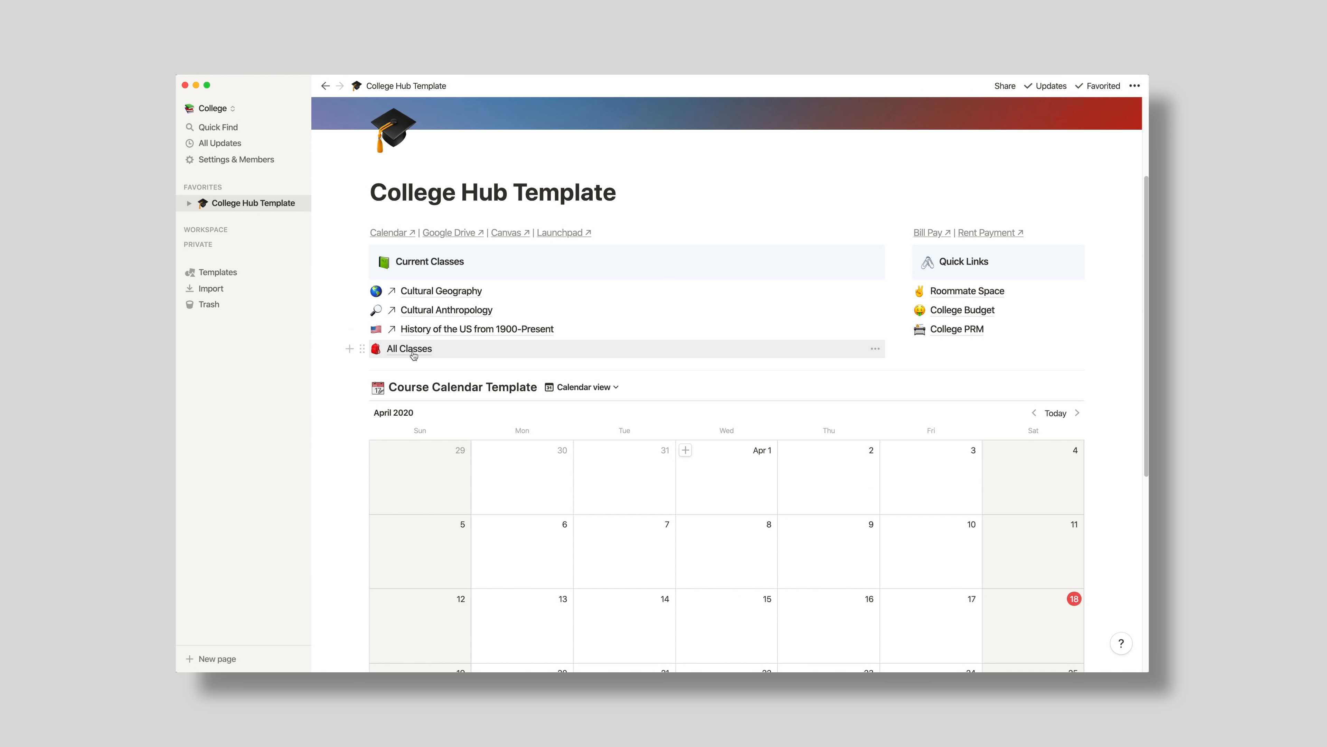
# Step: Open the All Classes database listing every course with college, instructor and term
pyautogui.click(409, 348)
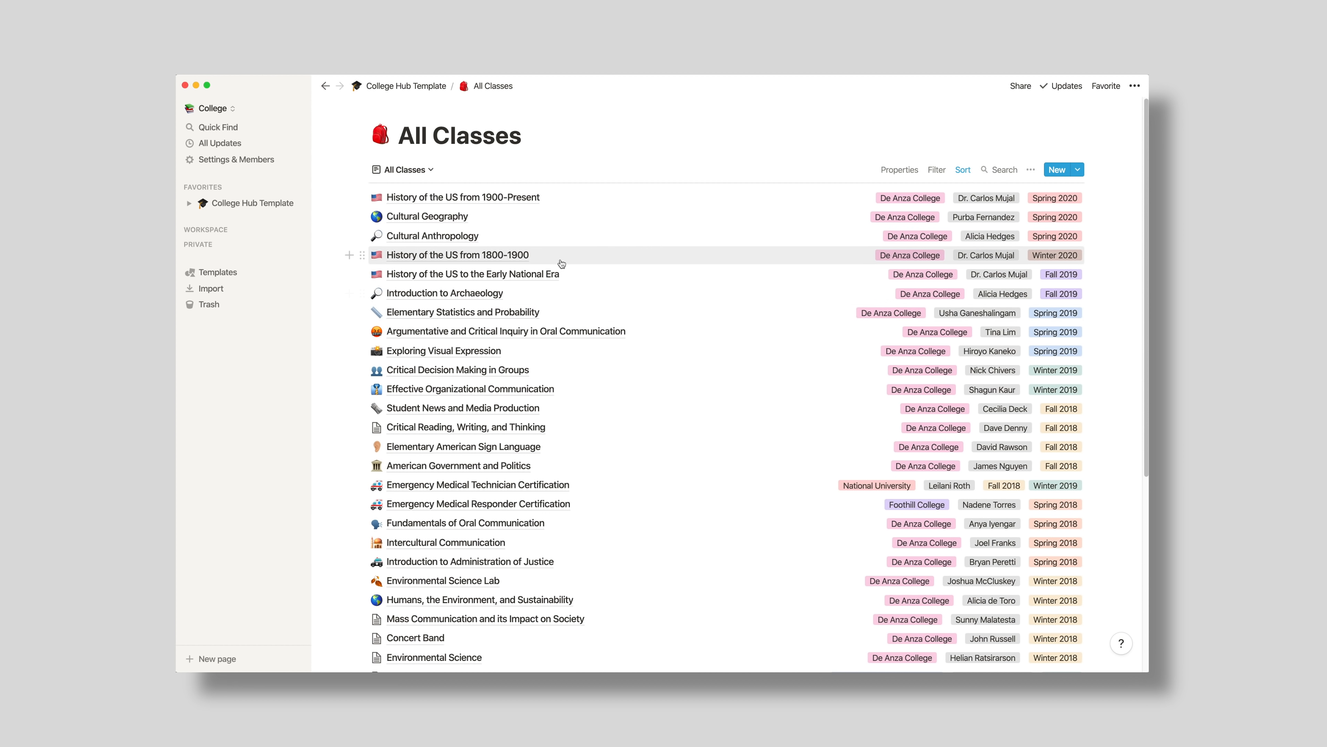
pyautogui.scroll(-3)
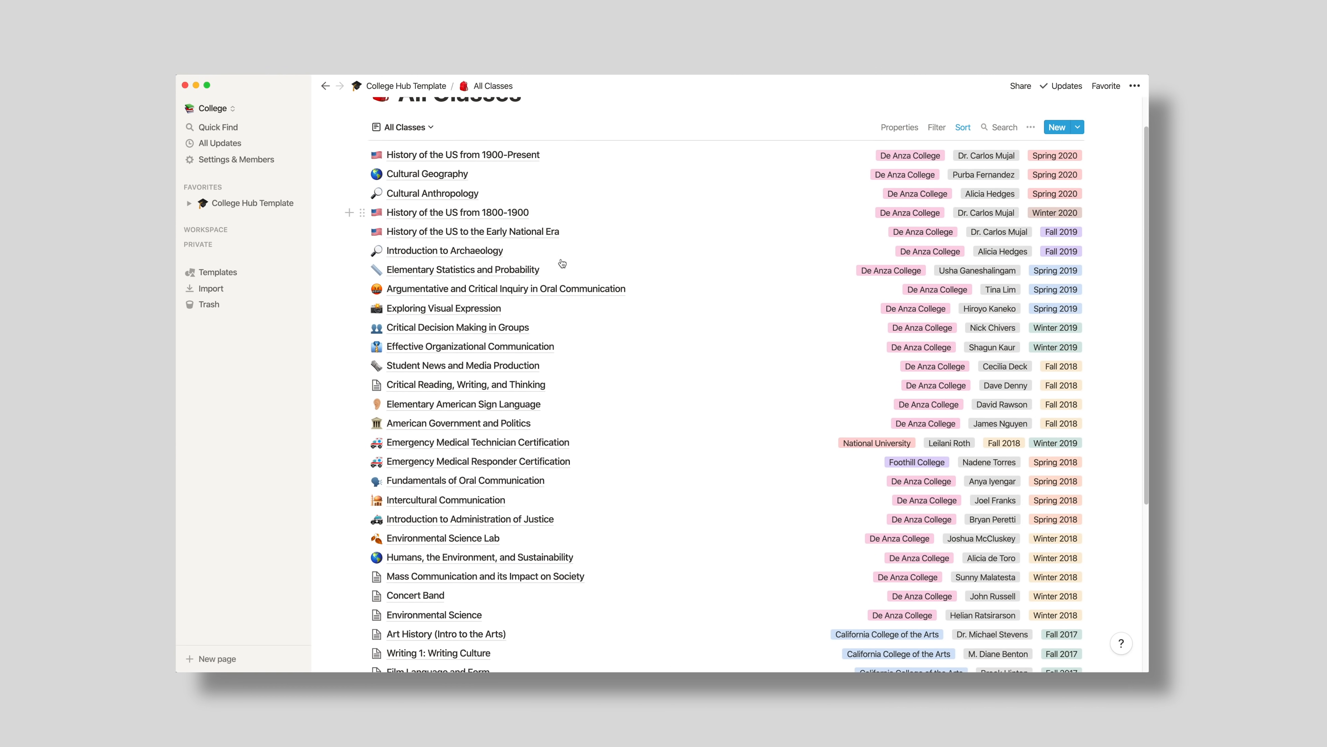
pyautogui.scroll(-3)
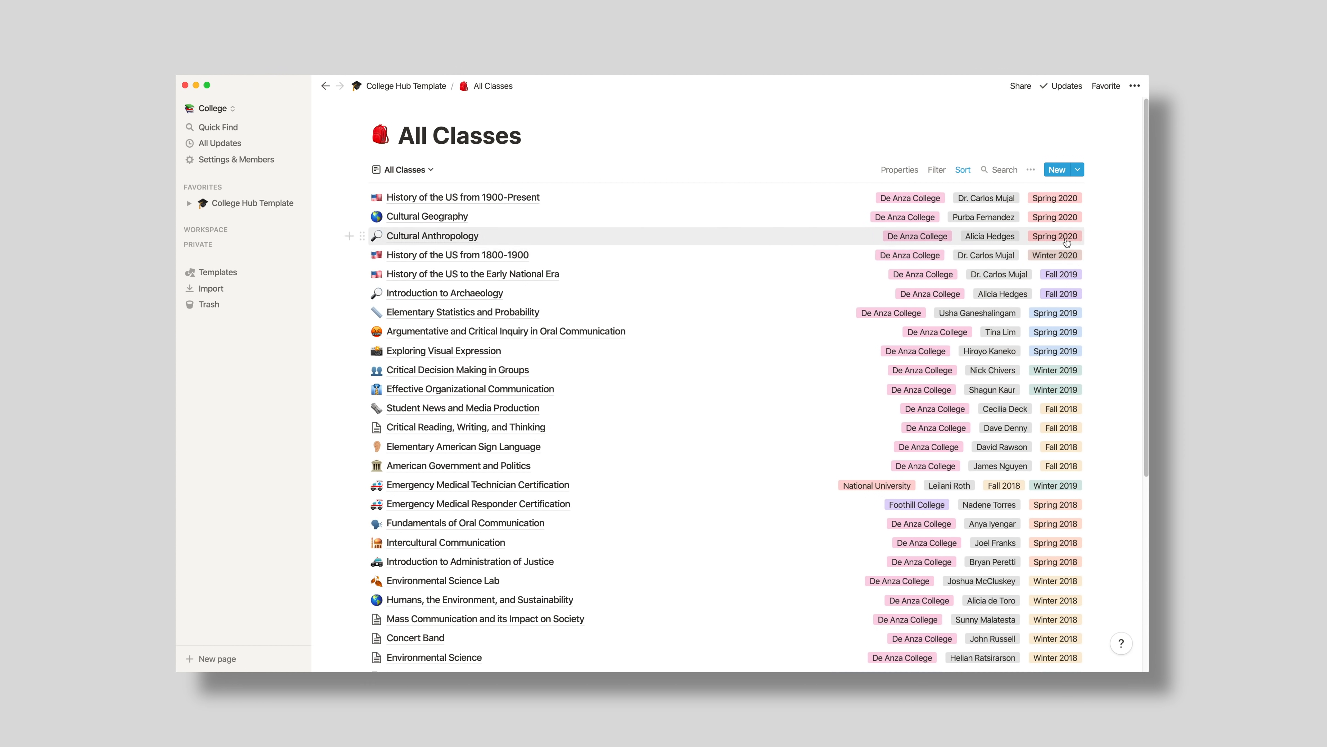
pyautogui.moveTo(456, 197)
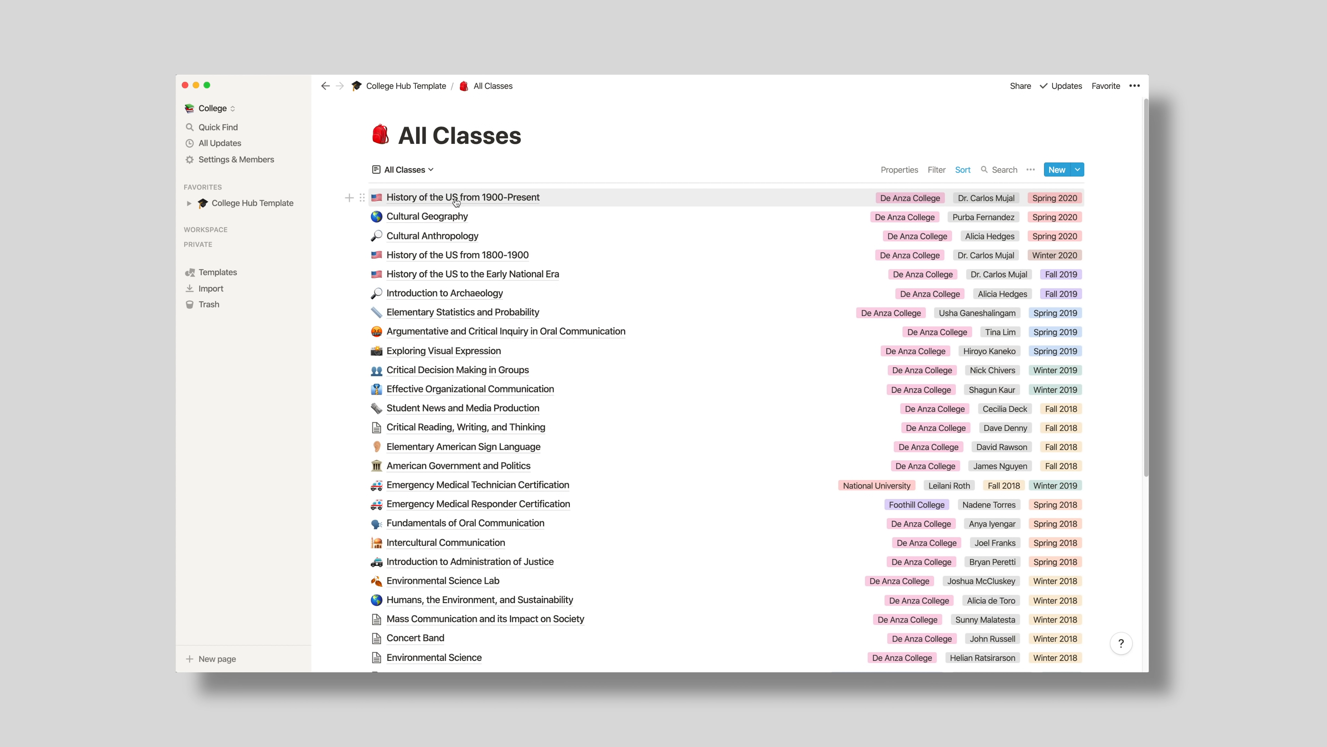
pyautogui.moveTo(453, 235)
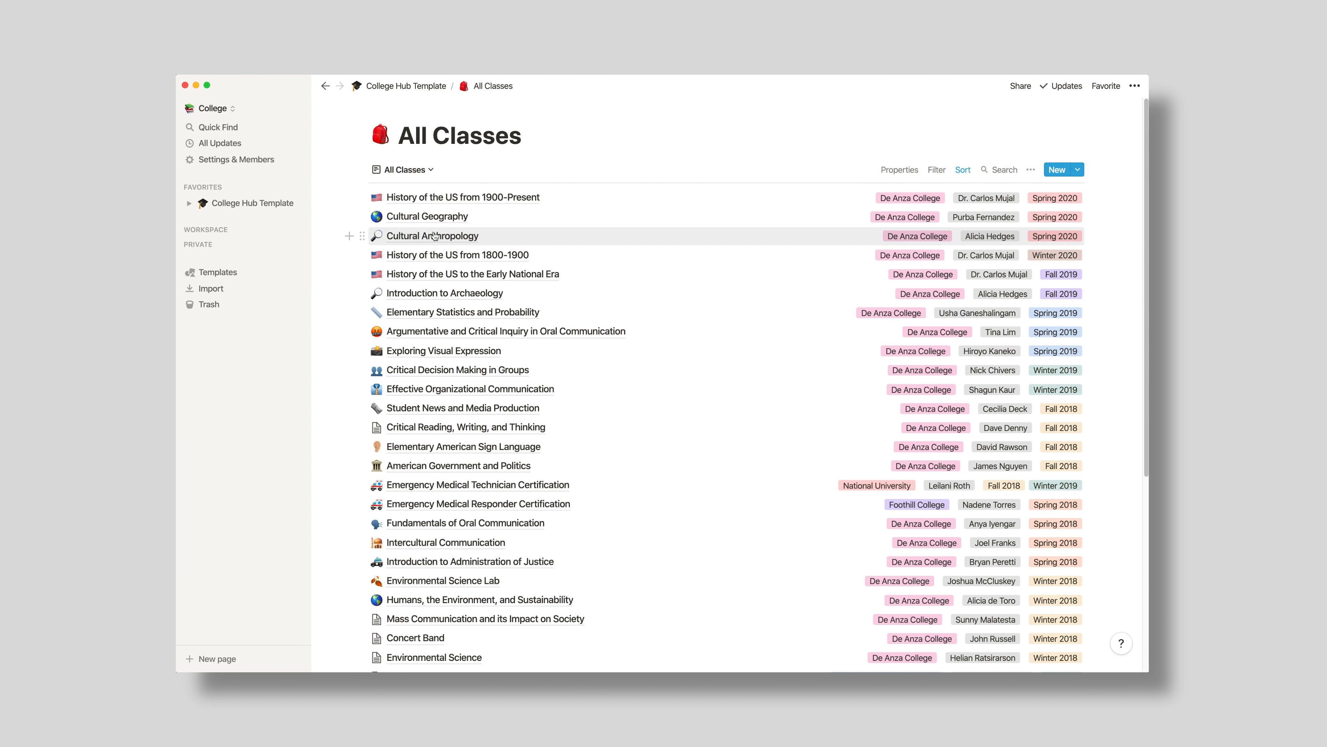
# Step: Open the Cultural Anthropology class page from the All Classes table
pyautogui.click(431, 236)
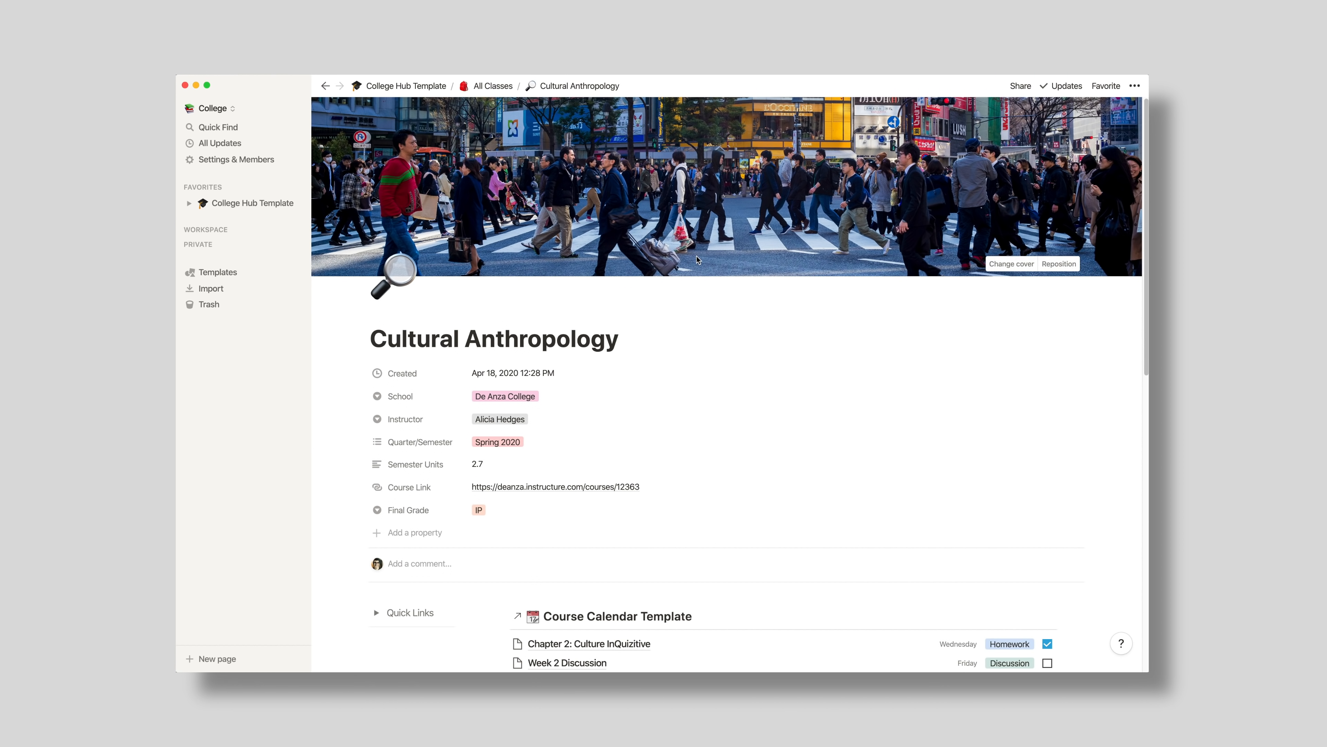
pyautogui.scroll(-3)
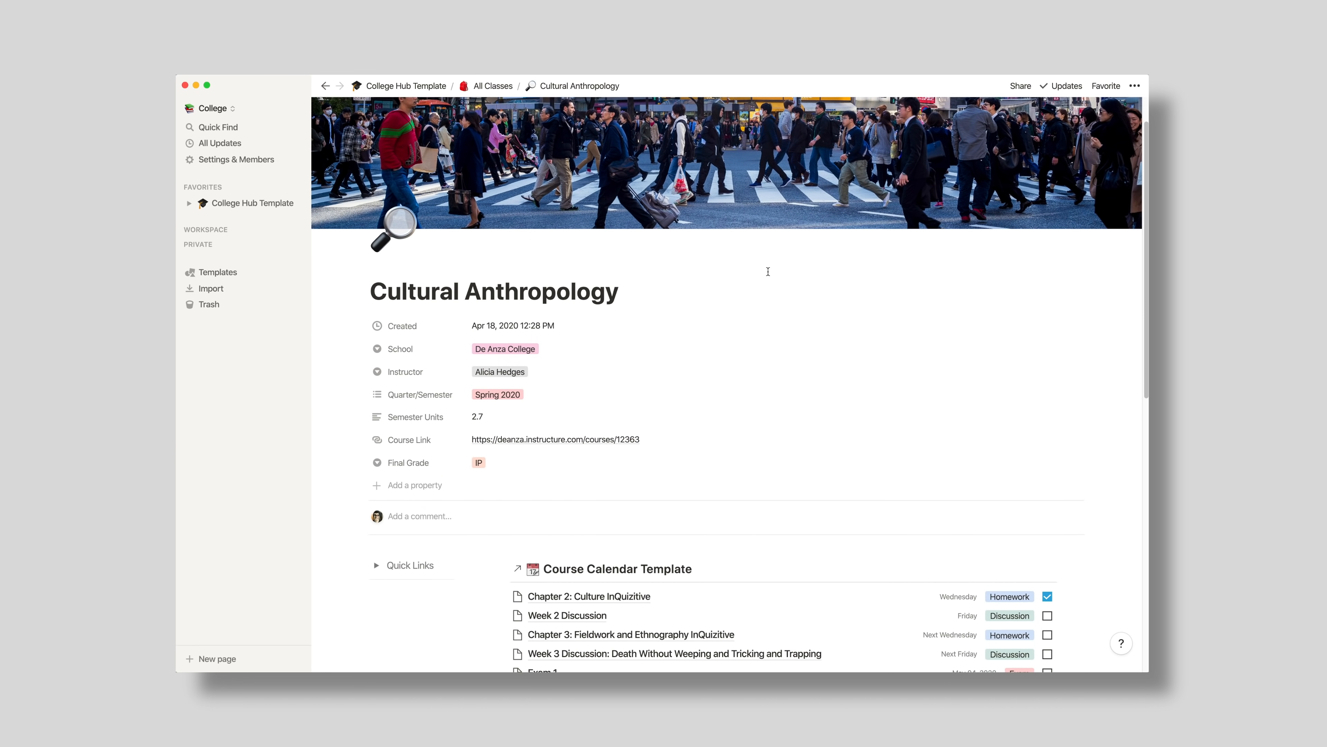
pyautogui.scroll(-3)
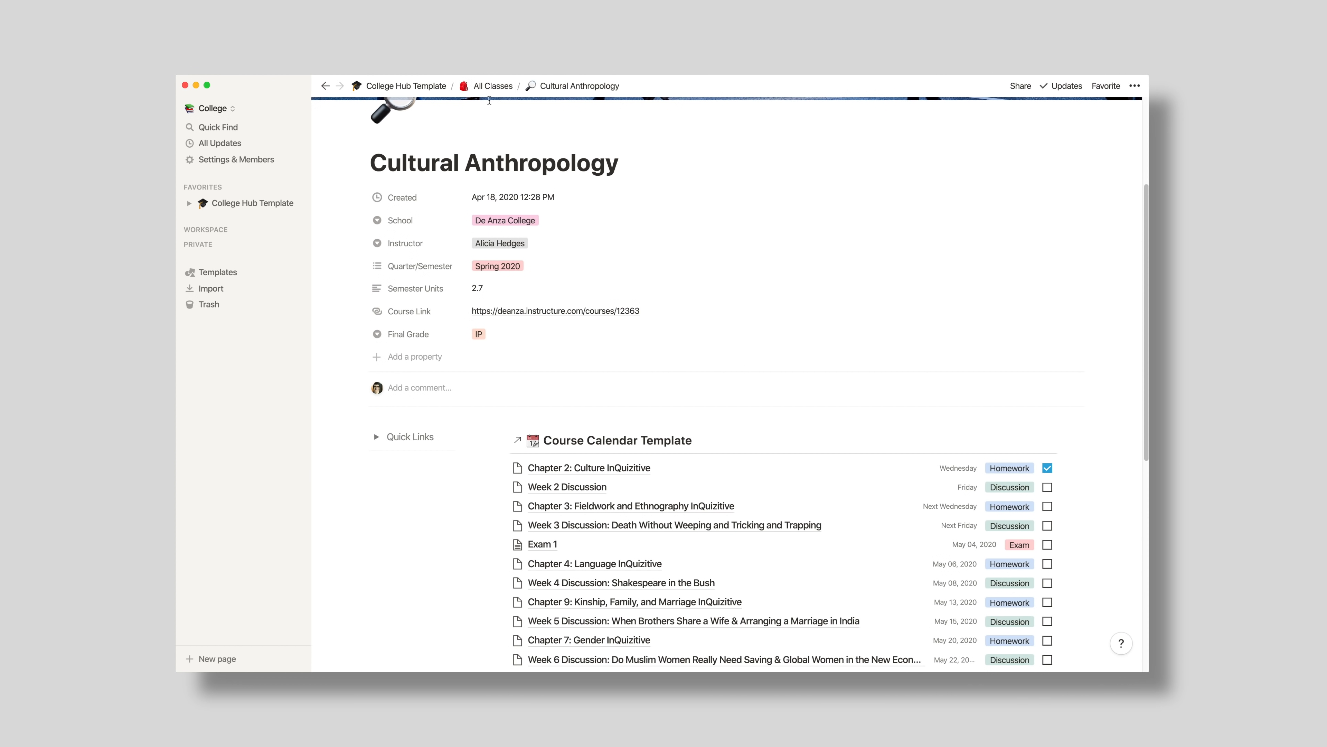
pyautogui.moveTo(523, 131)
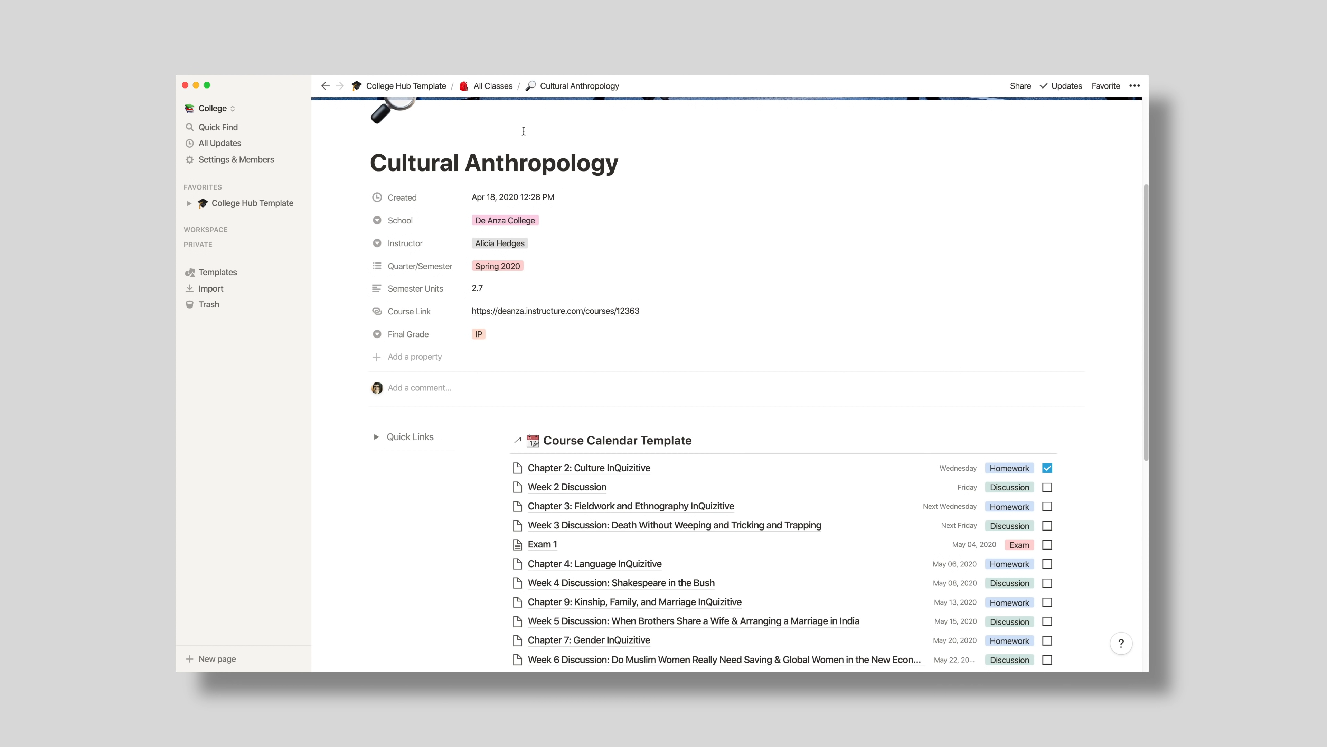
# Step: Review the class properties and reveal the Final Grade choices (A+, A, IP, B)
pyautogui.click(505, 220)
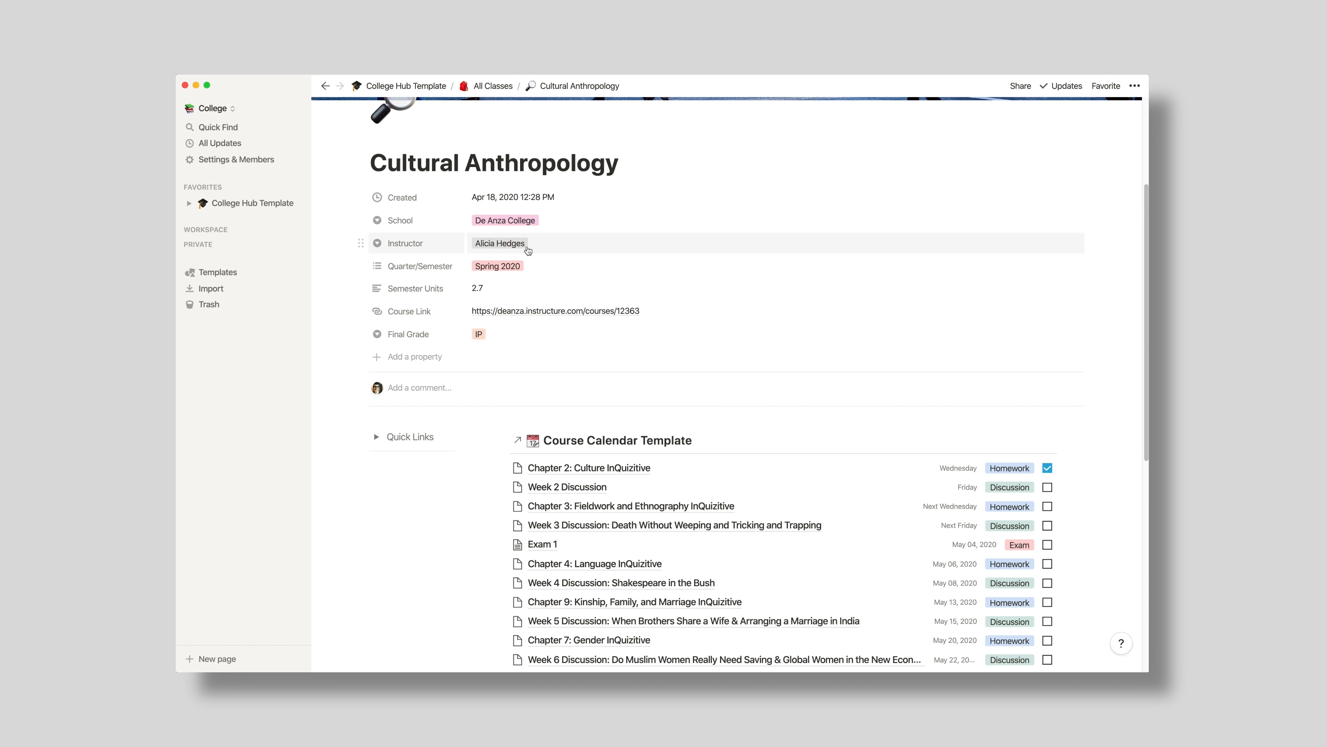
pyautogui.click(500, 242)
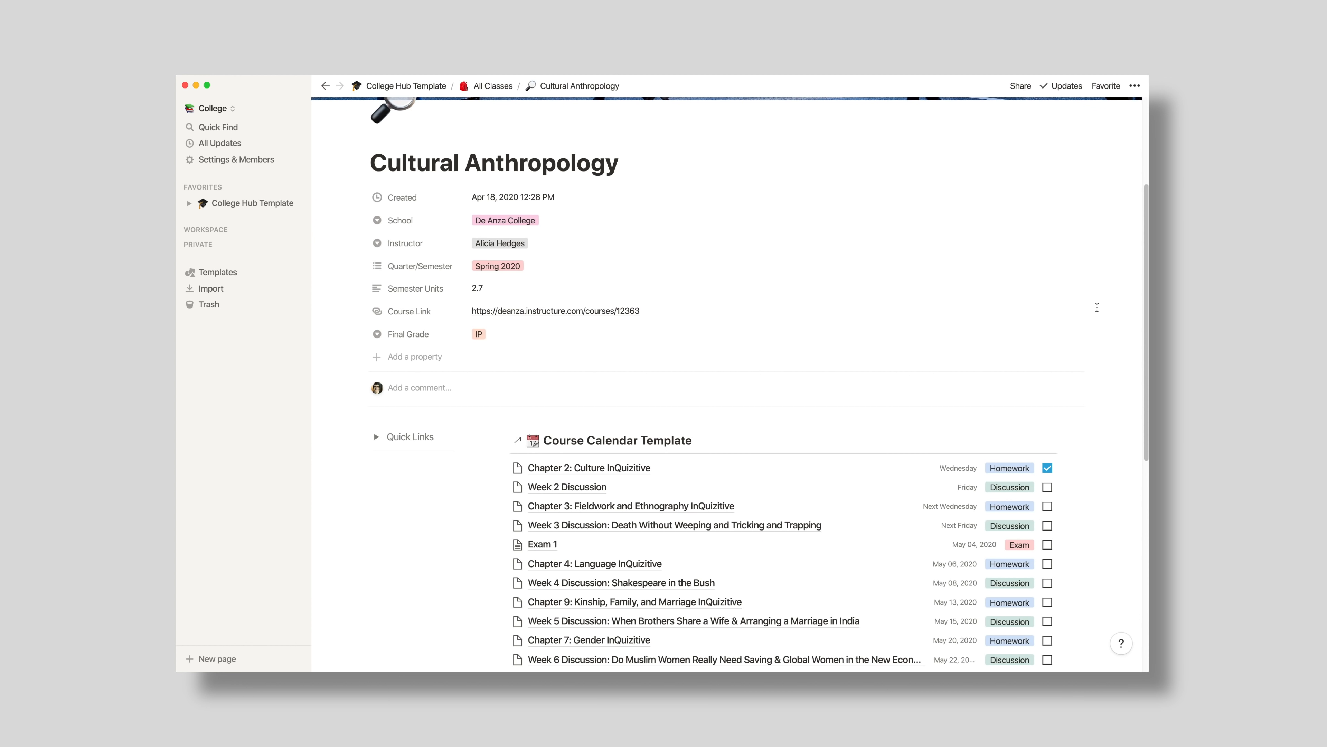
pyautogui.click(478, 333)
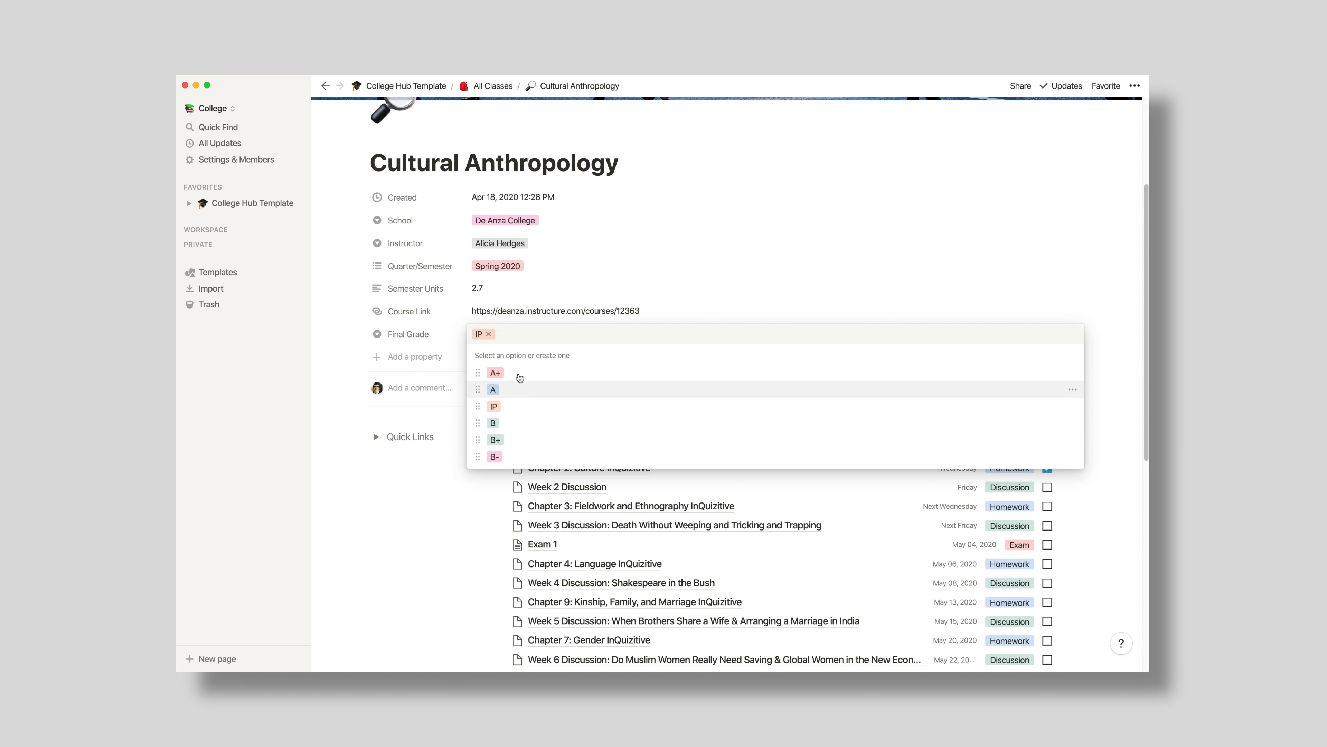
pyautogui.moveTo(519, 374)
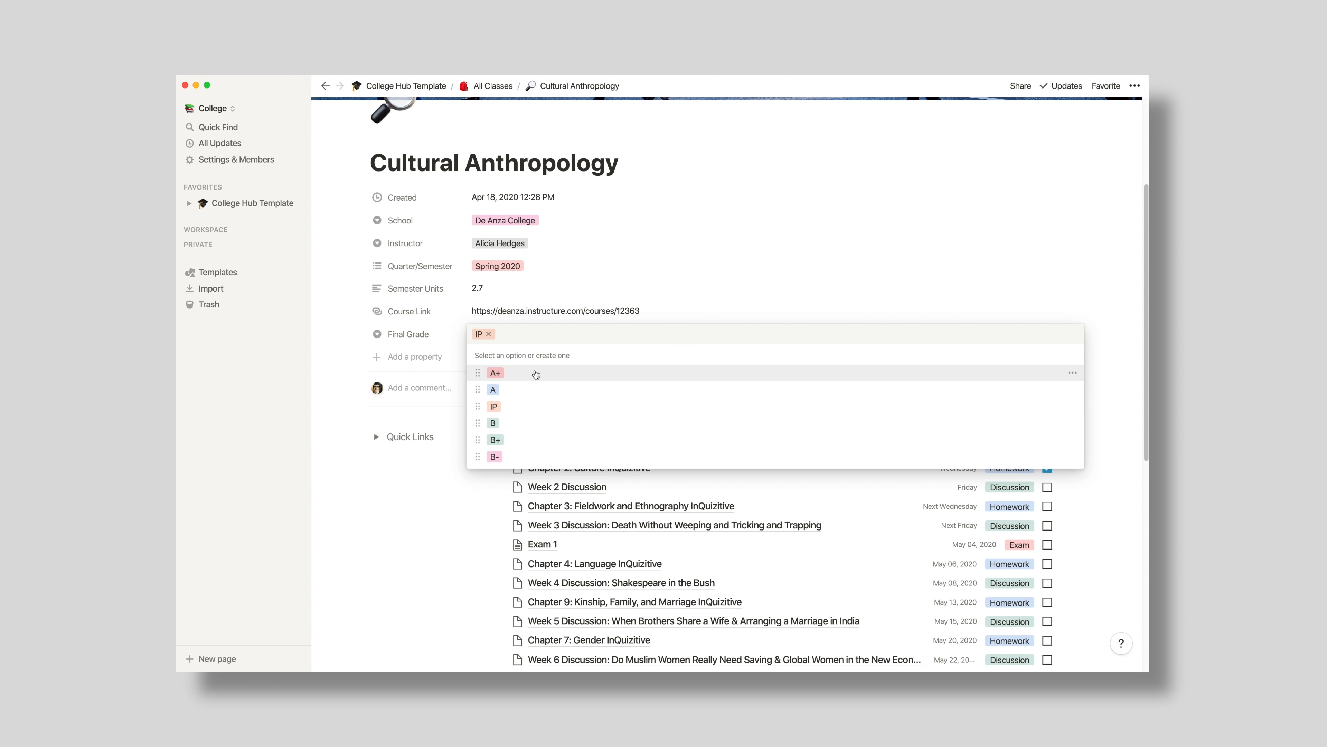
pyautogui.moveTo(535, 378)
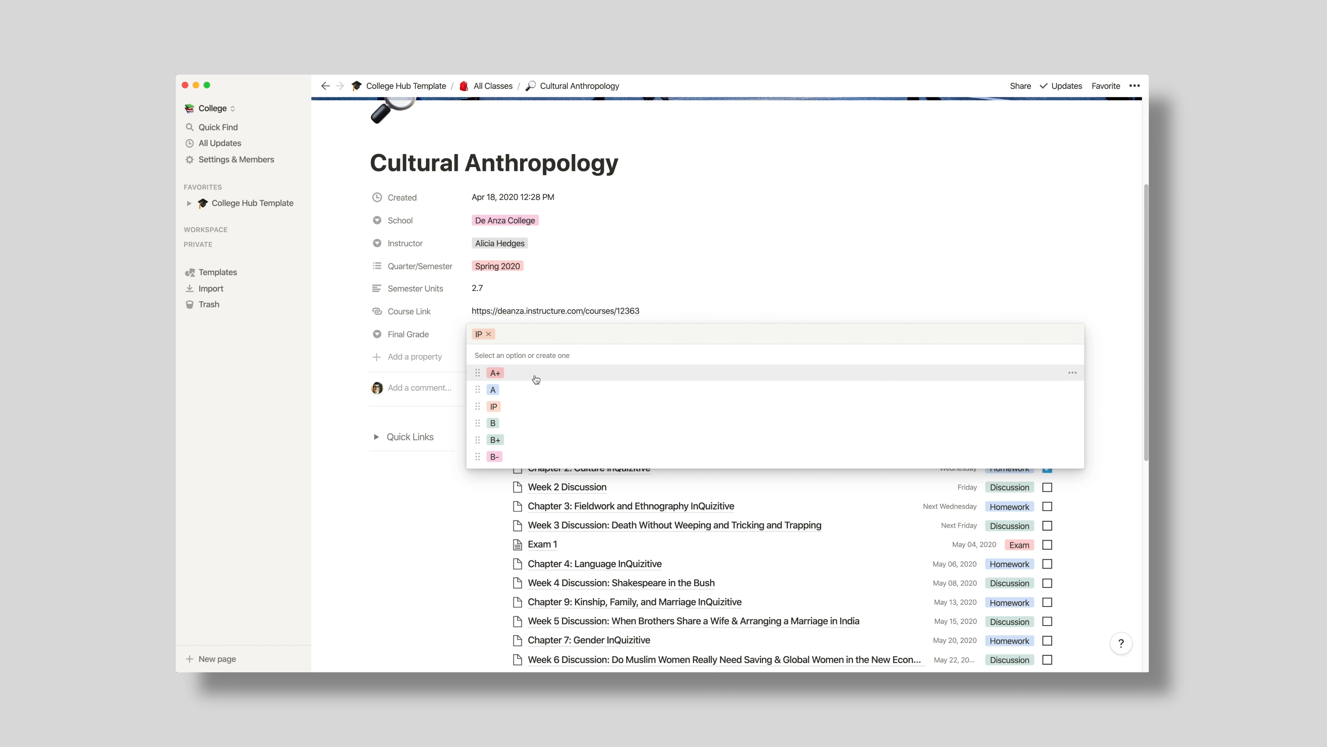
pyautogui.moveTo(517, 394)
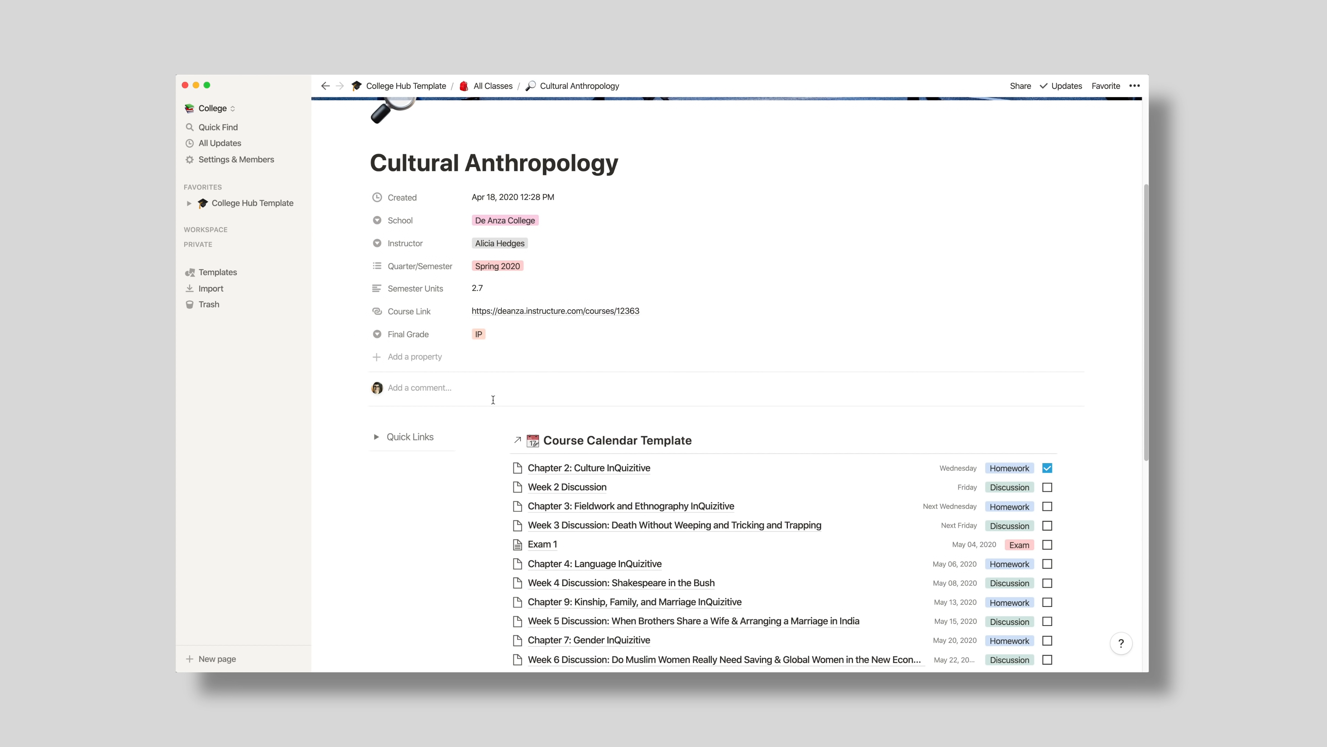
# Step: Expand Quick Links to show contact hours, course description and the syllabus file
pyautogui.scroll(-3)
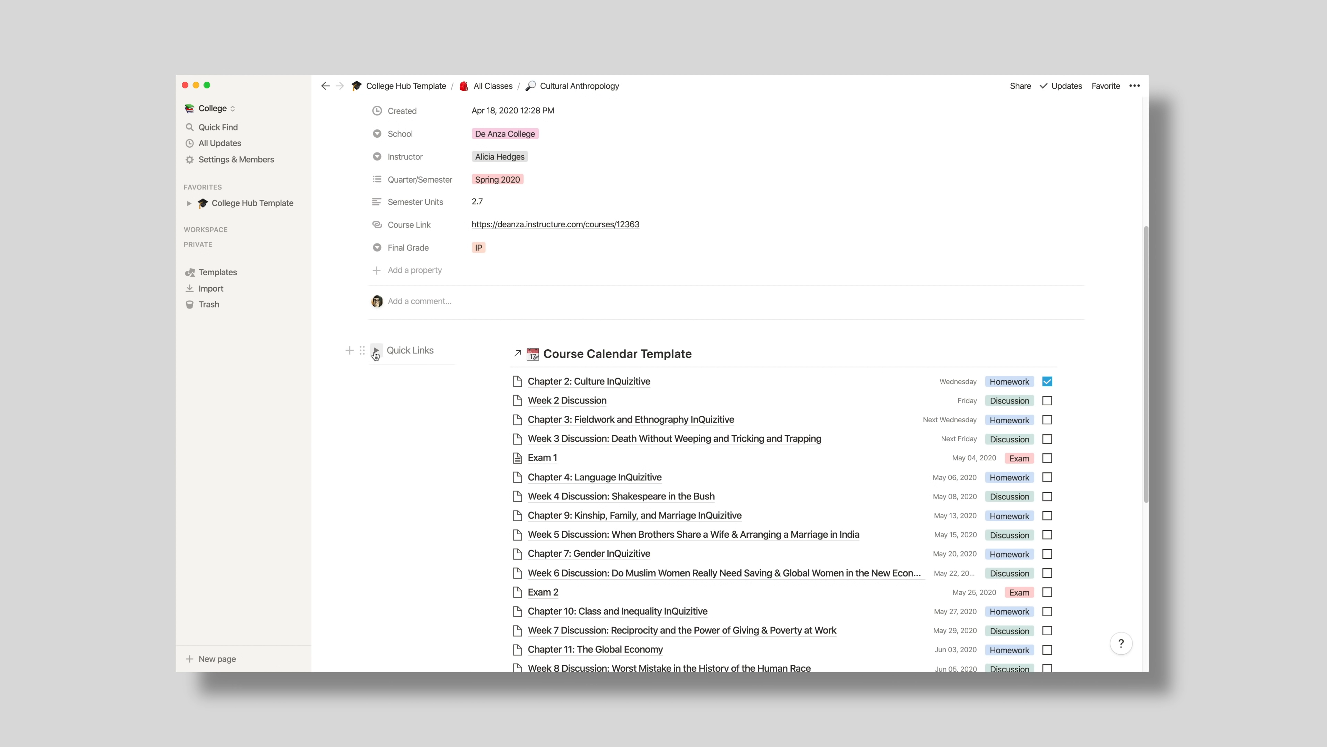
pyautogui.click(377, 349)
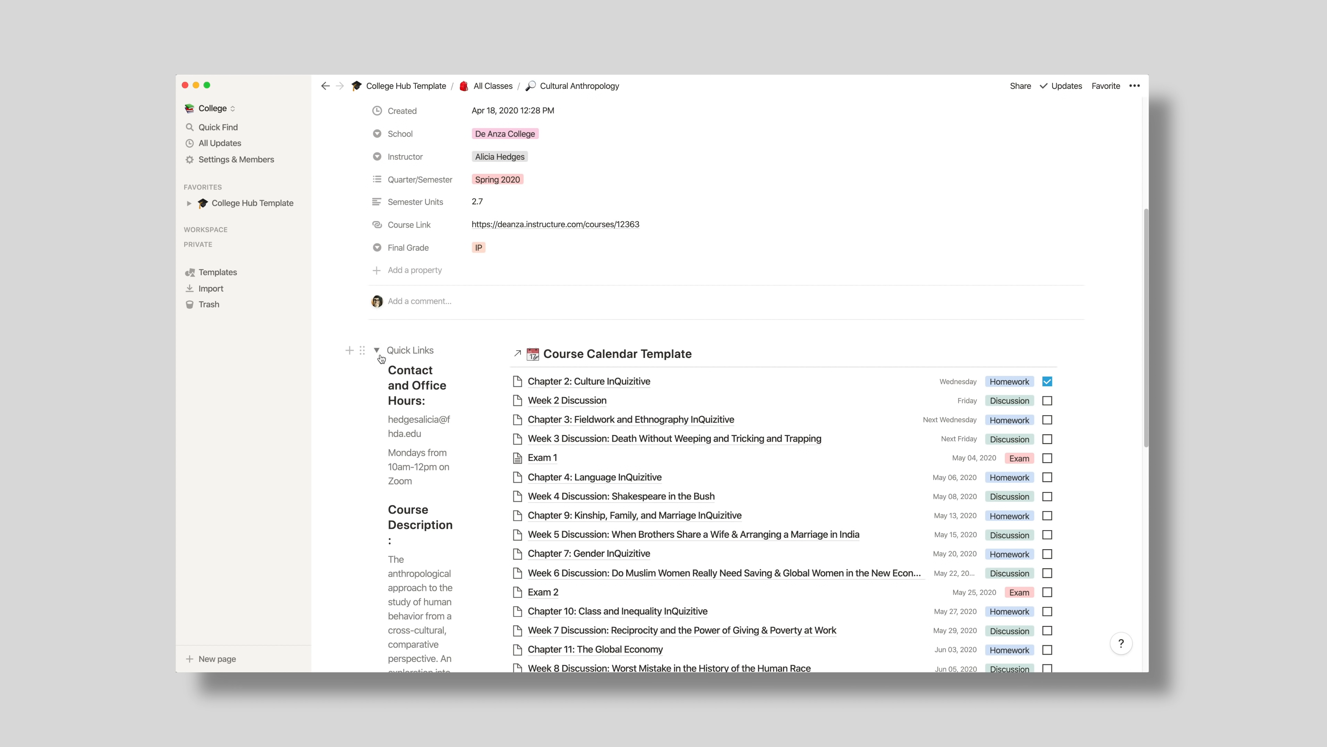
pyautogui.scroll(-3)
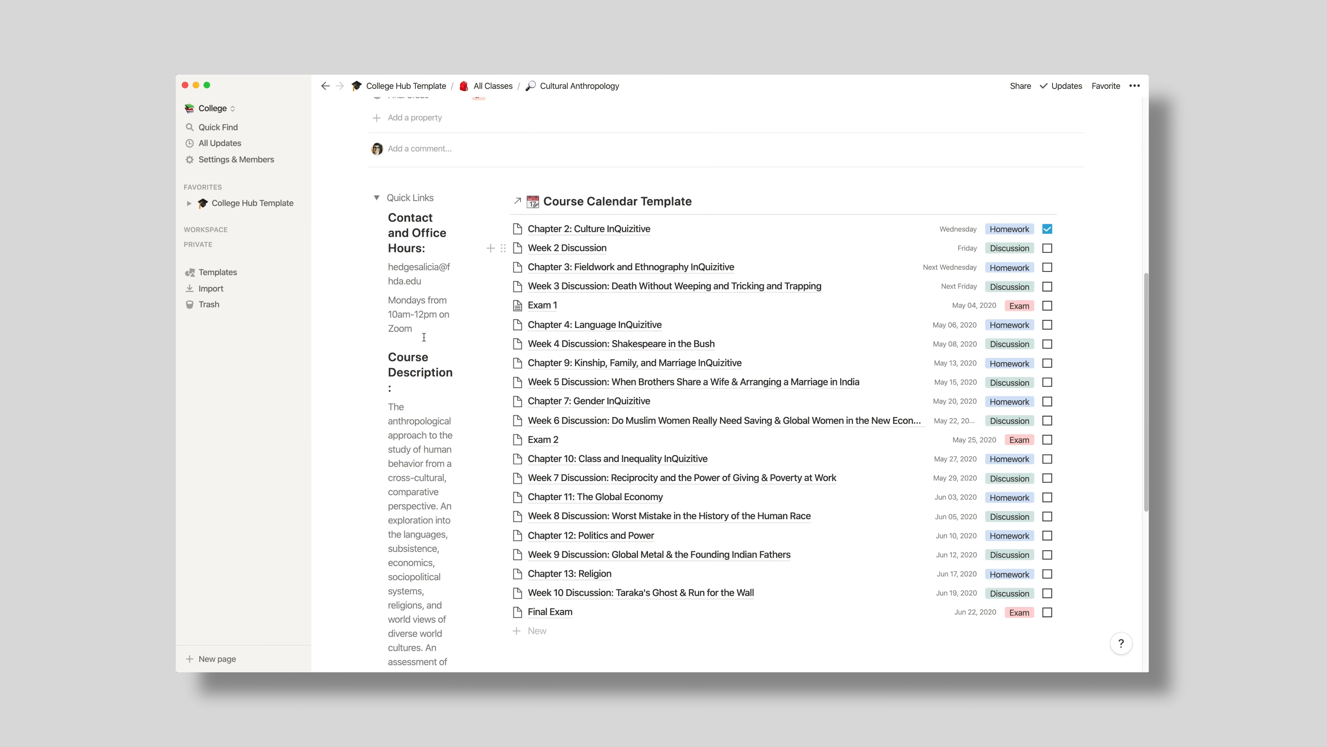
pyautogui.scroll(-3)
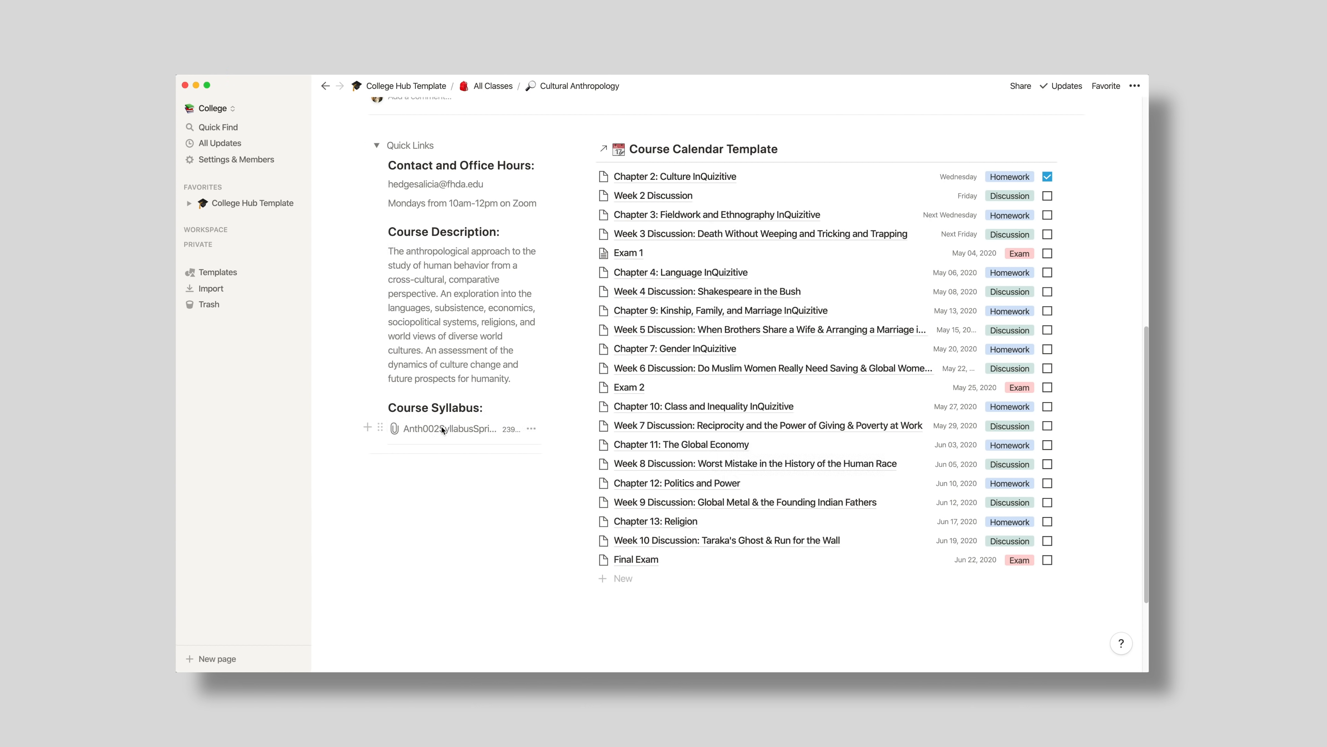
pyautogui.click(452, 428)
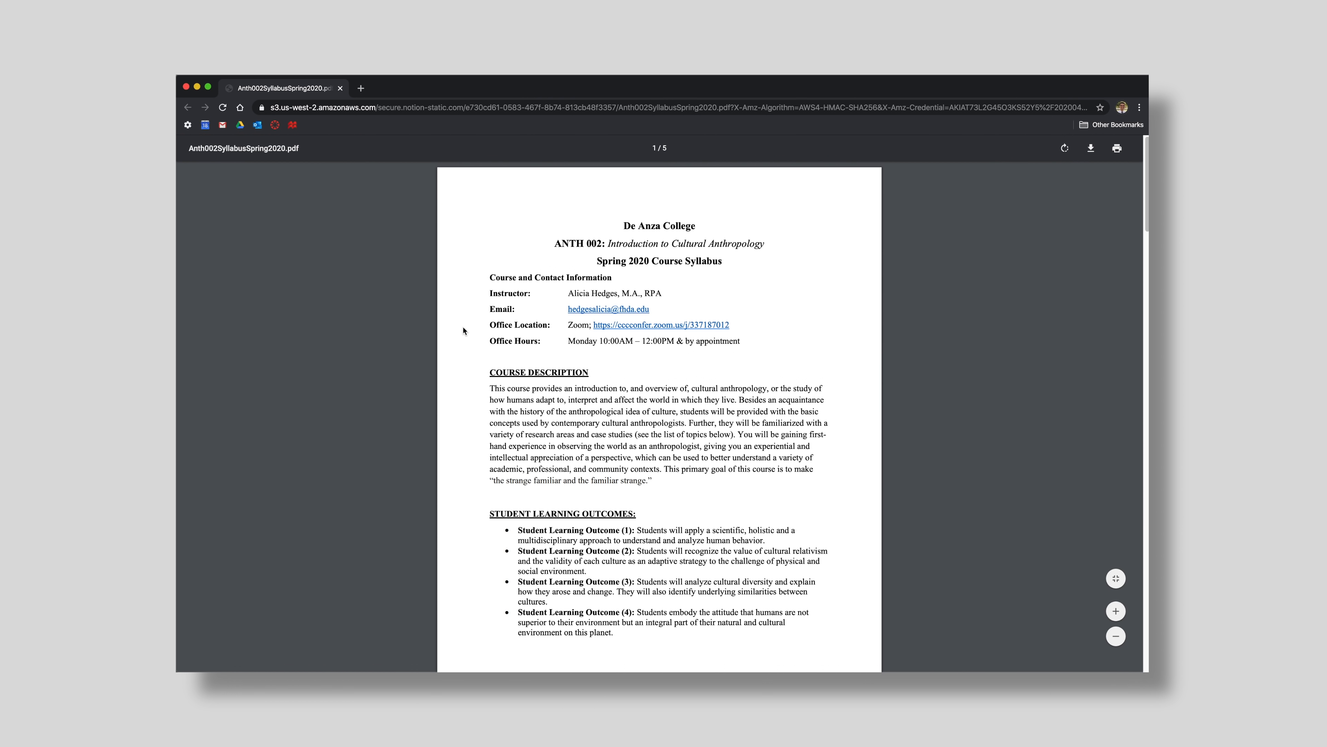
pyautogui.scroll(-3)
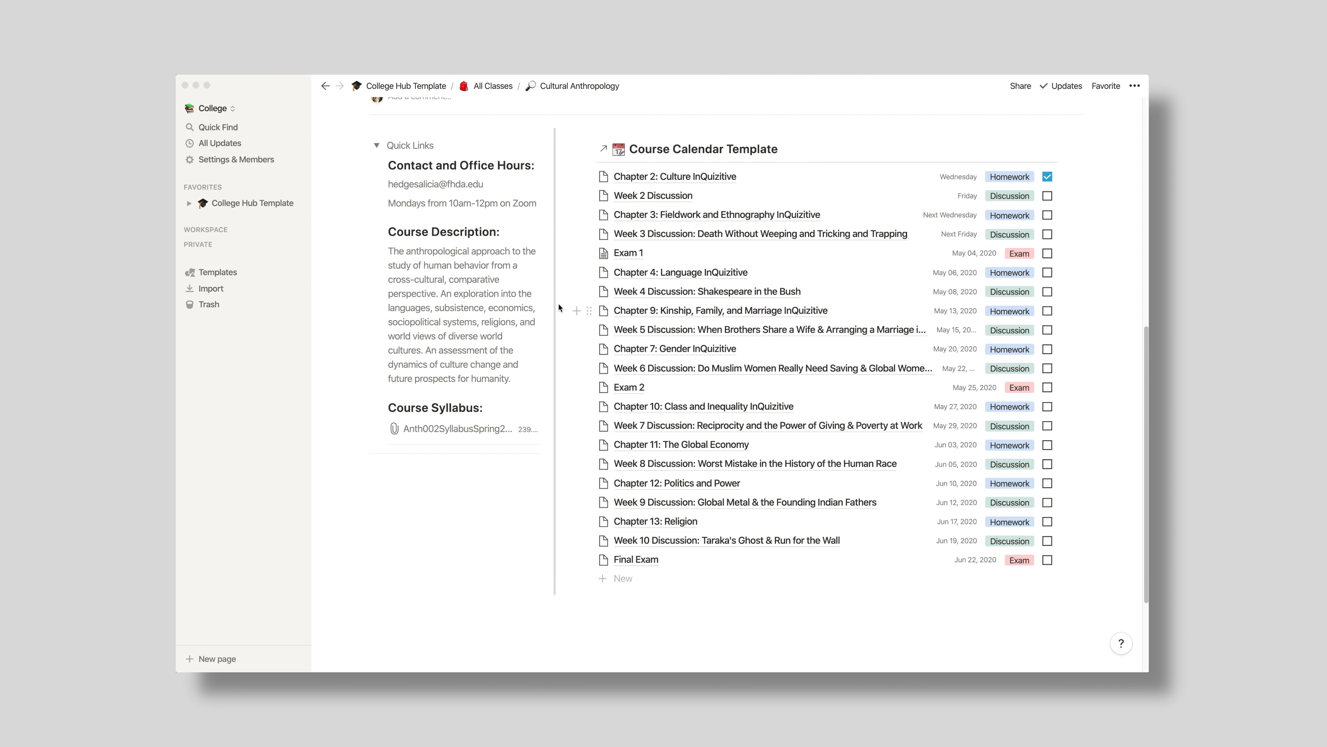
# Step: Scroll the Cultural Anthropology page between Quick Links and the Course Calendar list
pyautogui.scroll(3)
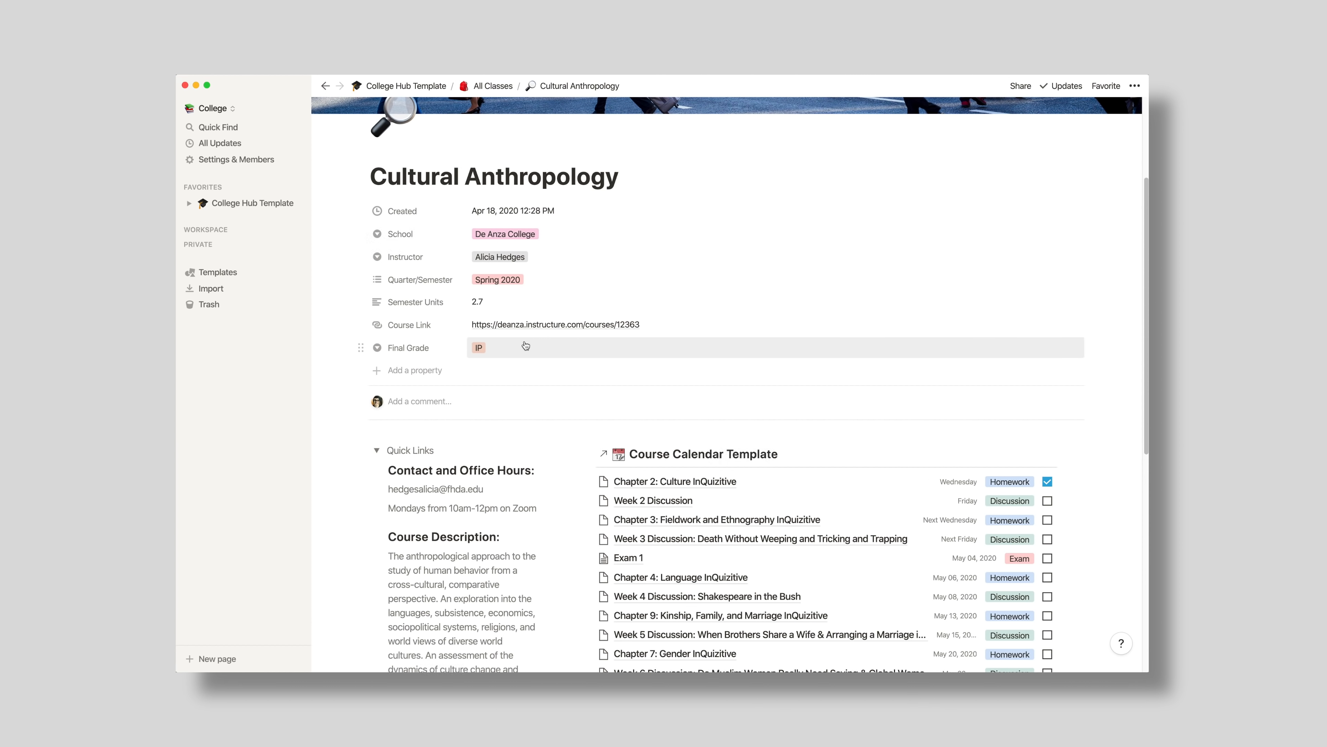
pyautogui.scroll(-3)
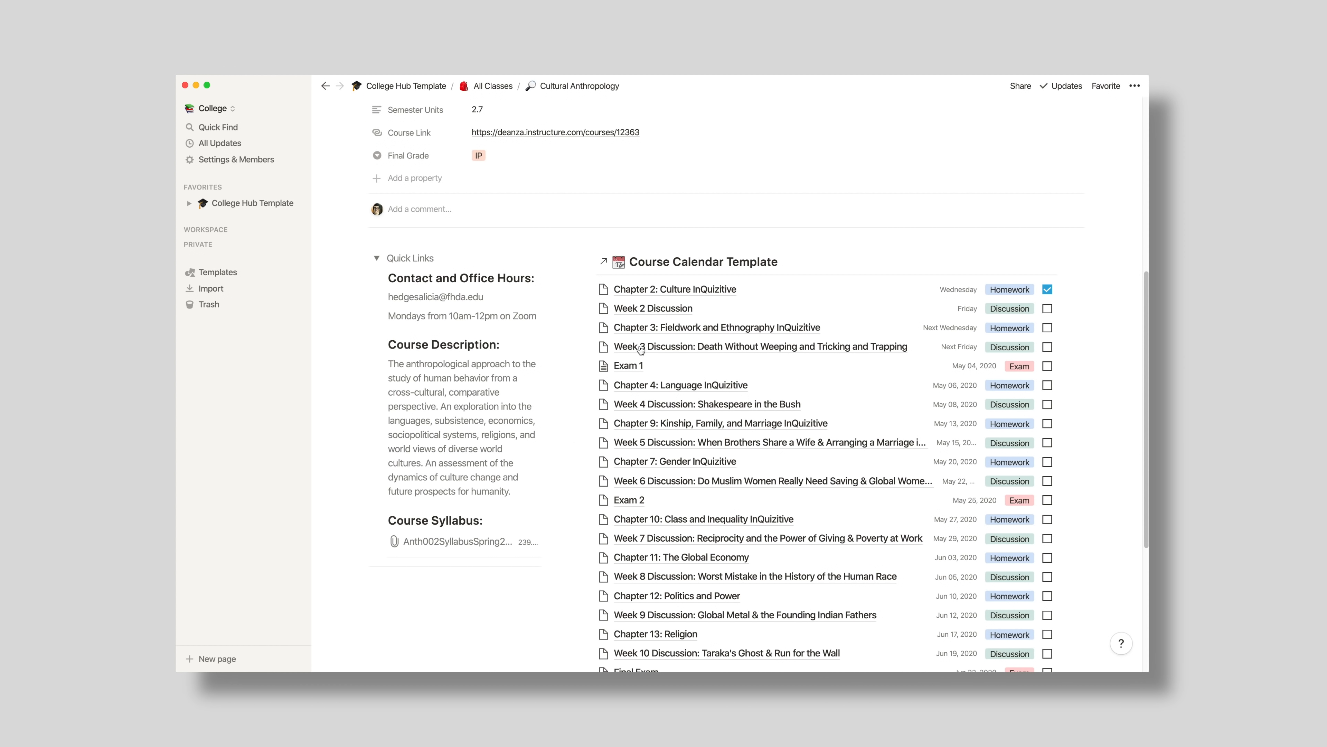
pyautogui.moveTo(687, 262)
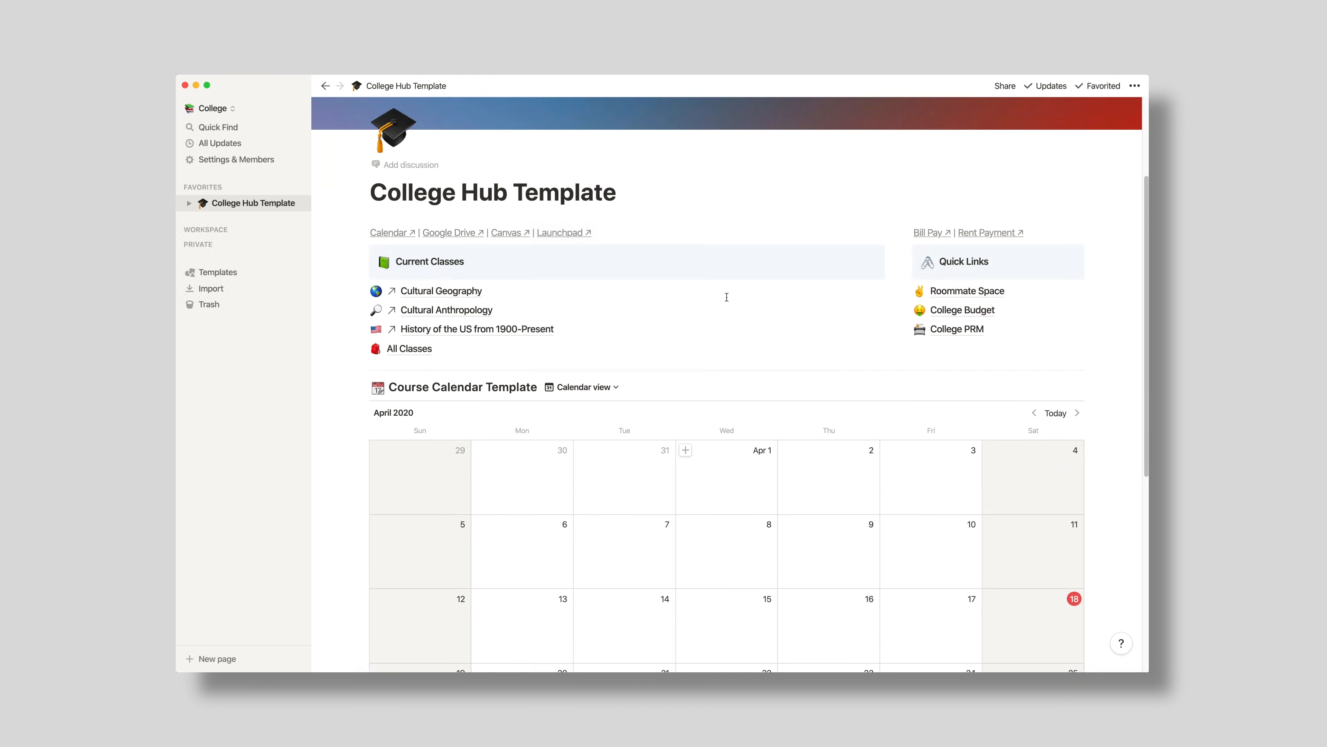
# Step: Flip the College Hub course calendar ahead to May 2020
pyautogui.scroll(-3)
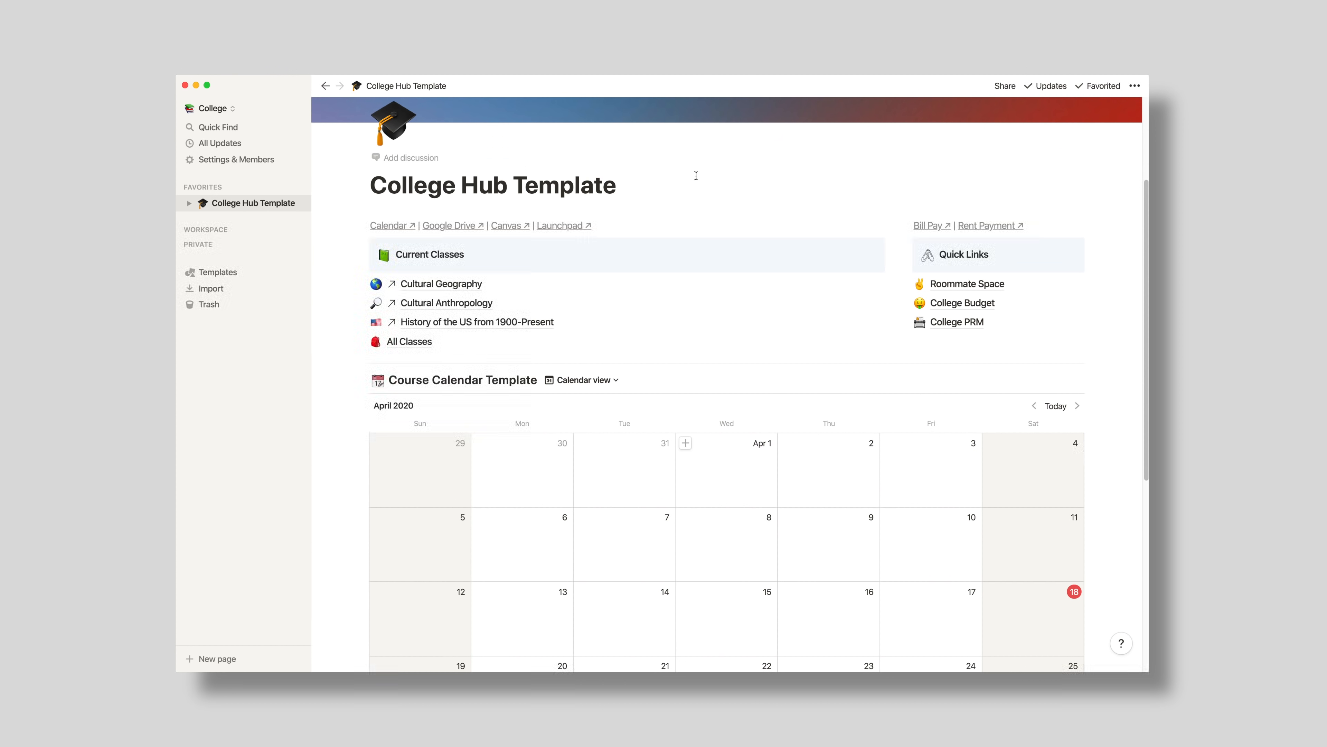
pyautogui.scroll(-3)
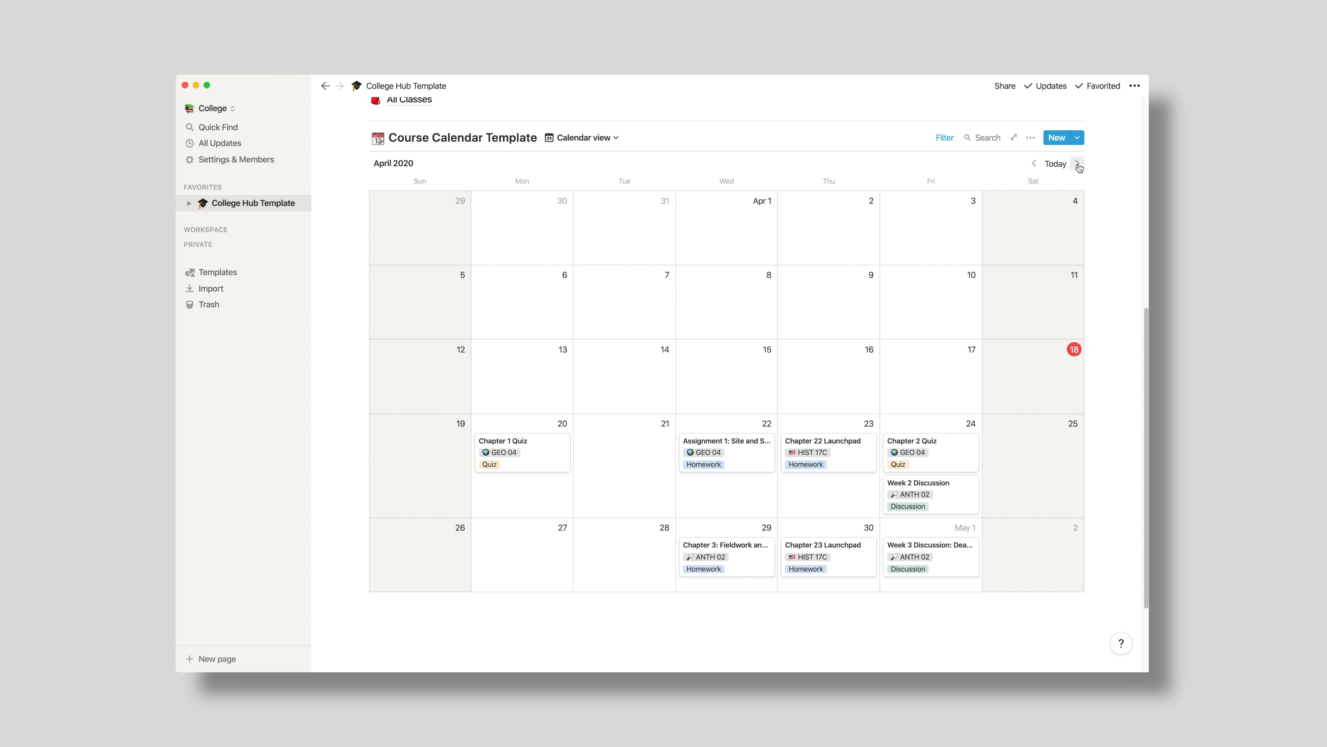
pyautogui.click(1078, 163)
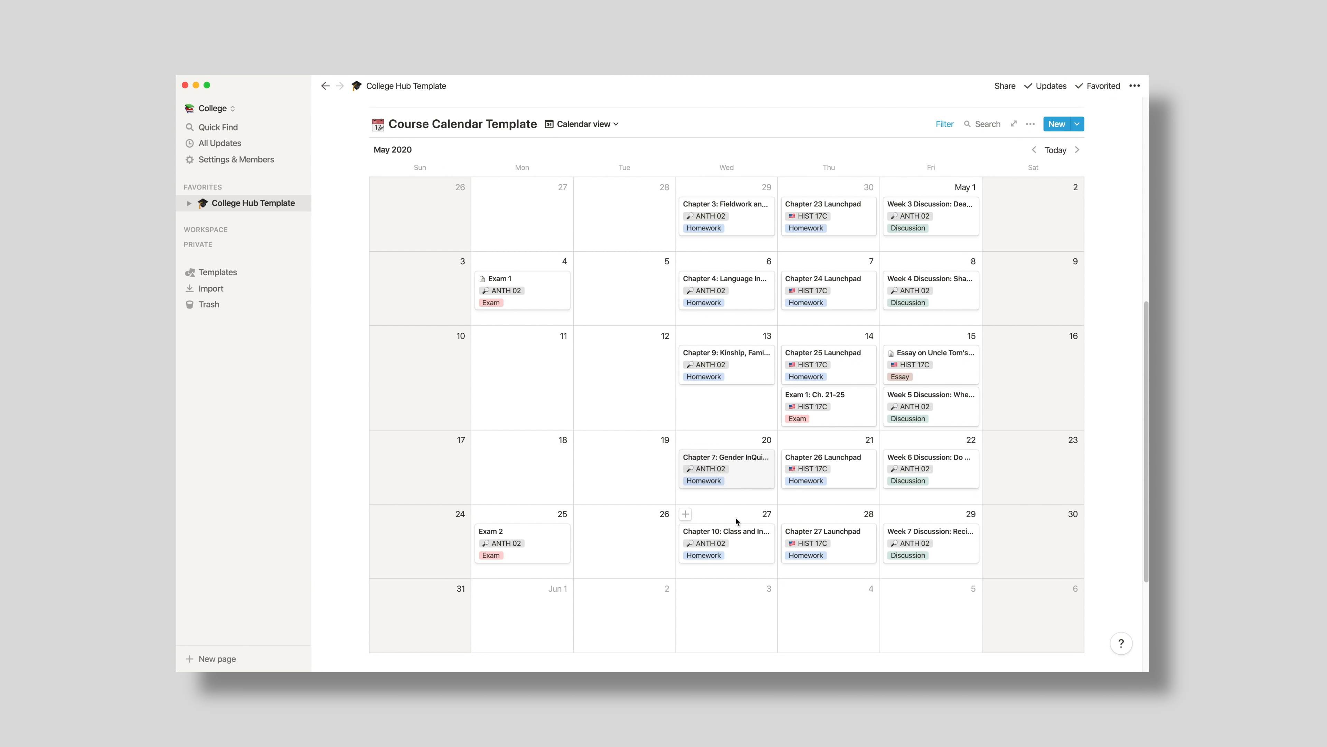
pyautogui.moveTo(529, 301)
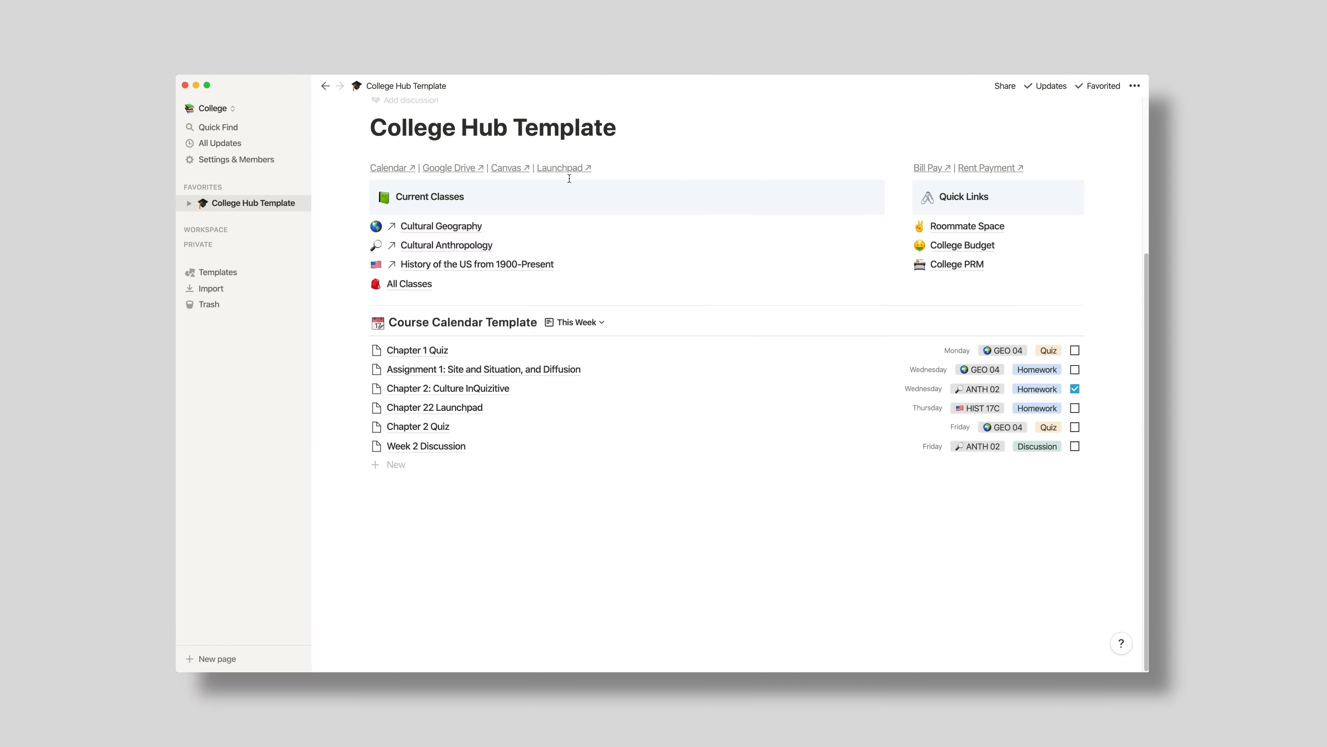
# Step: Check the weekly list's filter and sort, then switch to the Cultural Geography view
pyautogui.click(920, 322)
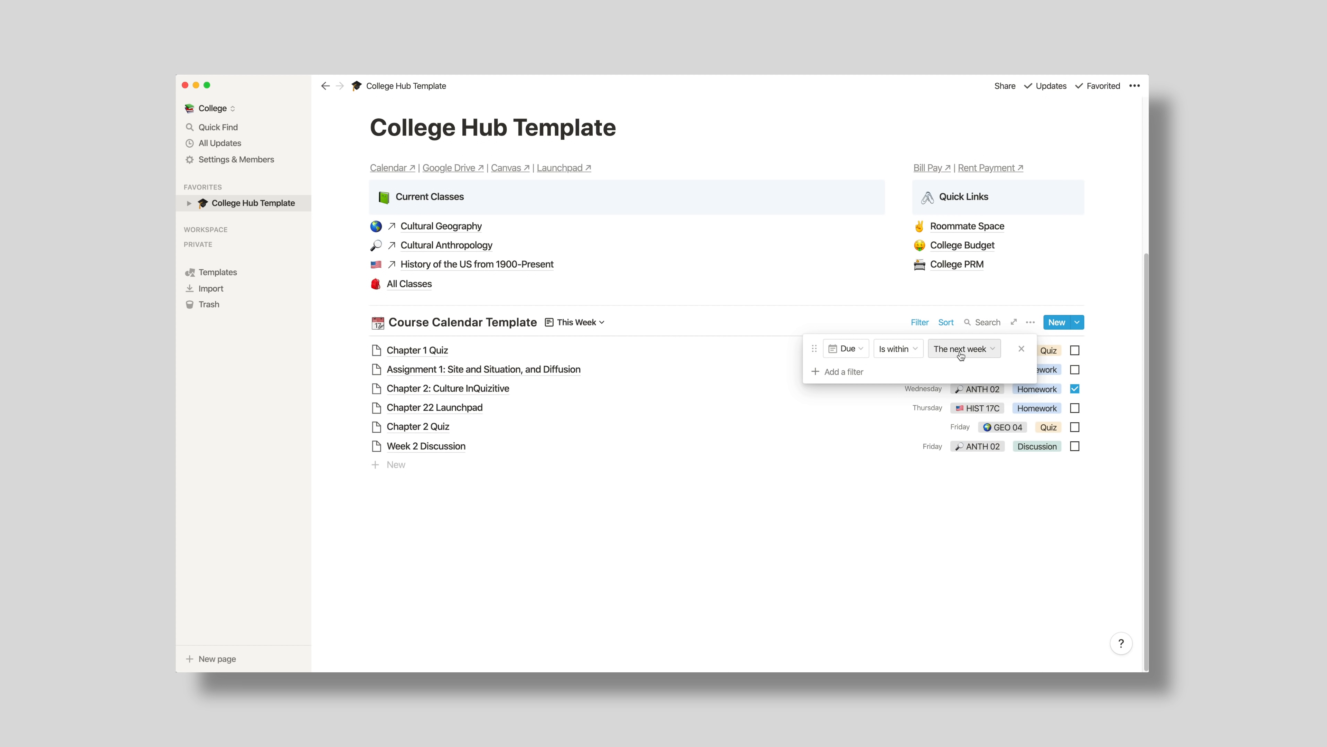
pyautogui.click(946, 322)
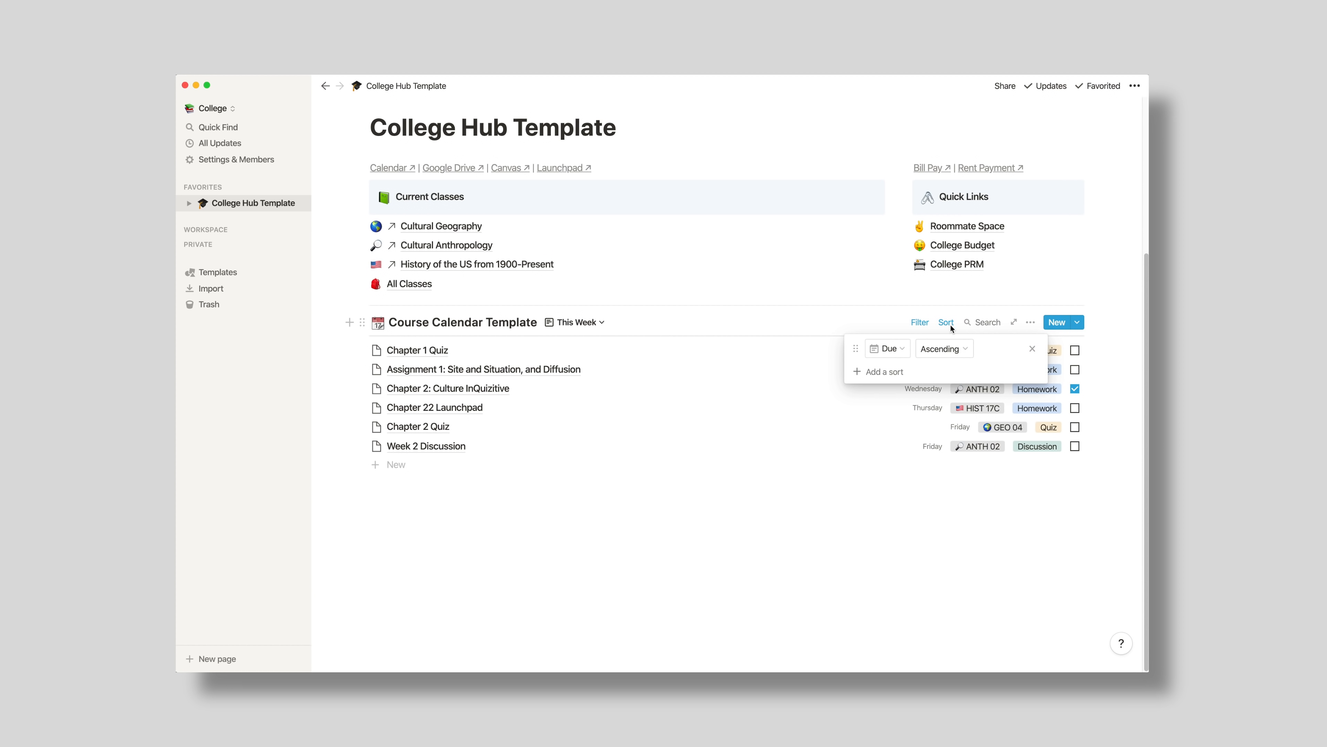
pyautogui.moveTo(1030, 475)
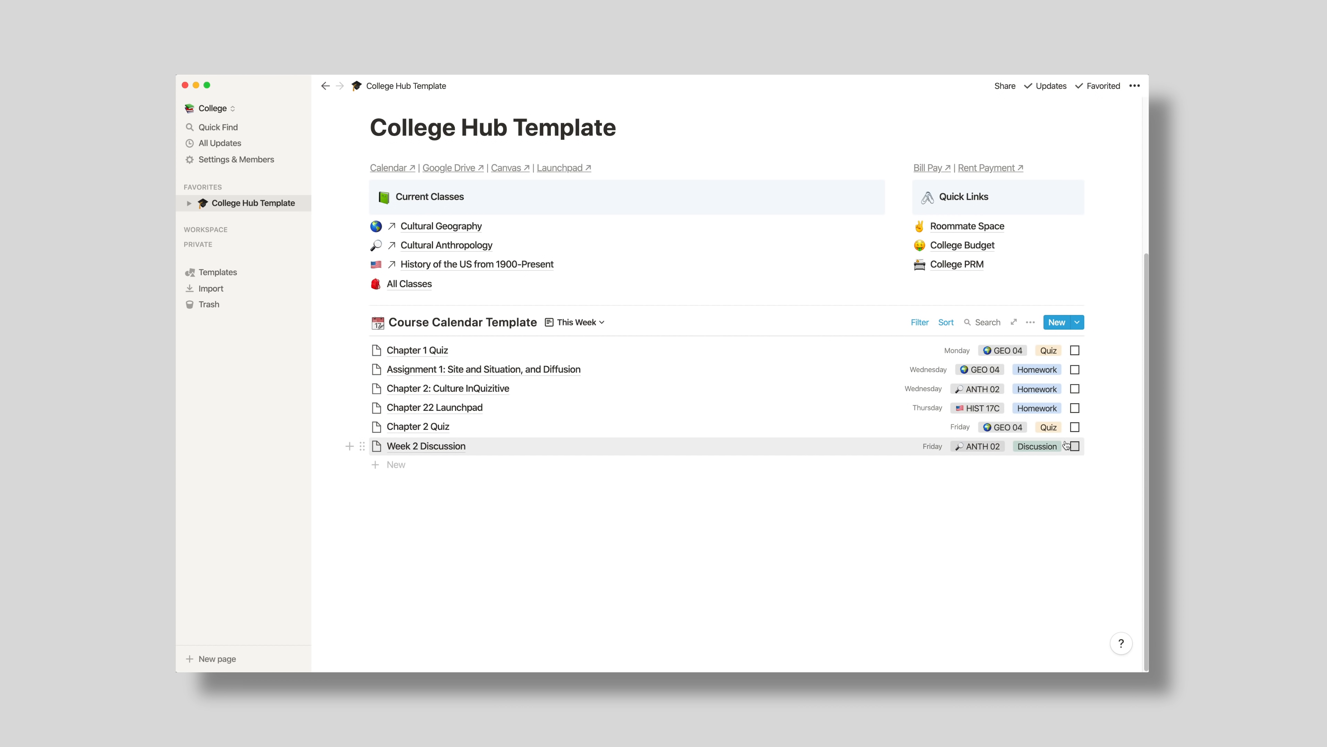
pyautogui.click(575, 322)
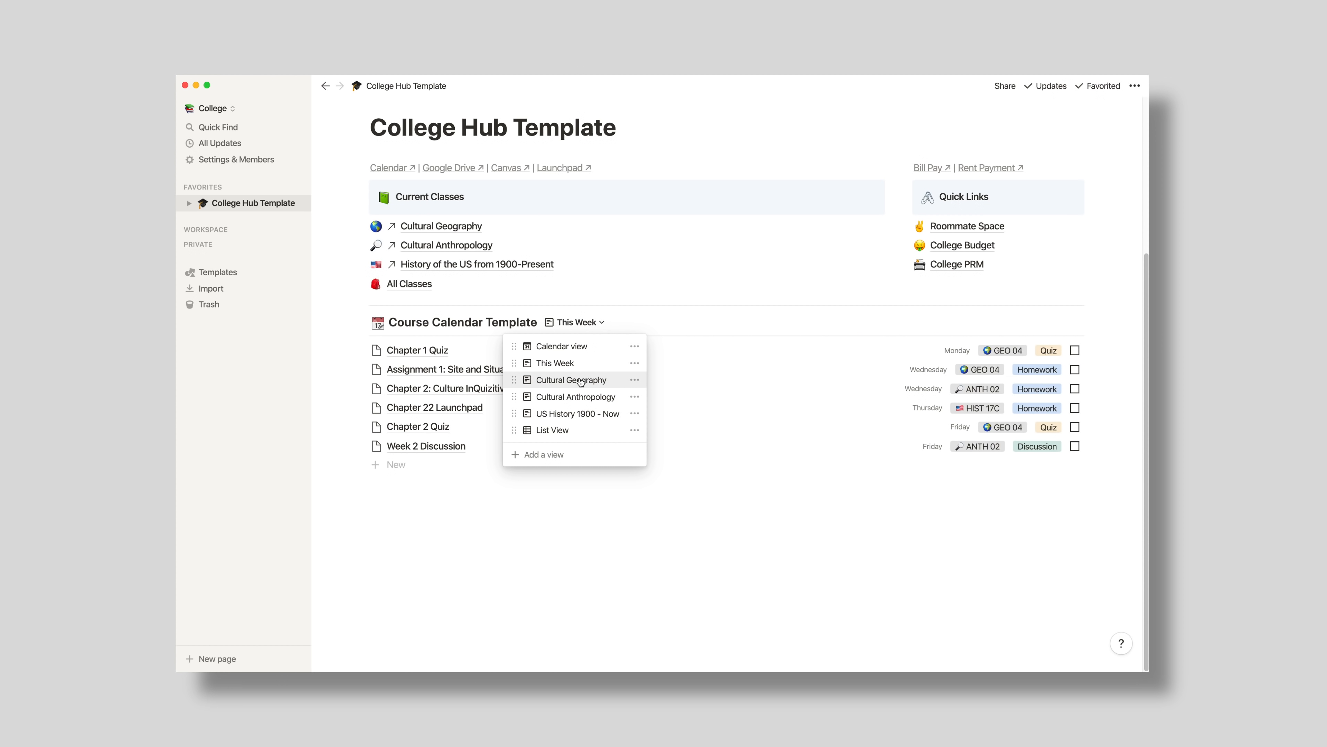
pyautogui.click(570, 379)
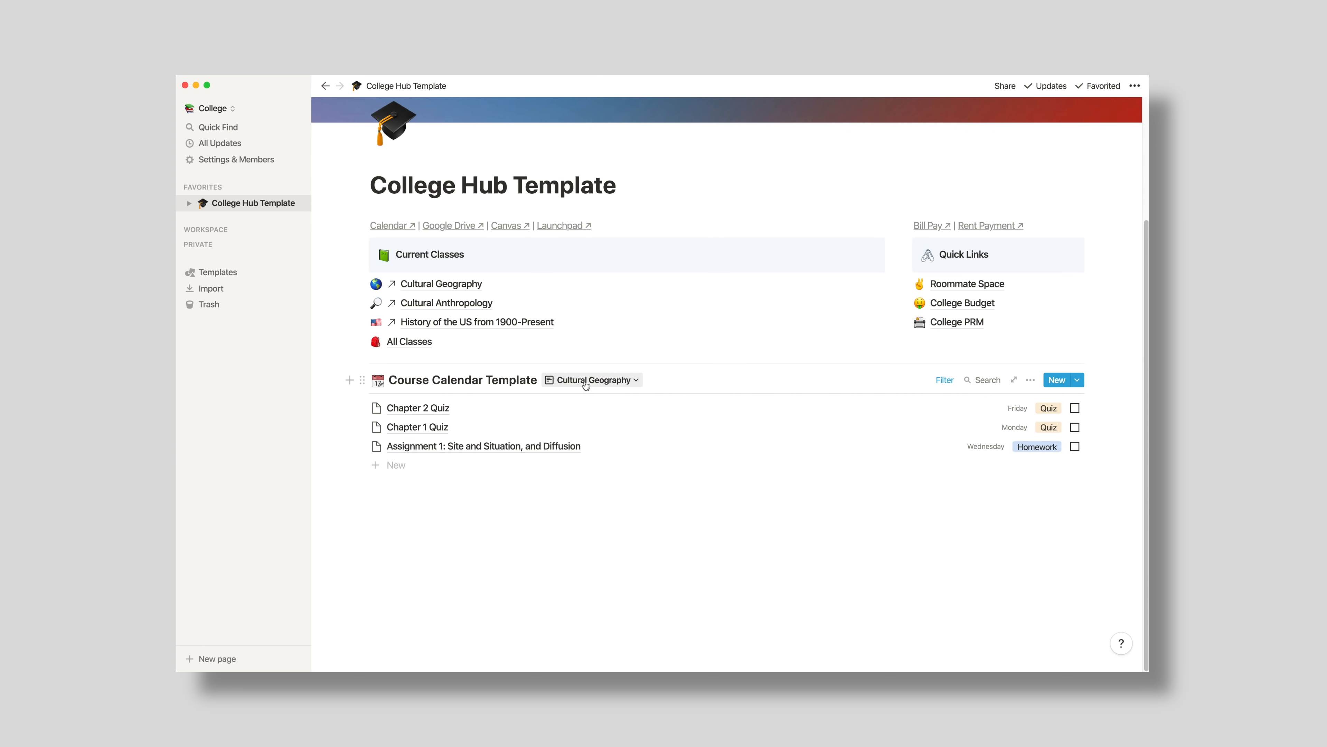
pyautogui.moveTo(738, 406)
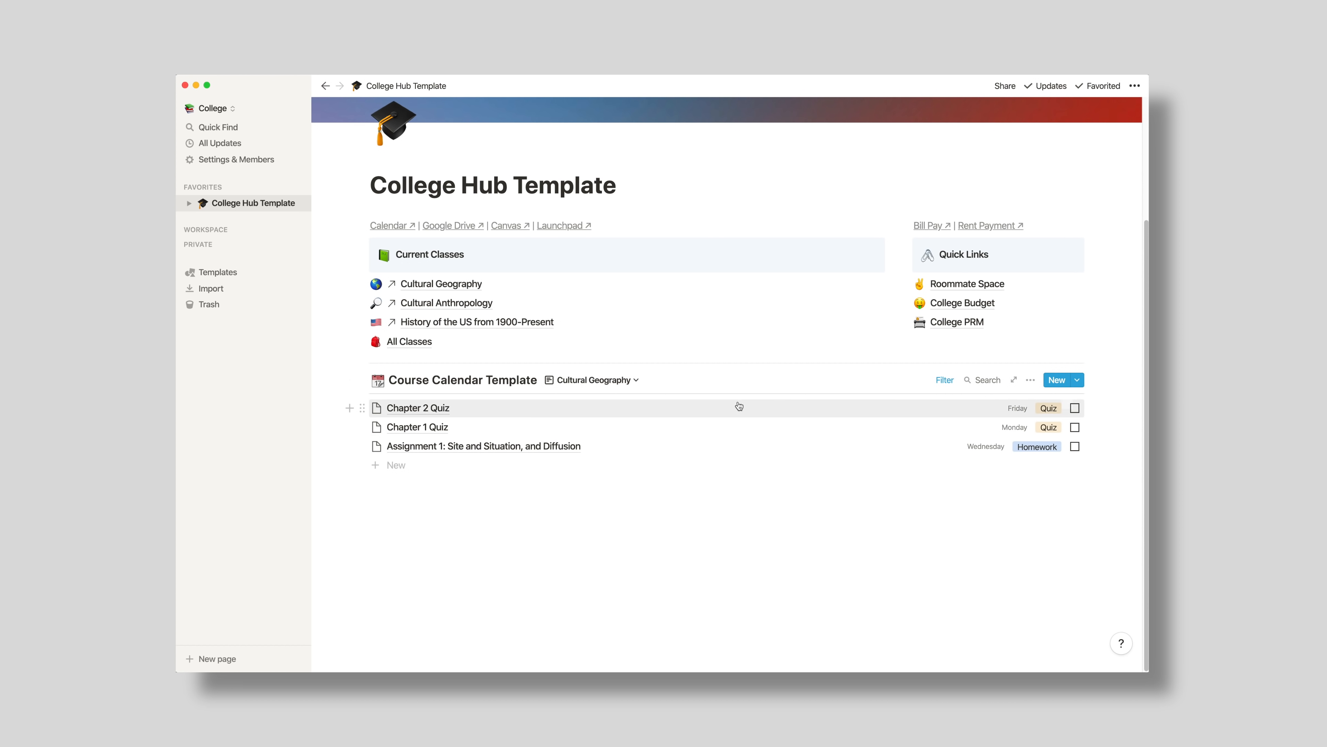
# Step: Switch the course calendar to show only Cultural Anthropology assignments
pyautogui.click(593, 380)
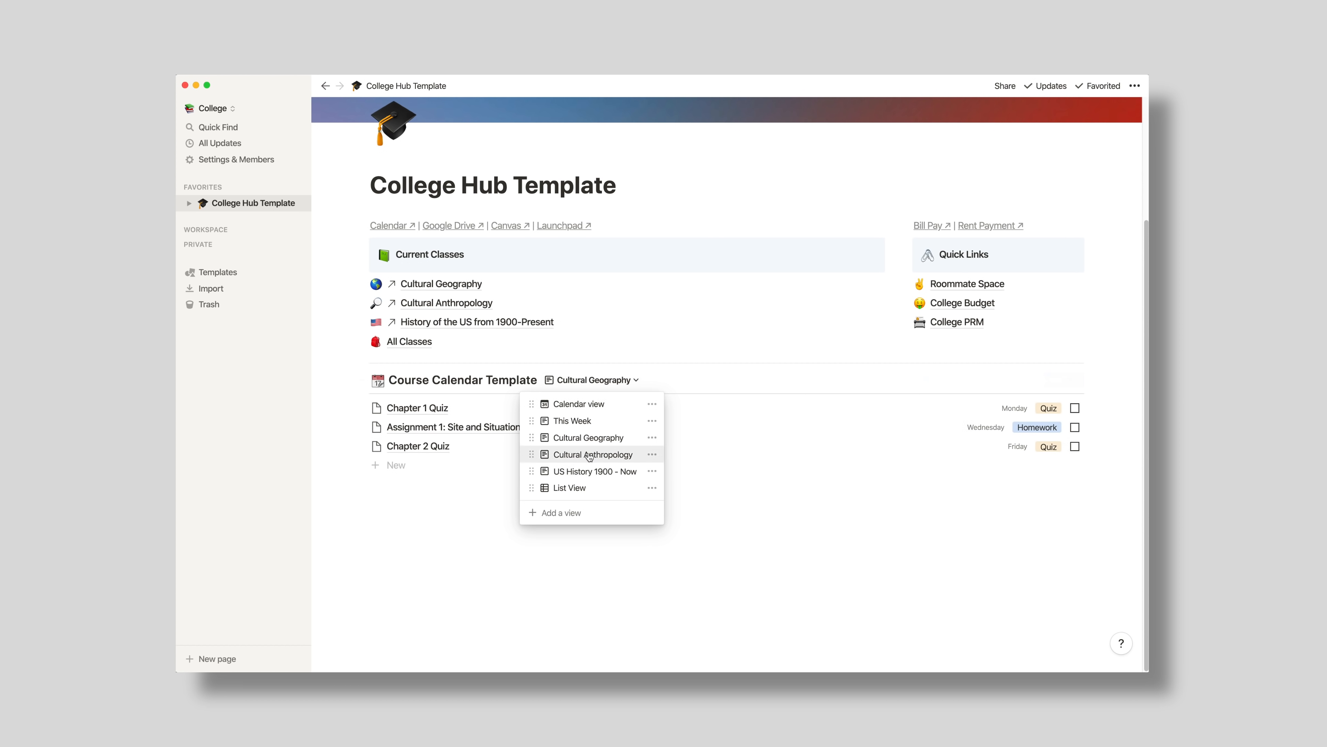
pyautogui.click(591, 455)
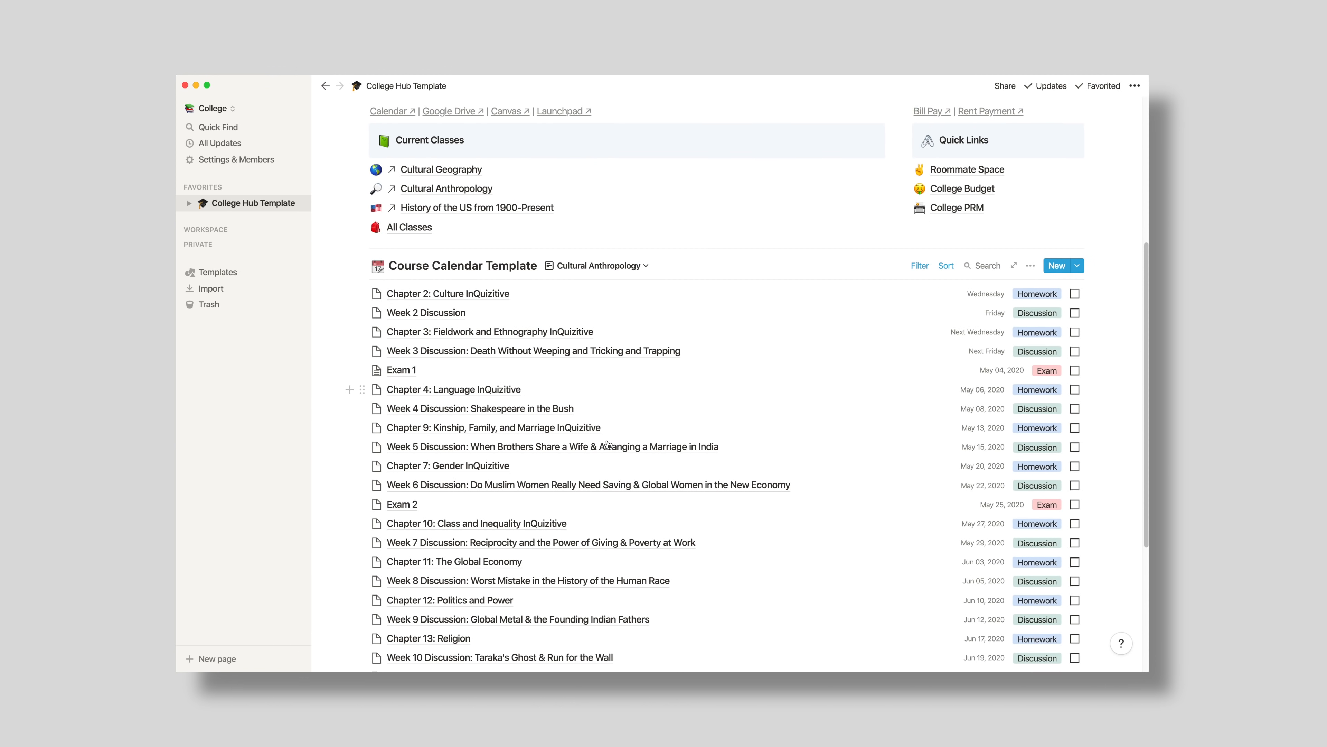
pyautogui.scroll(-3)
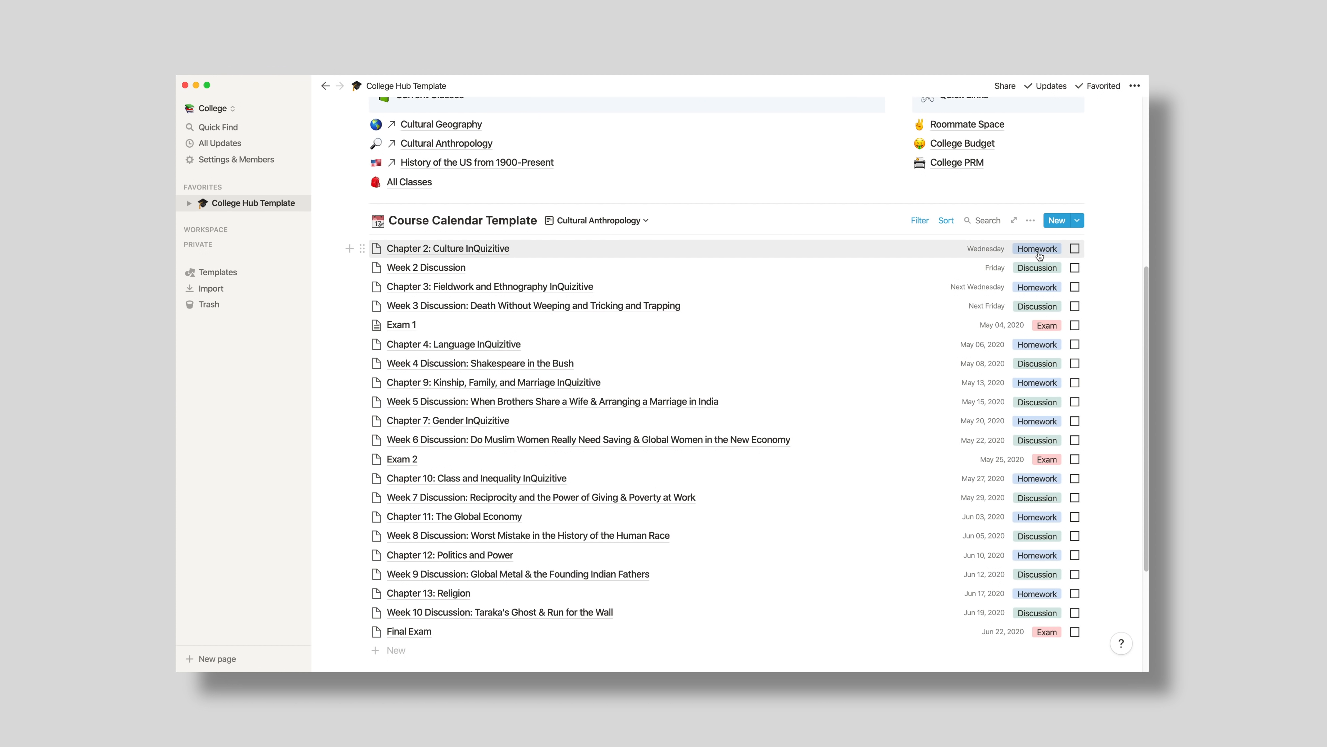
pyautogui.click(448, 248)
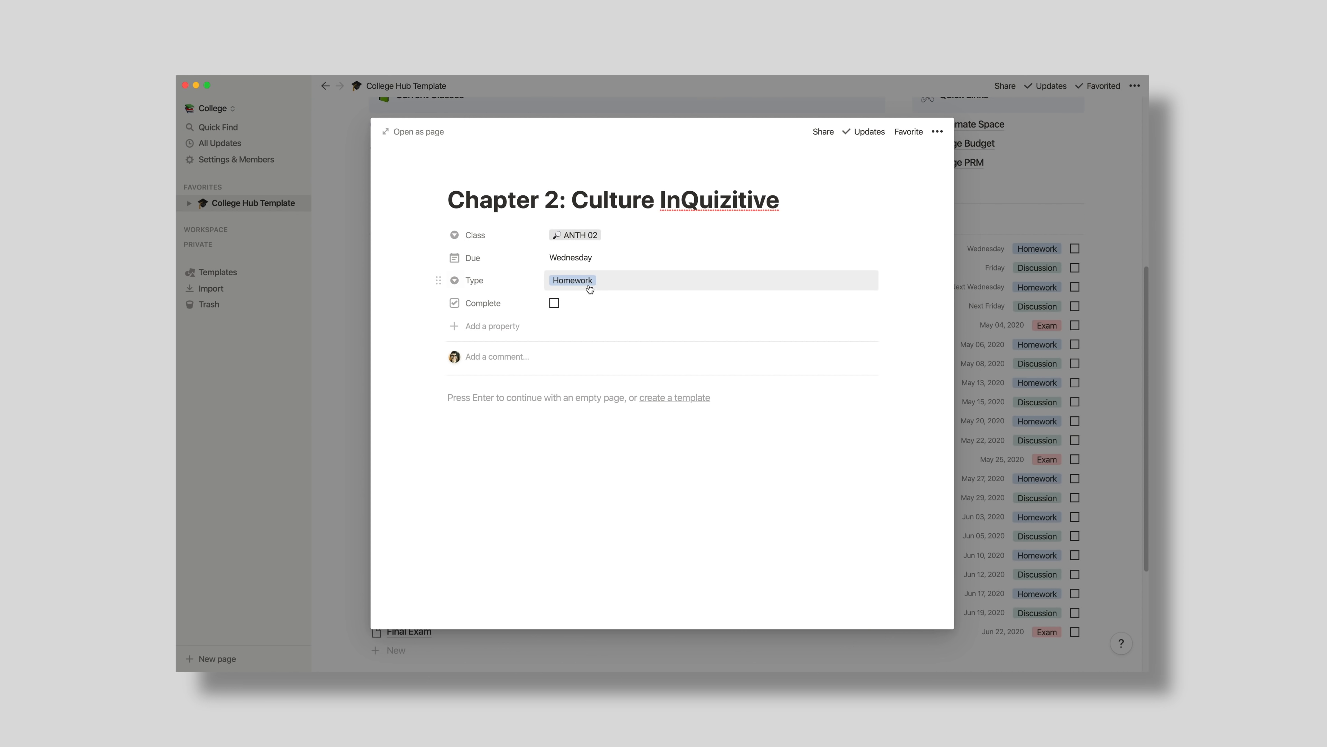
pyautogui.click(572, 280)
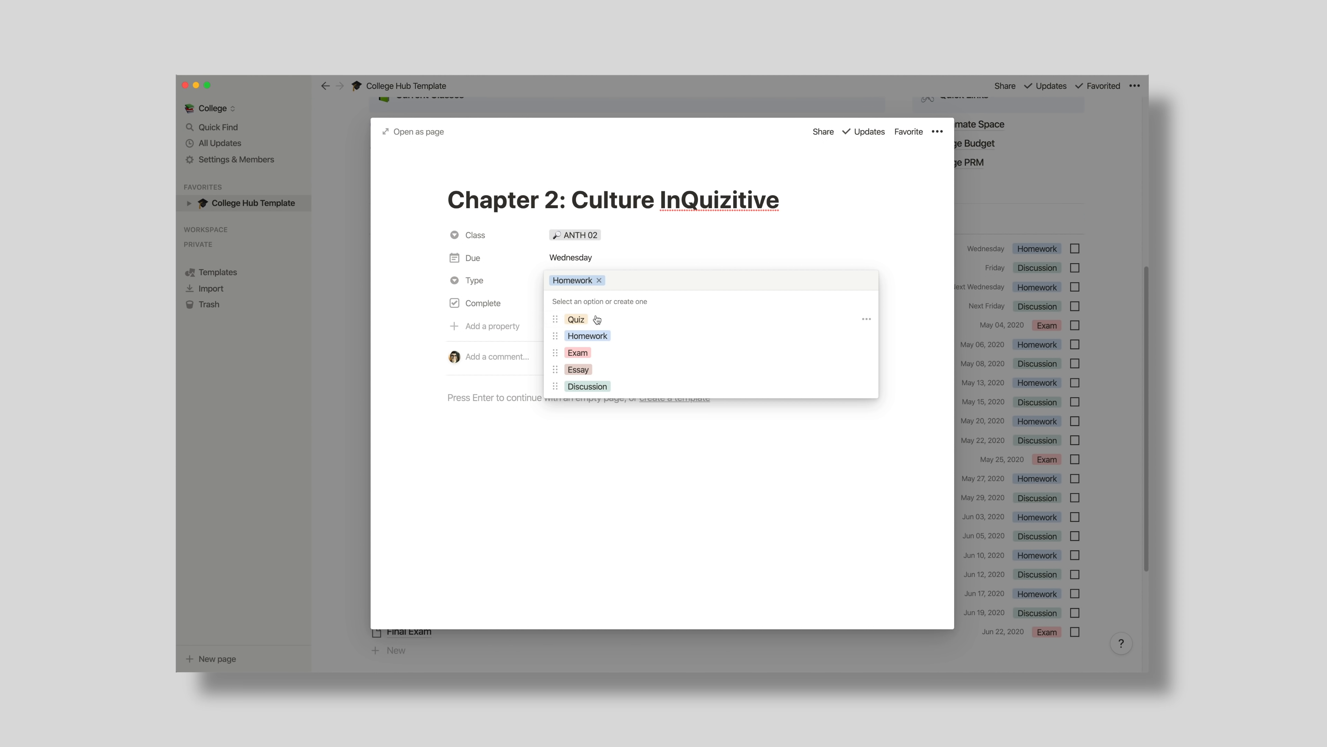
pyautogui.moveTo(597, 378)
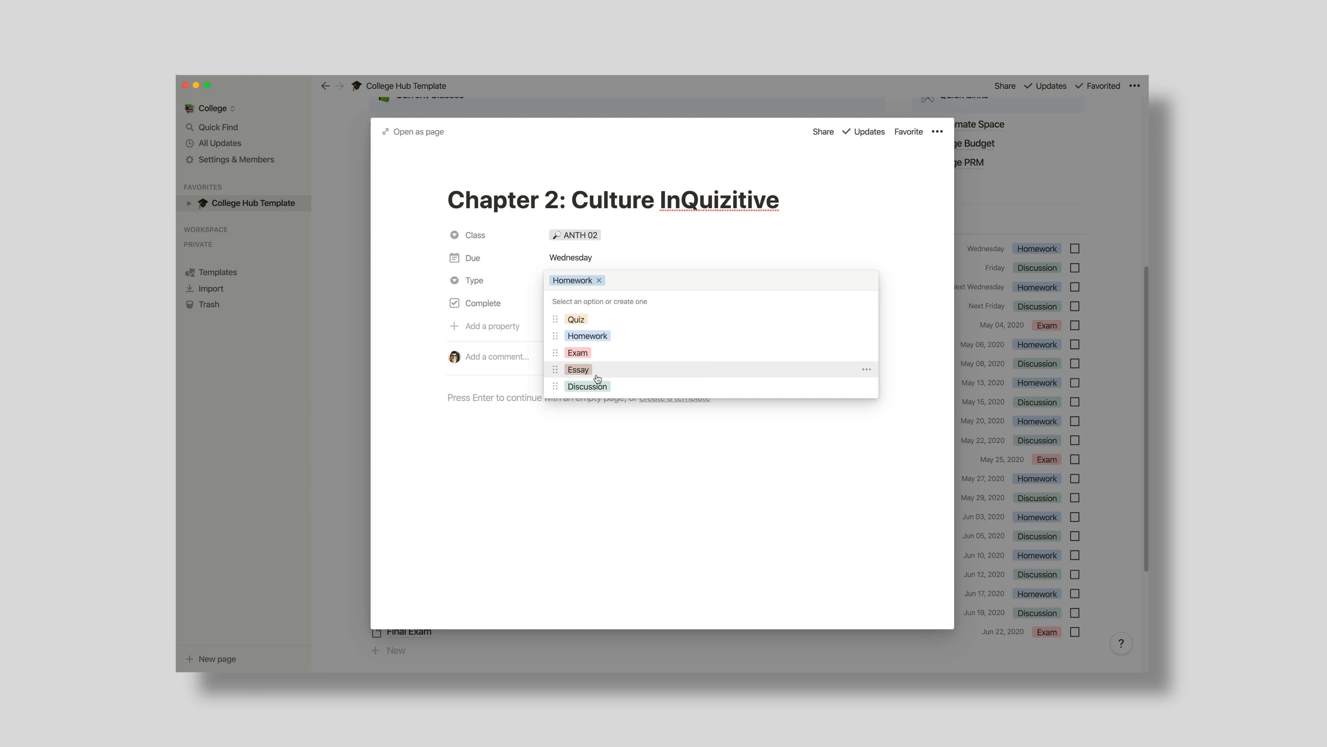
pyautogui.moveTo(588, 386)
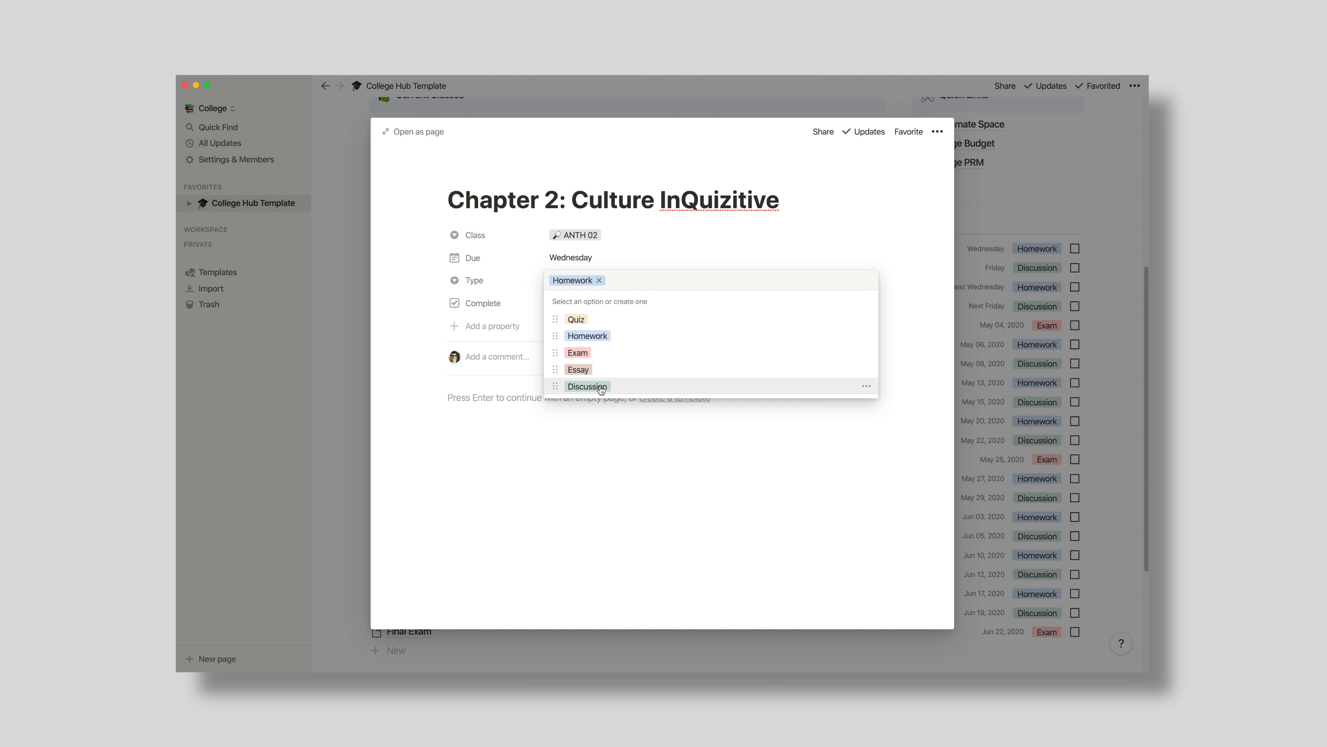
pyautogui.moveTo(591, 352)
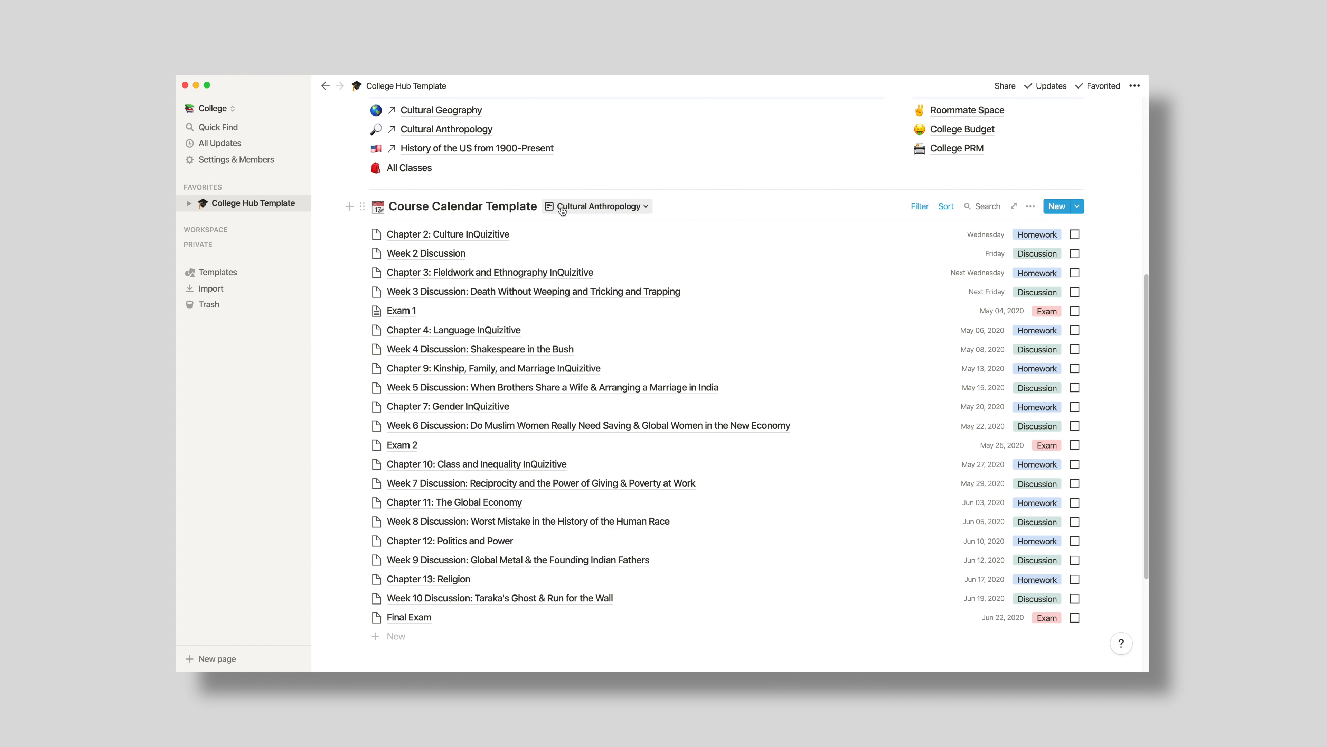
# Step: Switch the course calendar to the US History 1900 - Now view
pyautogui.click(597, 206)
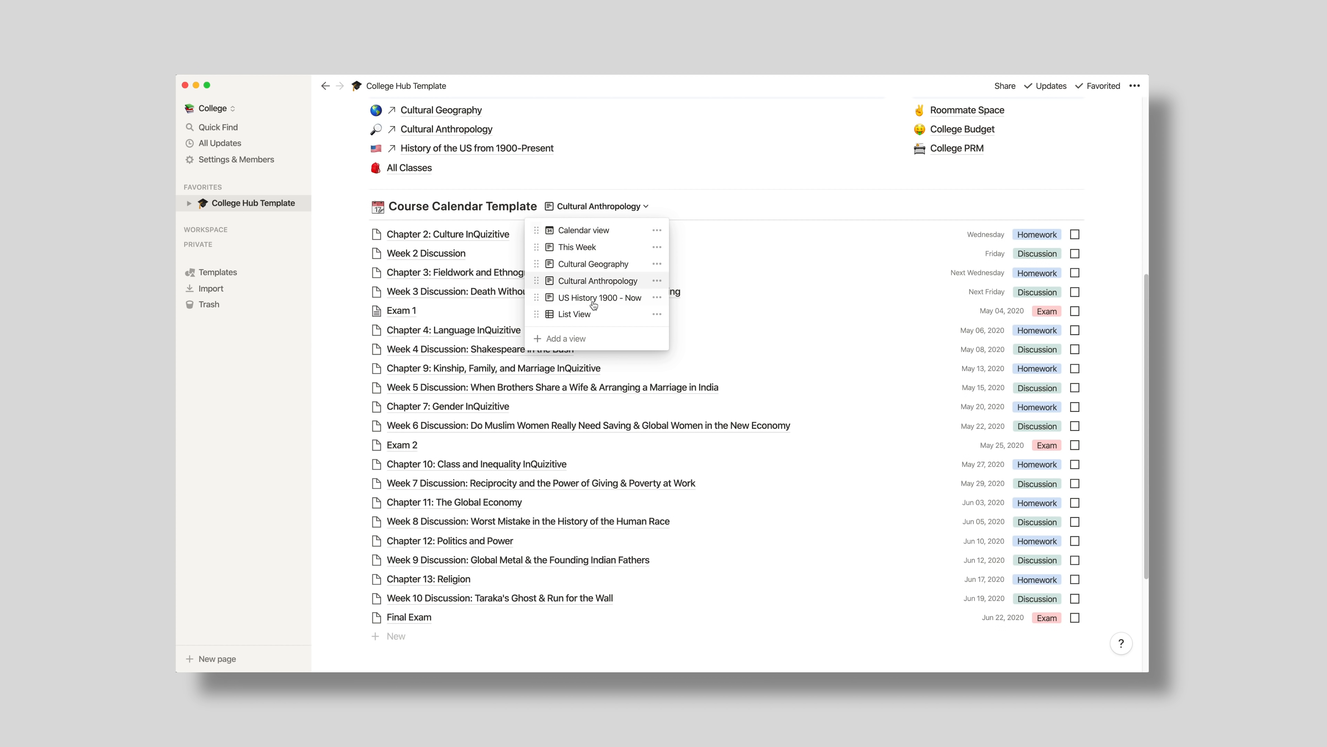
pyautogui.click(599, 297)
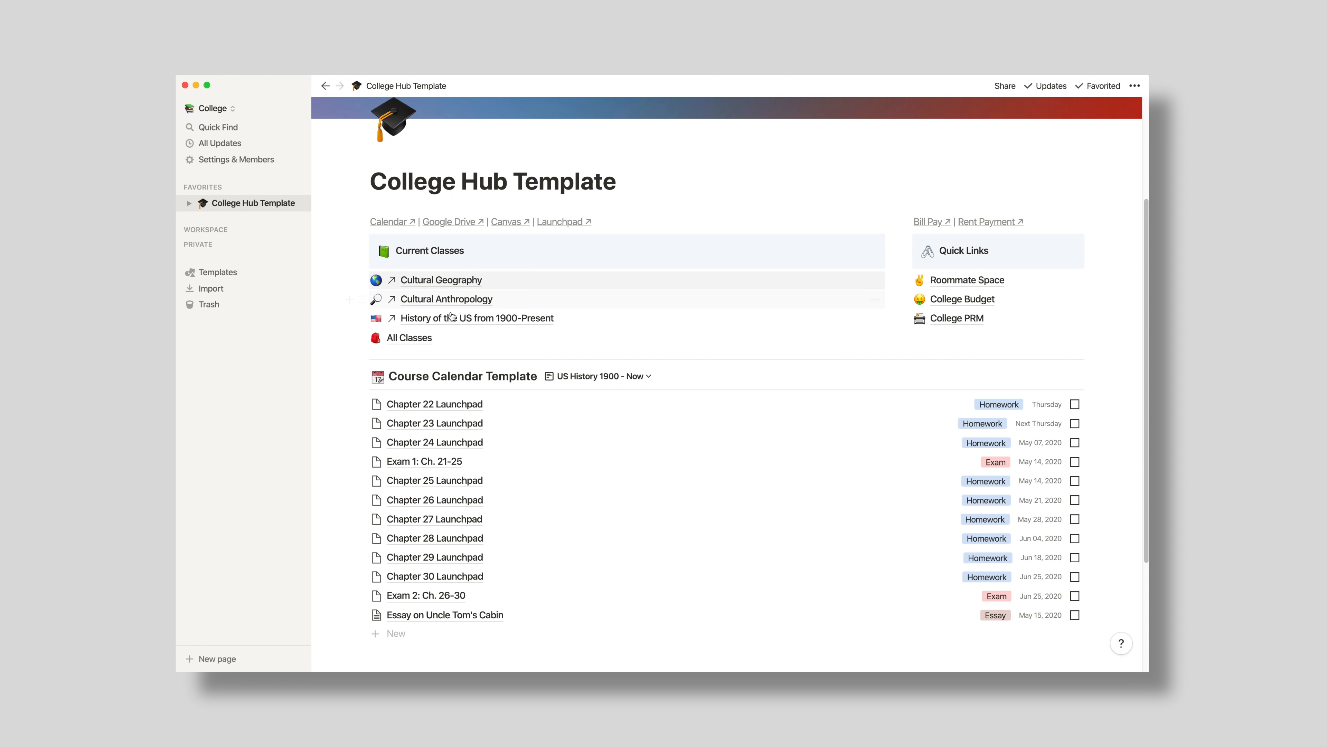
# Step: Open the Cultural Geography course page, look it over, then open another course page
pyautogui.click(439, 279)
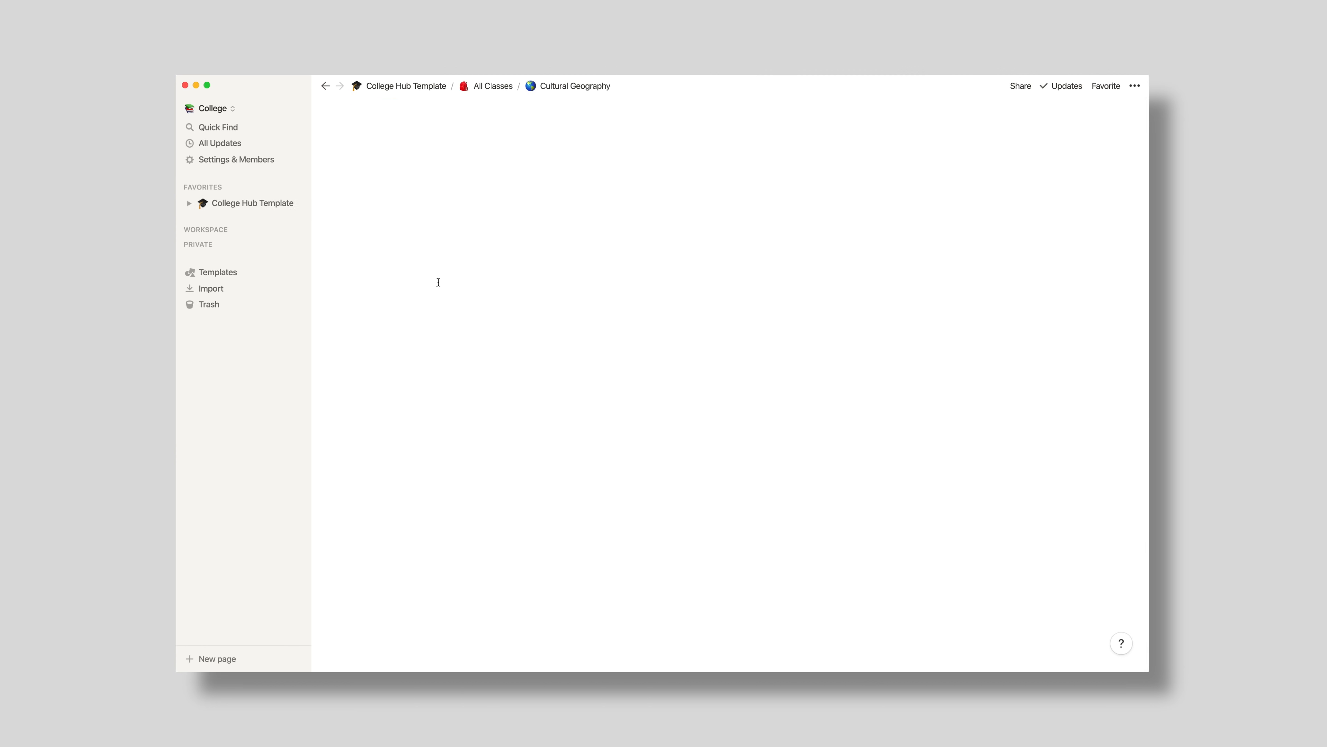
pyautogui.click(574, 85)
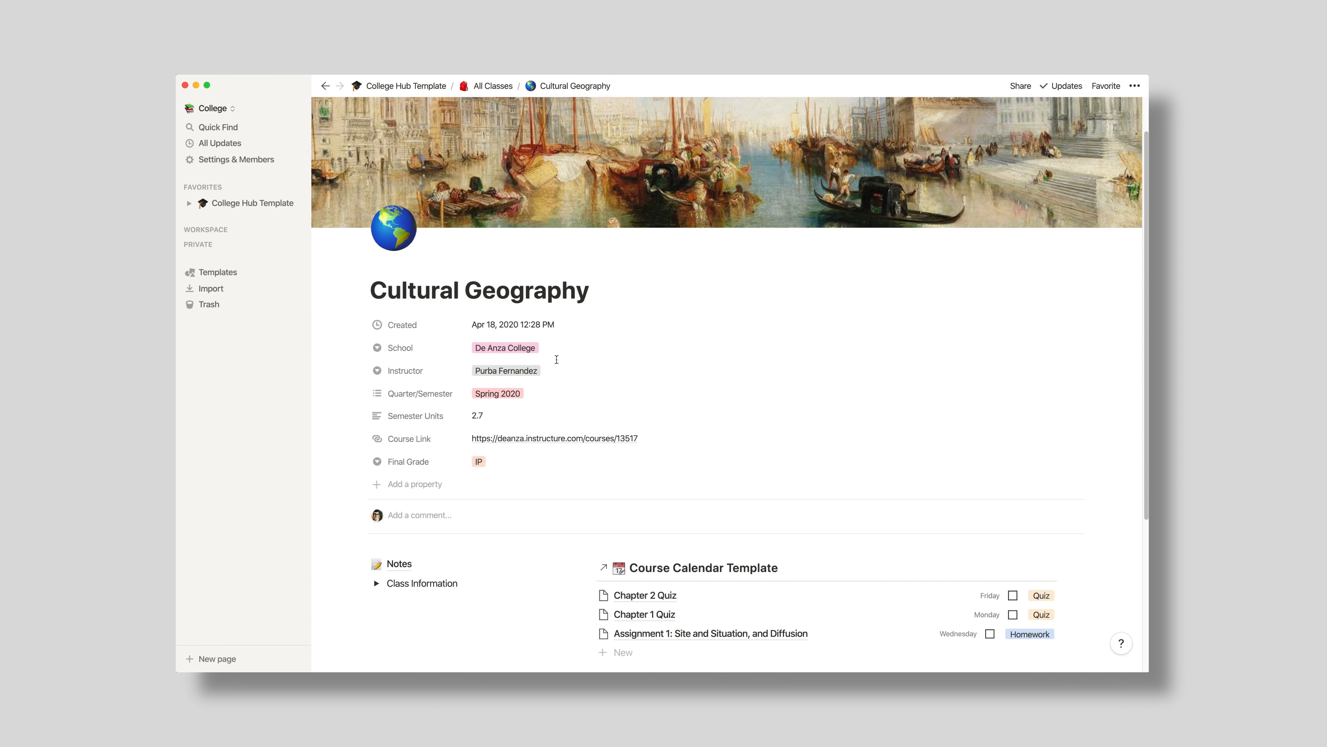
pyautogui.scroll(-3)
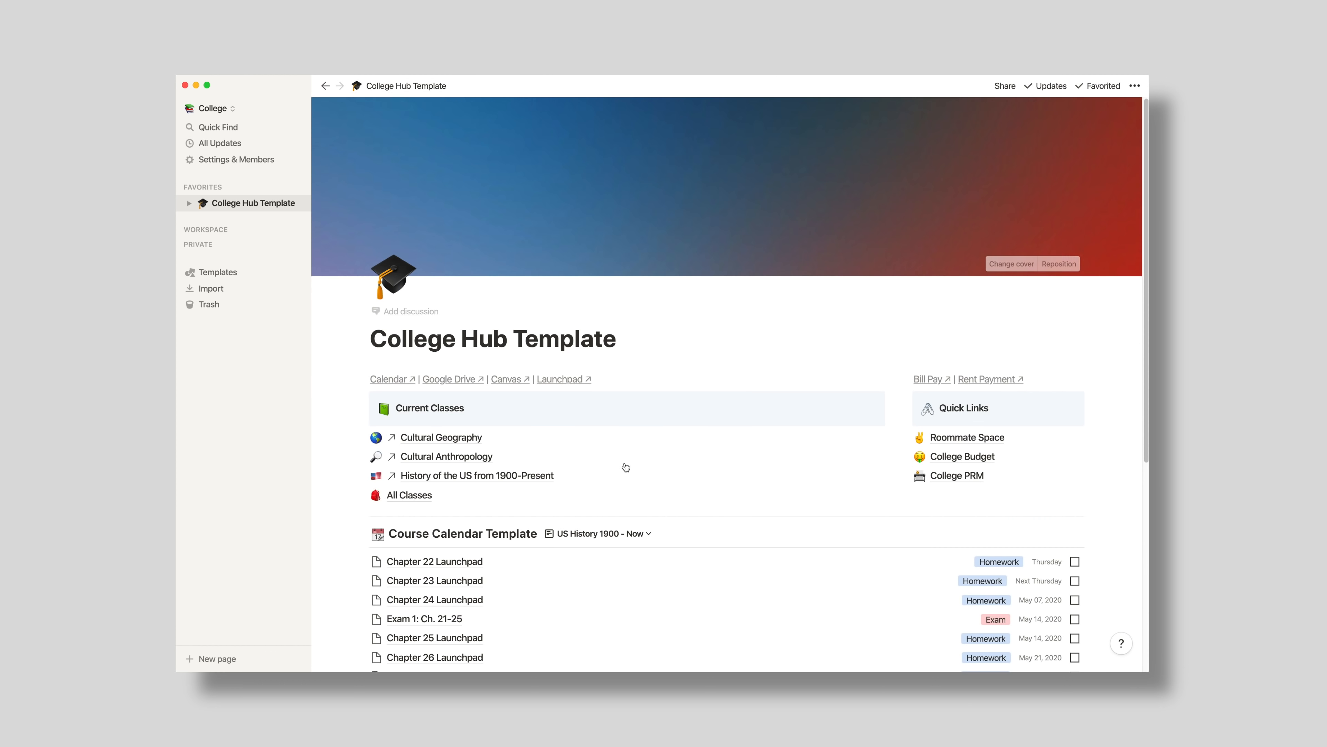
pyautogui.scroll(-3)
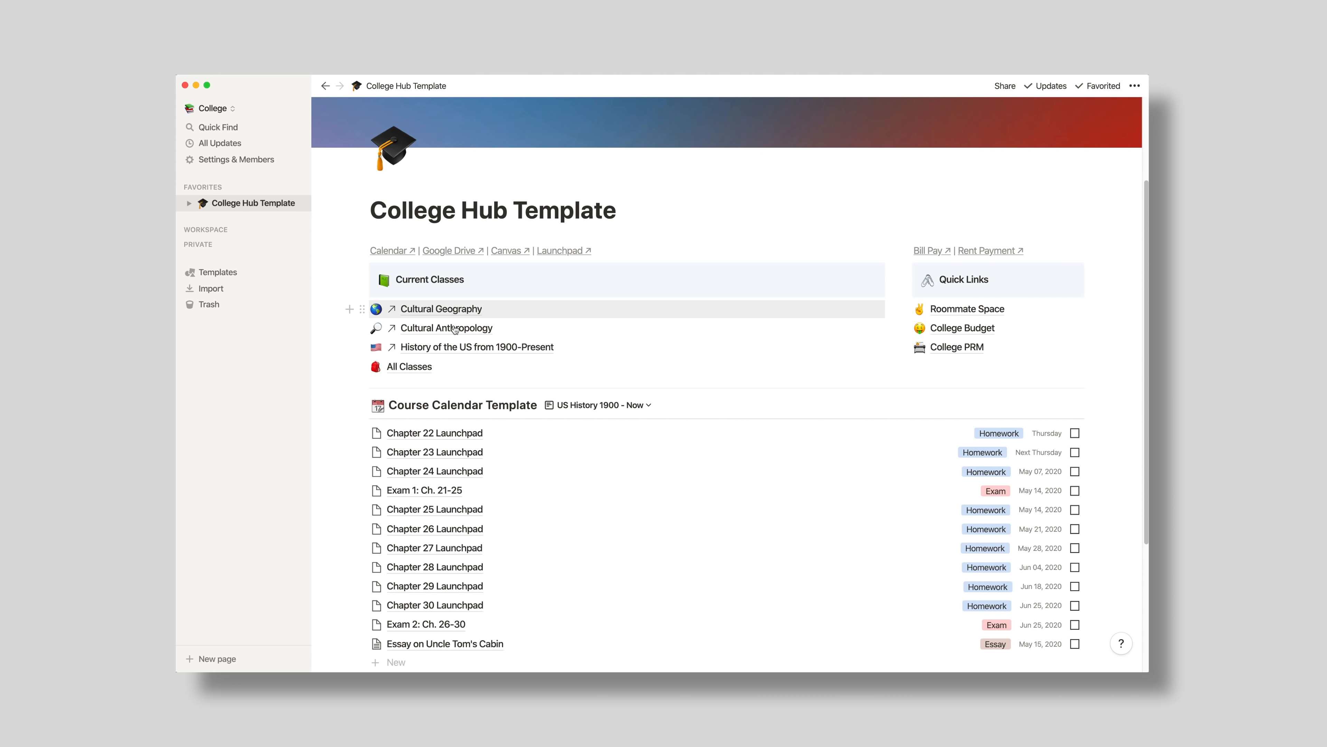
pyautogui.click(478, 347)
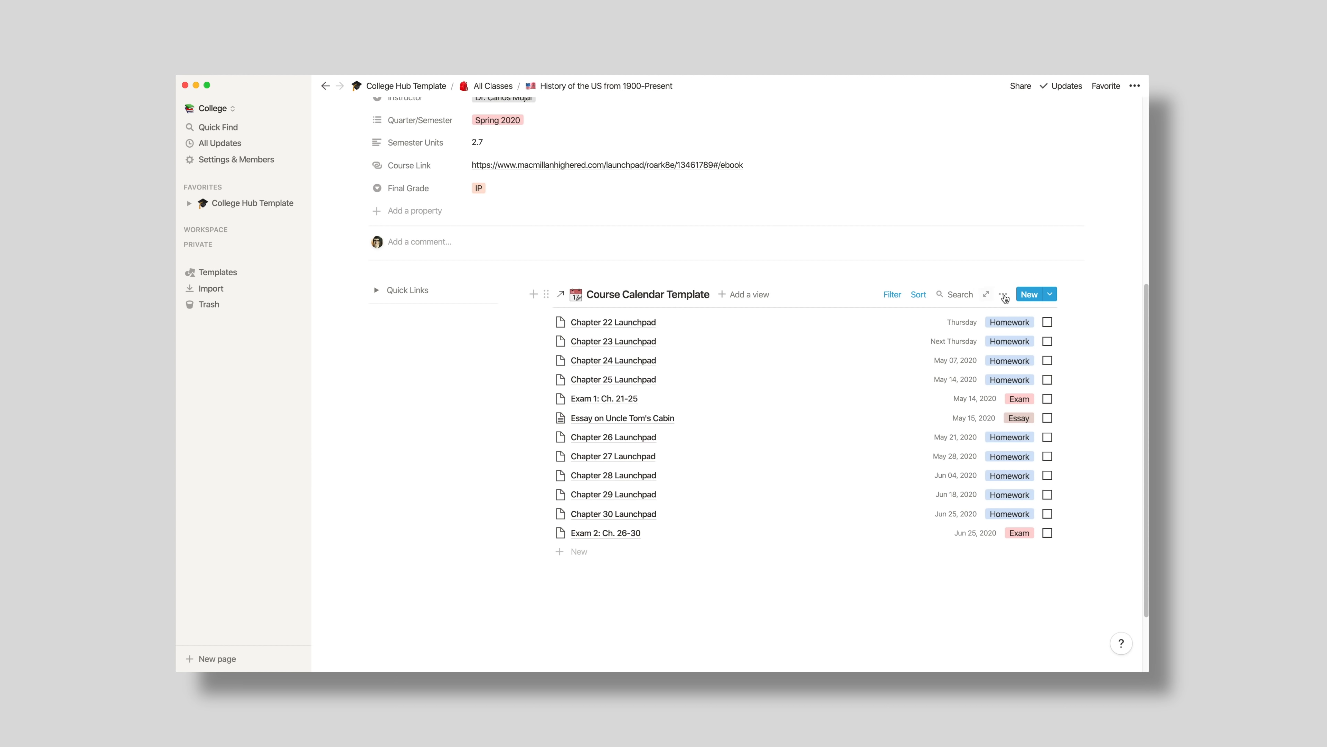
# Step: Set the assignment list's second filter rule to Complete is unchecked
pyautogui.click(1004, 294)
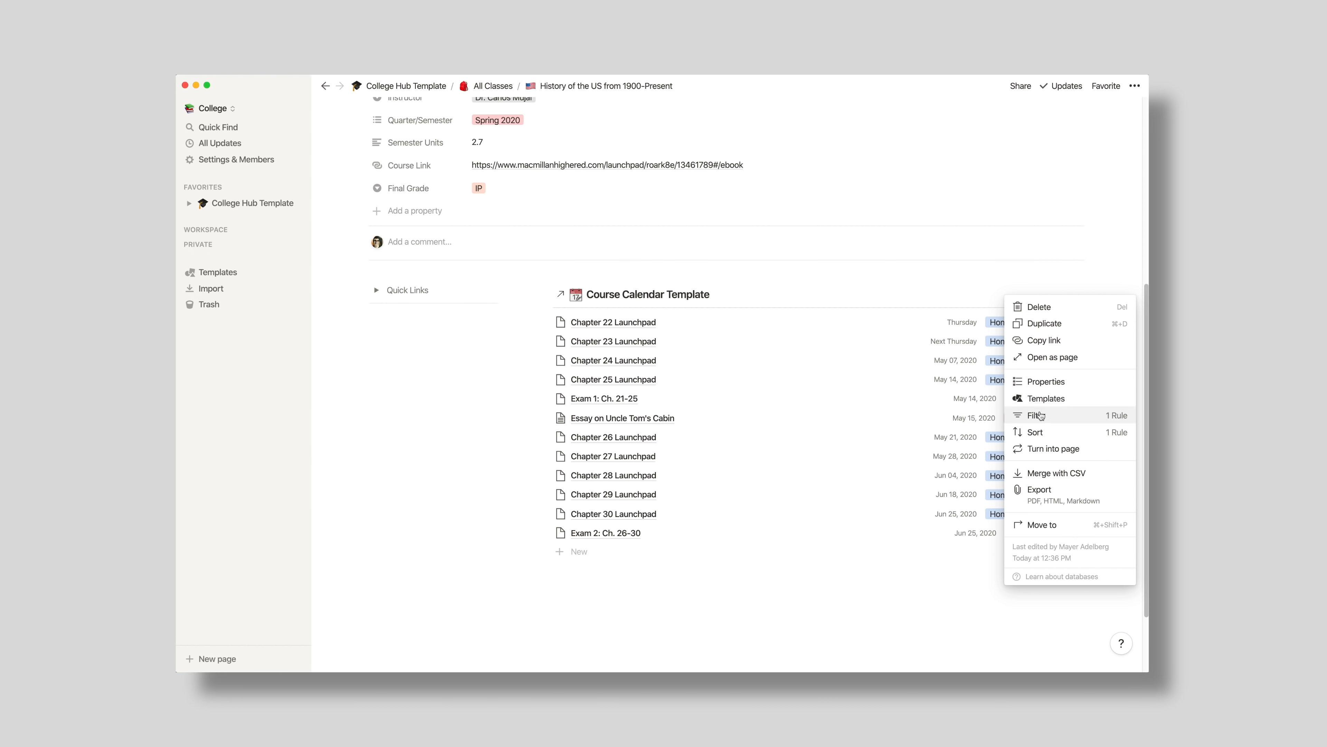
pyautogui.click(1034, 414)
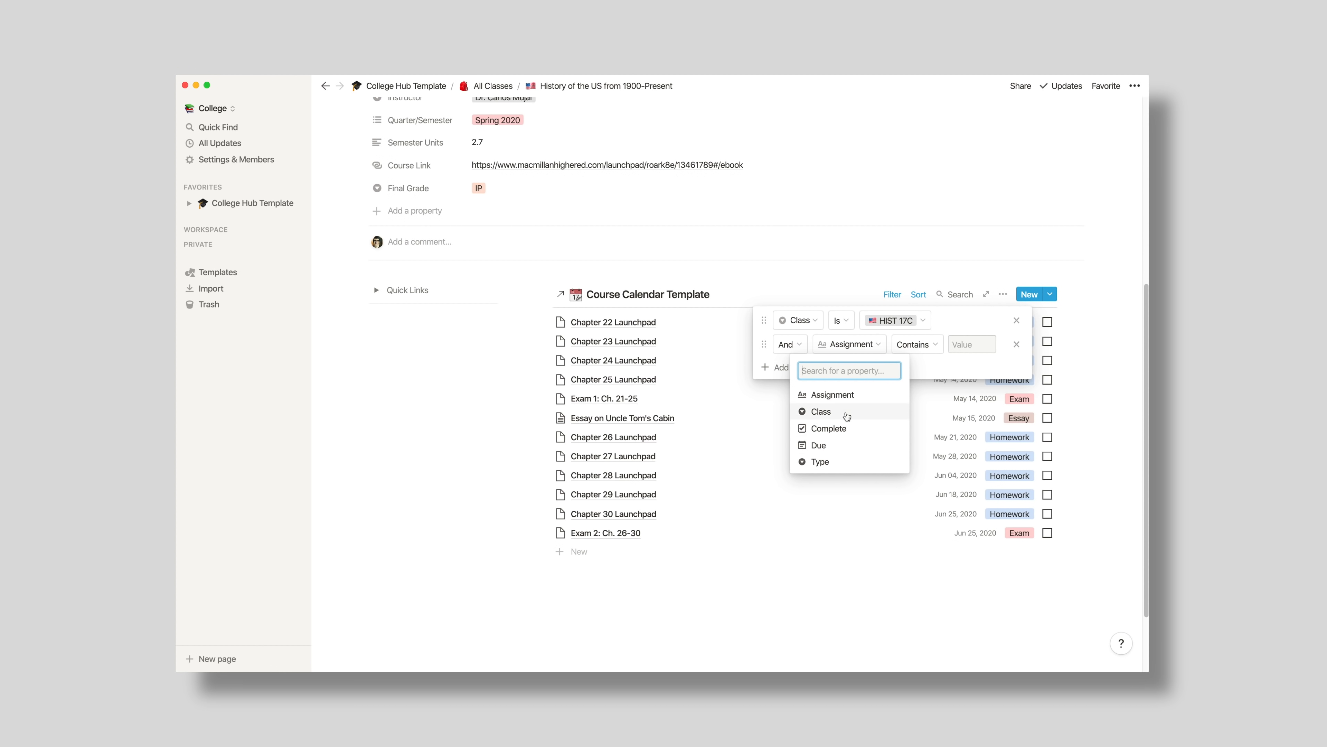
pyautogui.click(829, 429)
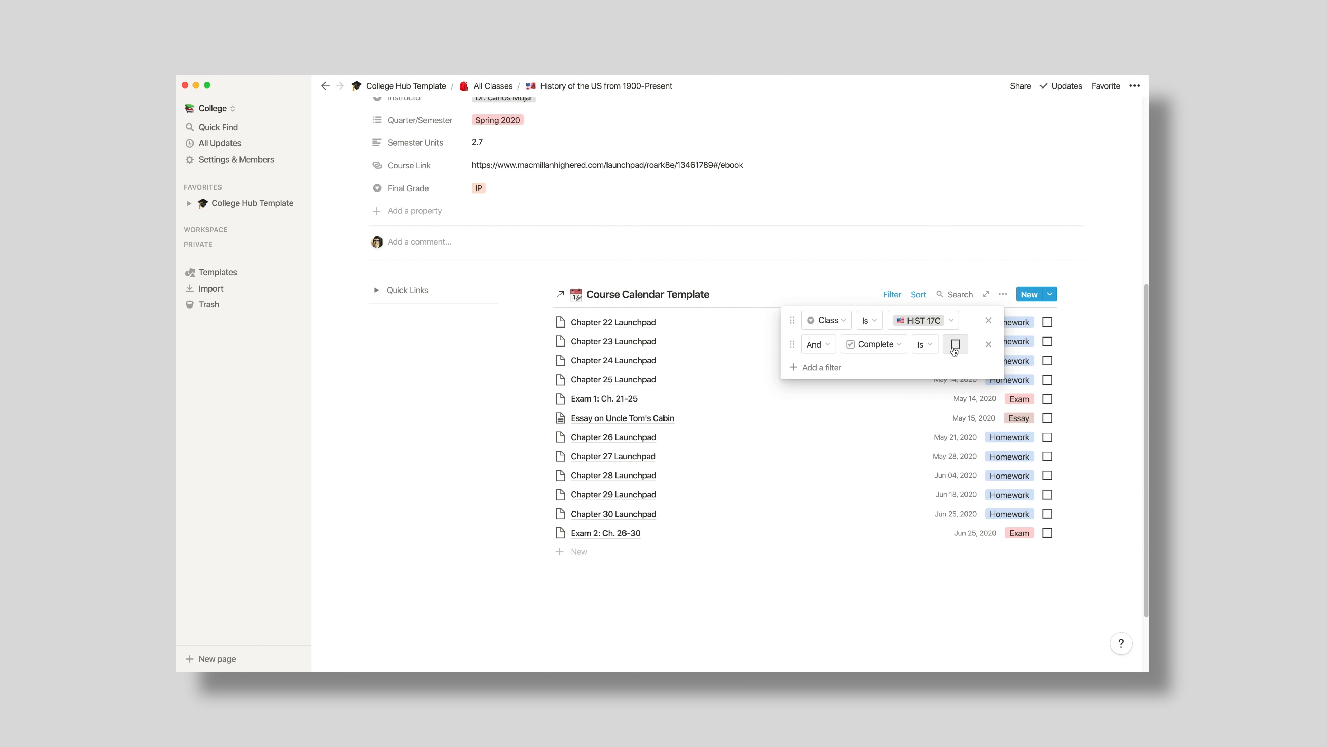
pyautogui.moveTo(955, 351)
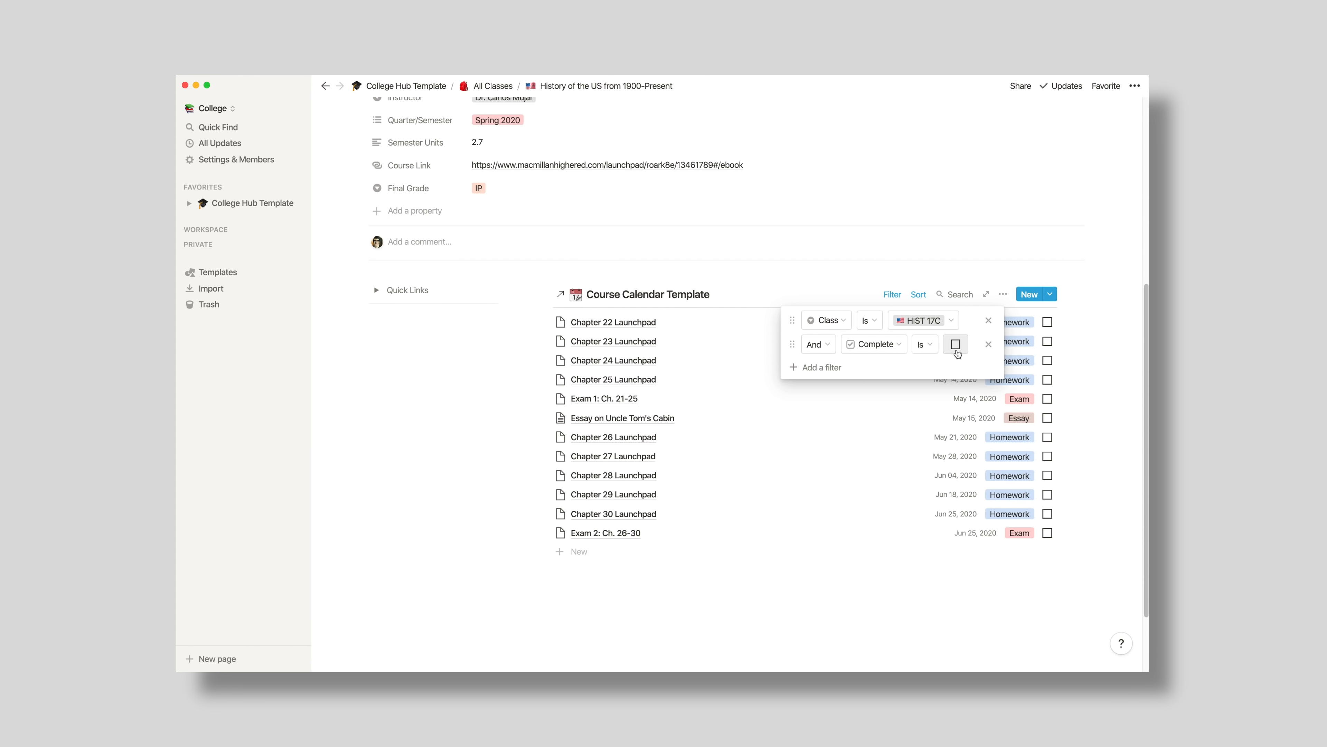
pyautogui.click(1119, 358)
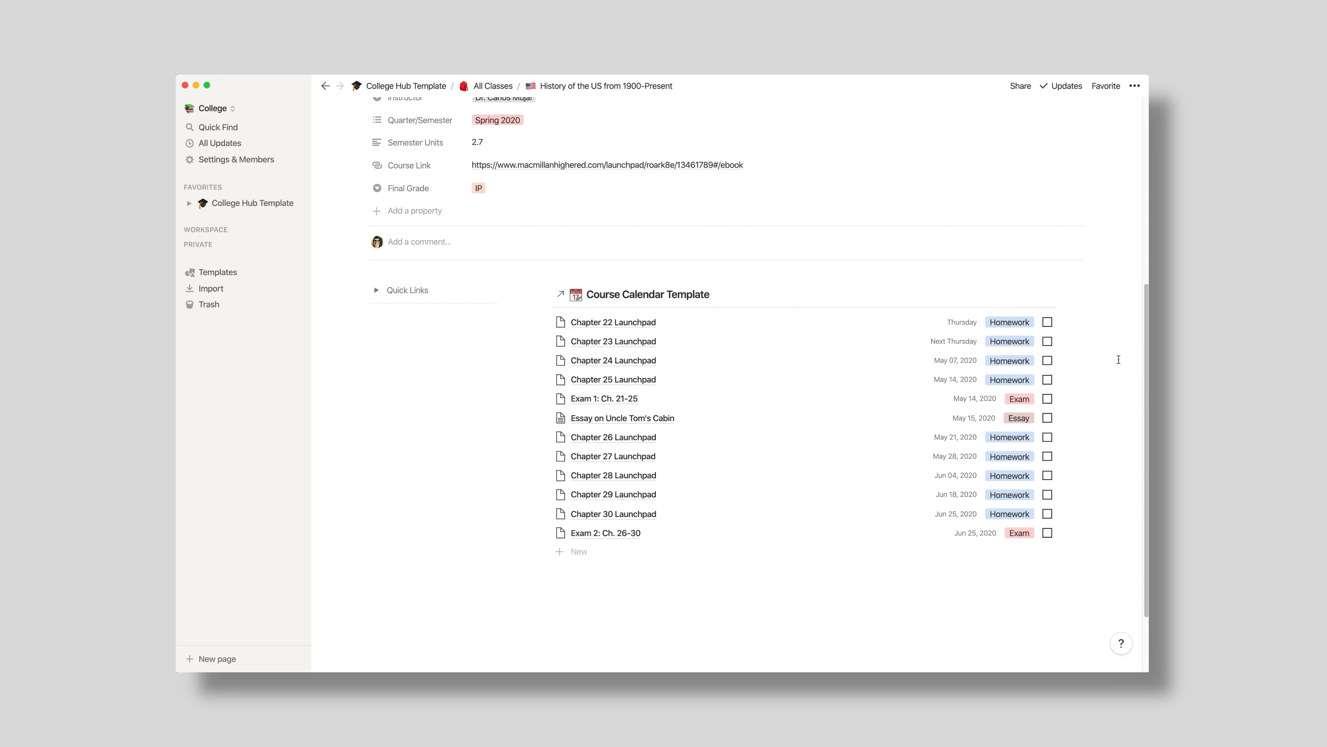
pyautogui.moveTo(775, 323)
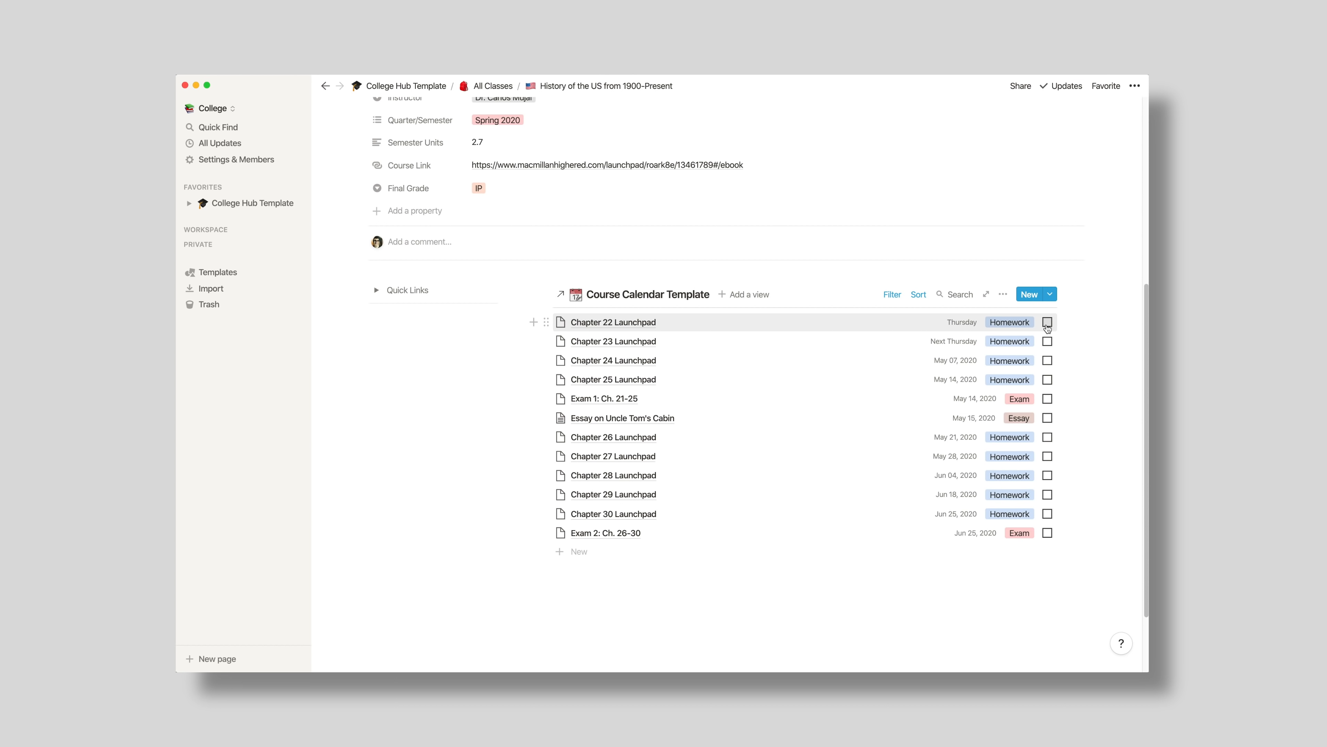
# Step: Mark Chapter 22 Launchpad complete so it drops off the list
pyautogui.click(1047, 321)
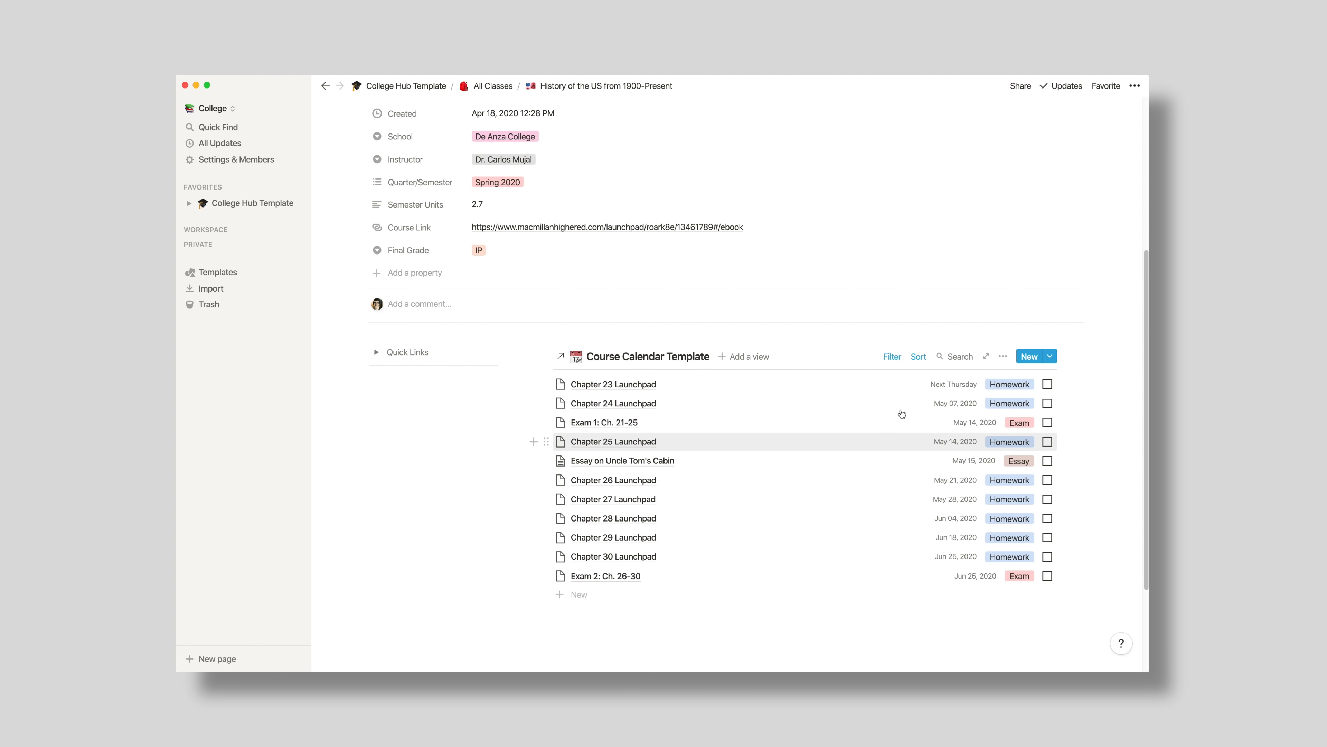
# Step: Return to the College Hub Template home page and open the calendar linked from it
pyautogui.click(1135, 86)
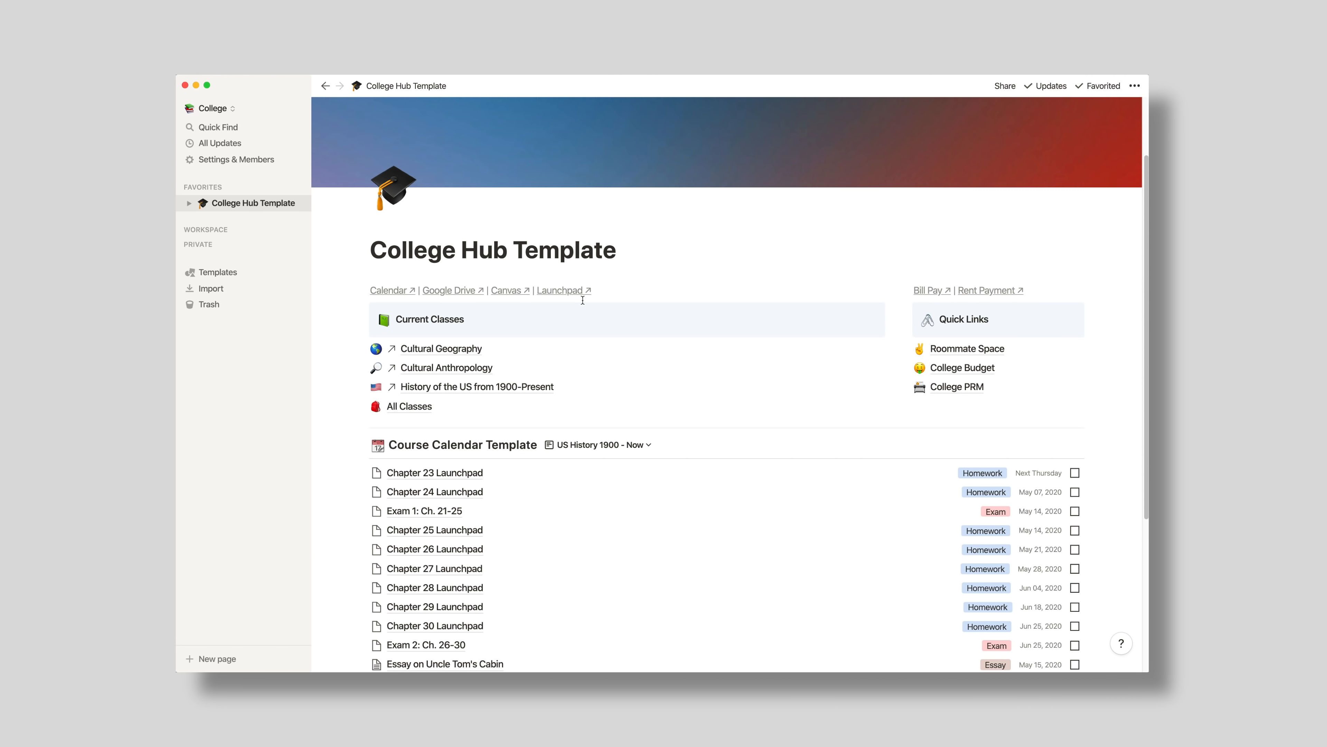
pyautogui.moveTo(464, 354)
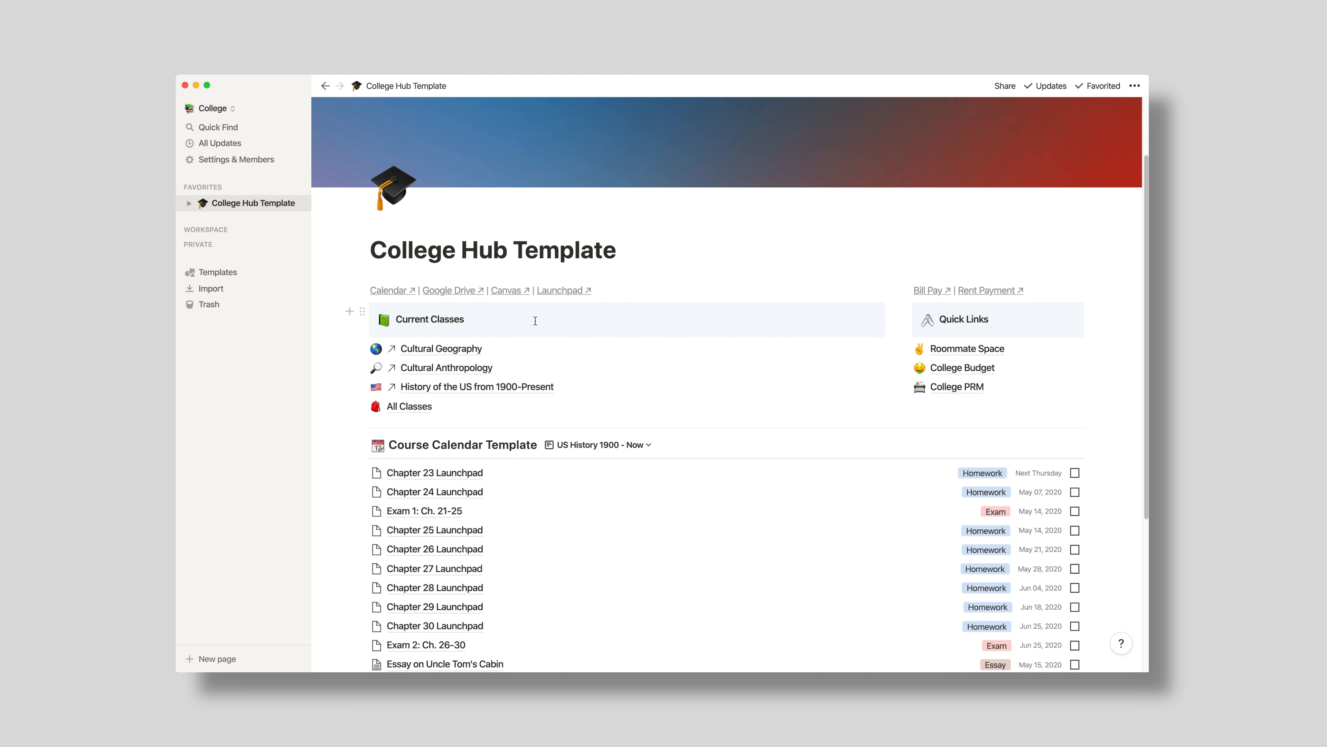
pyautogui.moveTo(429, 298)
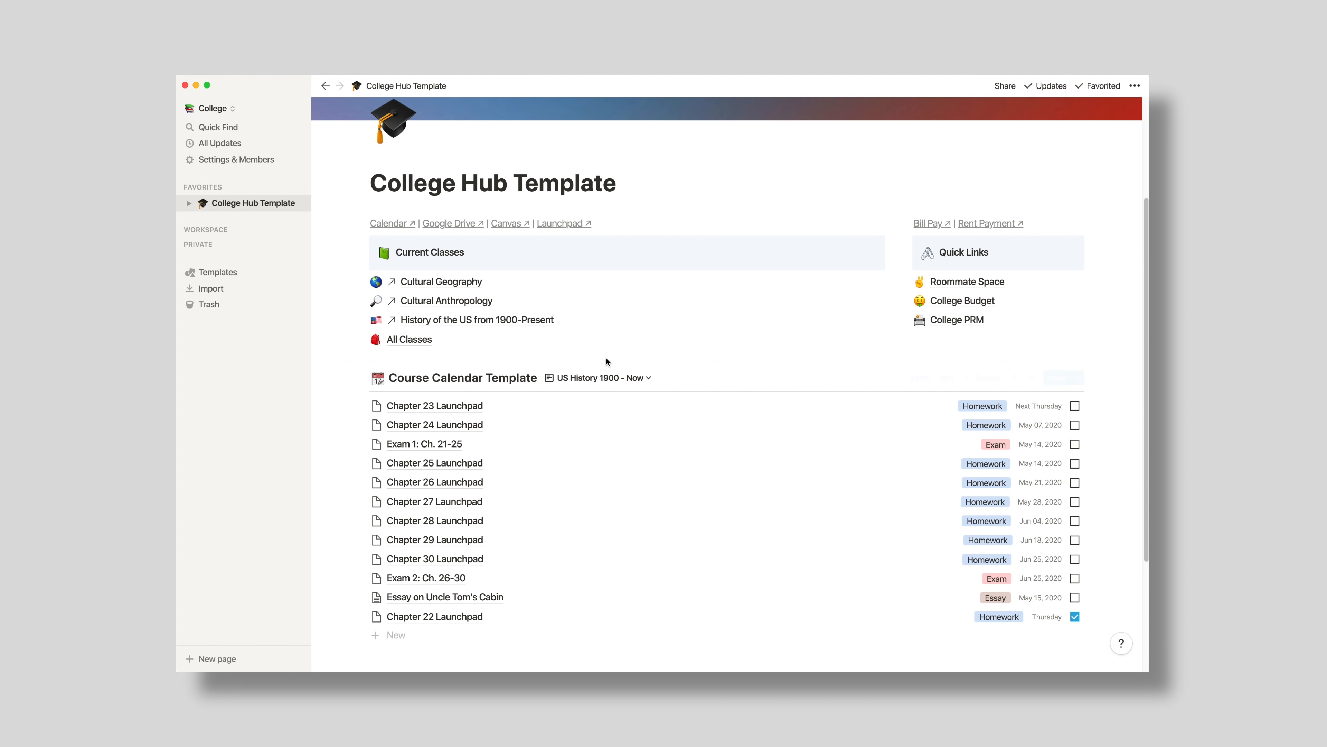
pyautogui.moveTo(388, 226)
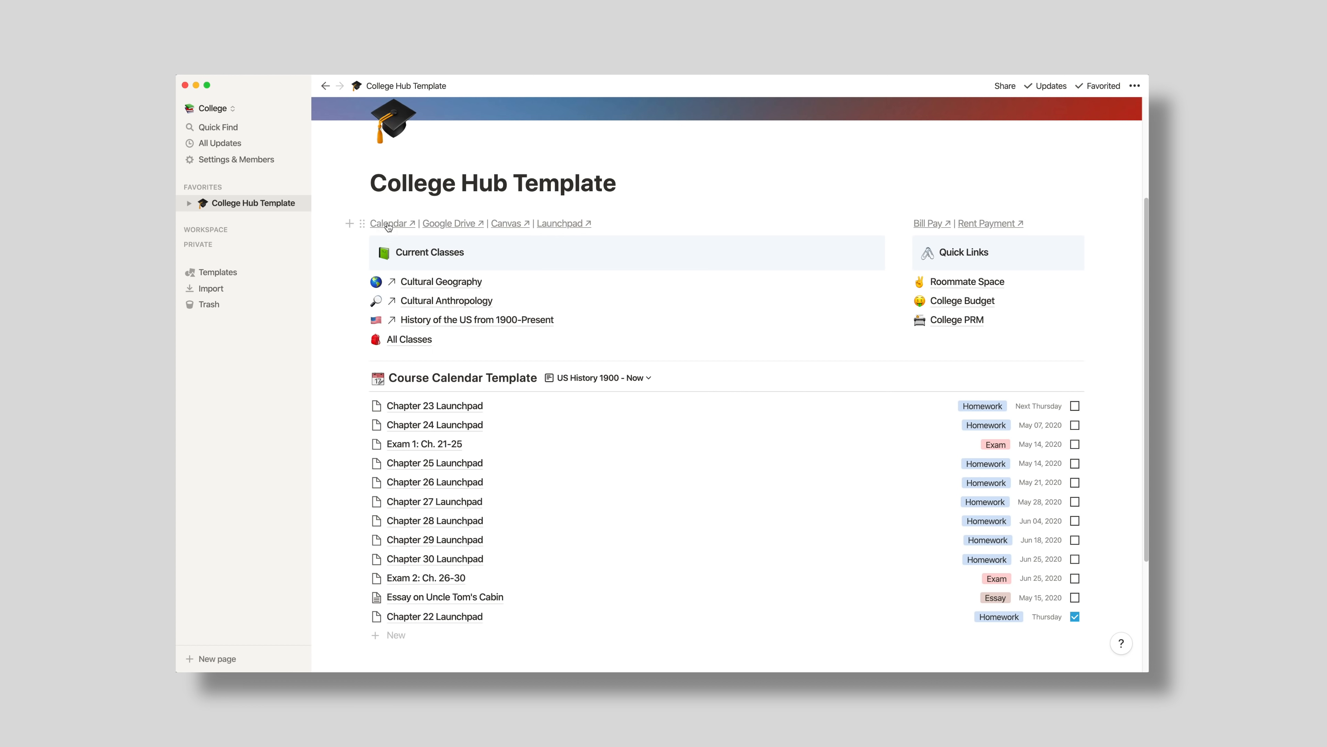
pyautogui.click(388, 223)
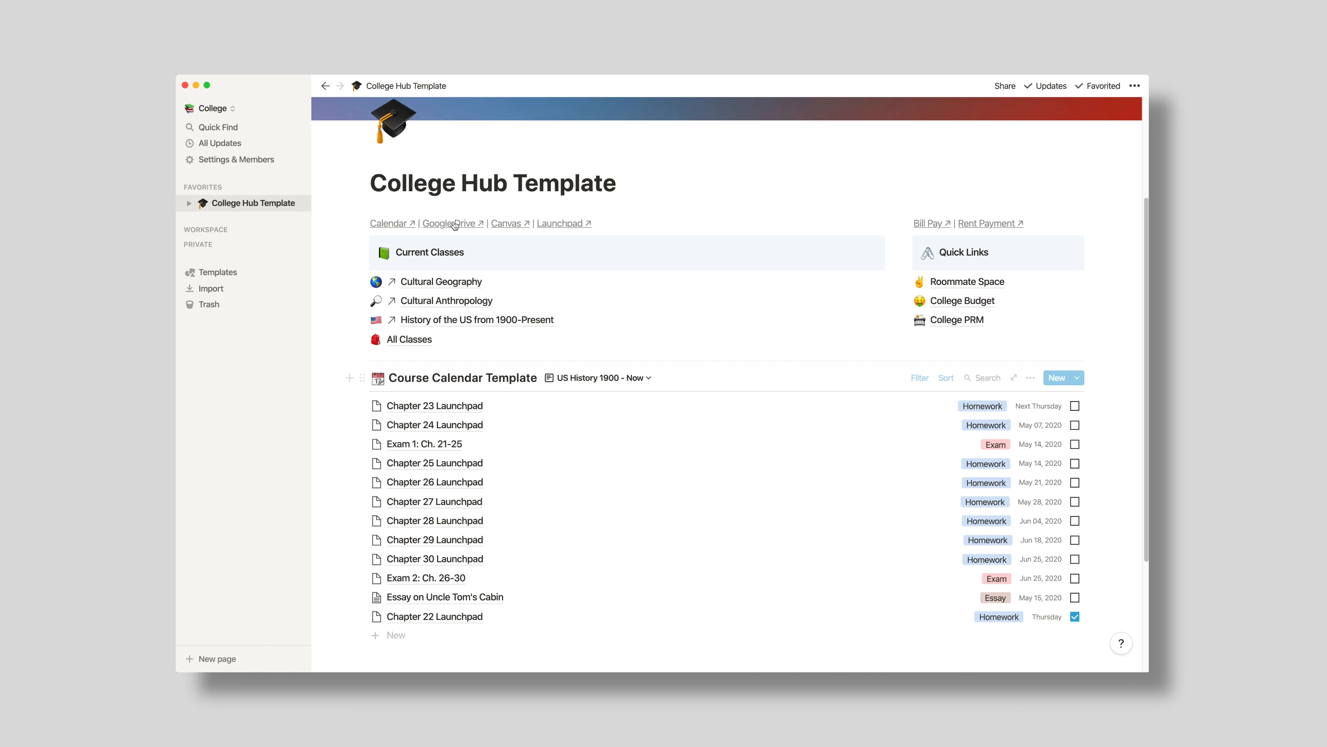
# Step: Open the linked Google Drive College folder with the Anthropology, Geography and History folders
pyautogui.click(448, 223)
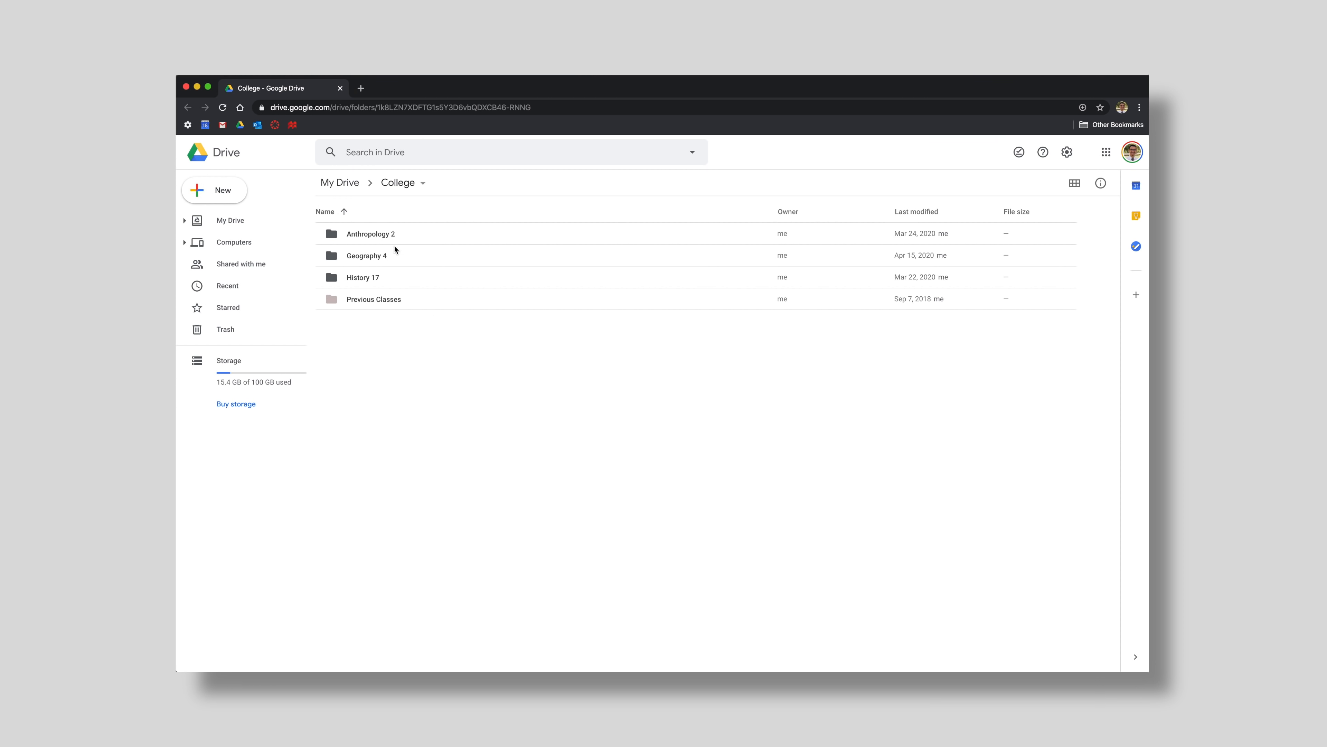
pyautogui.moveTo(392, 304)
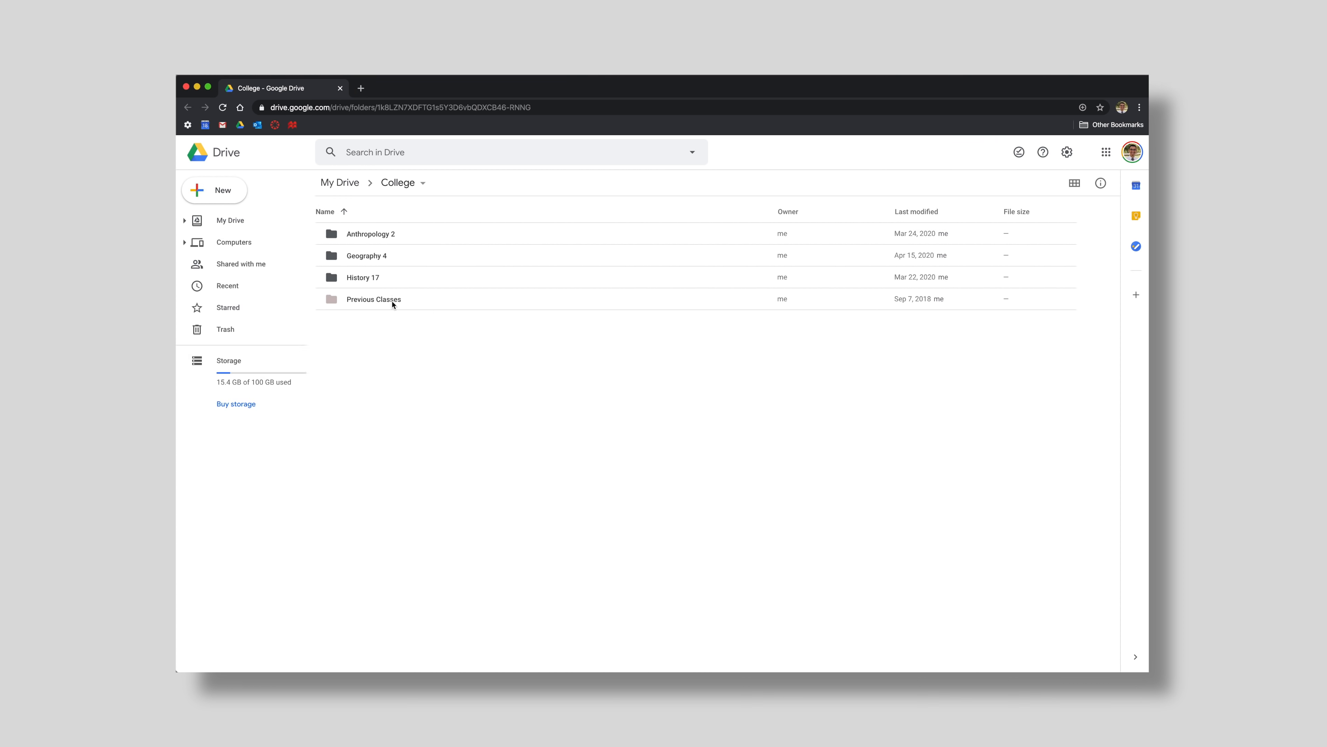
pyautogui.moveTo(399, 321)
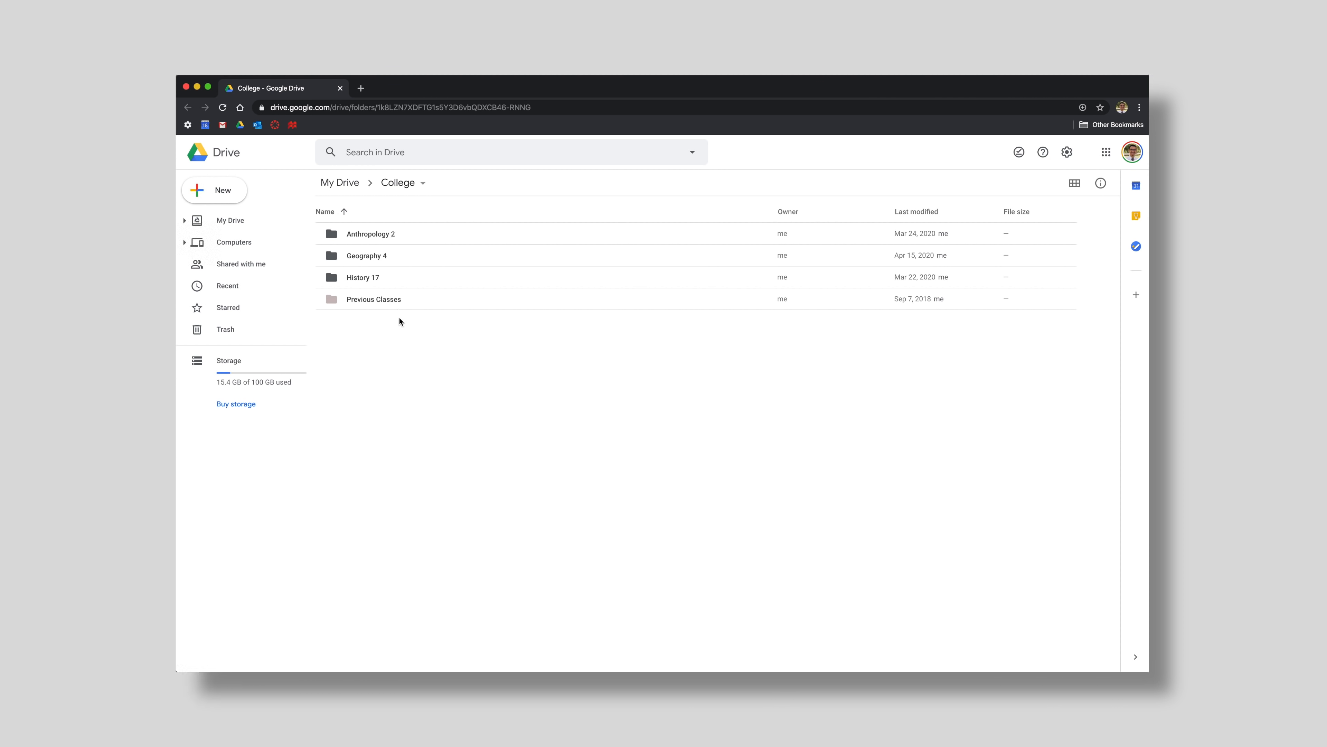
pyautogui.moveTo(396, 278)
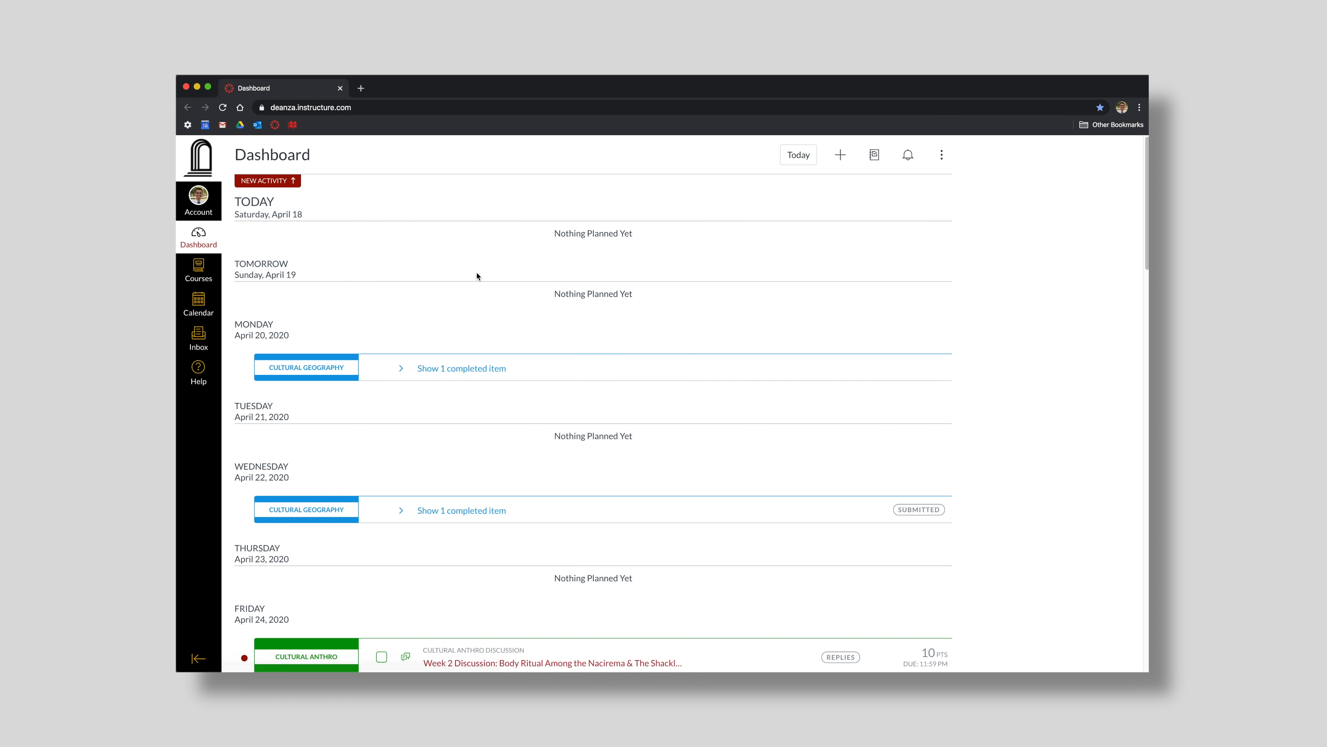
pyautogui.moveTo(456, 321)
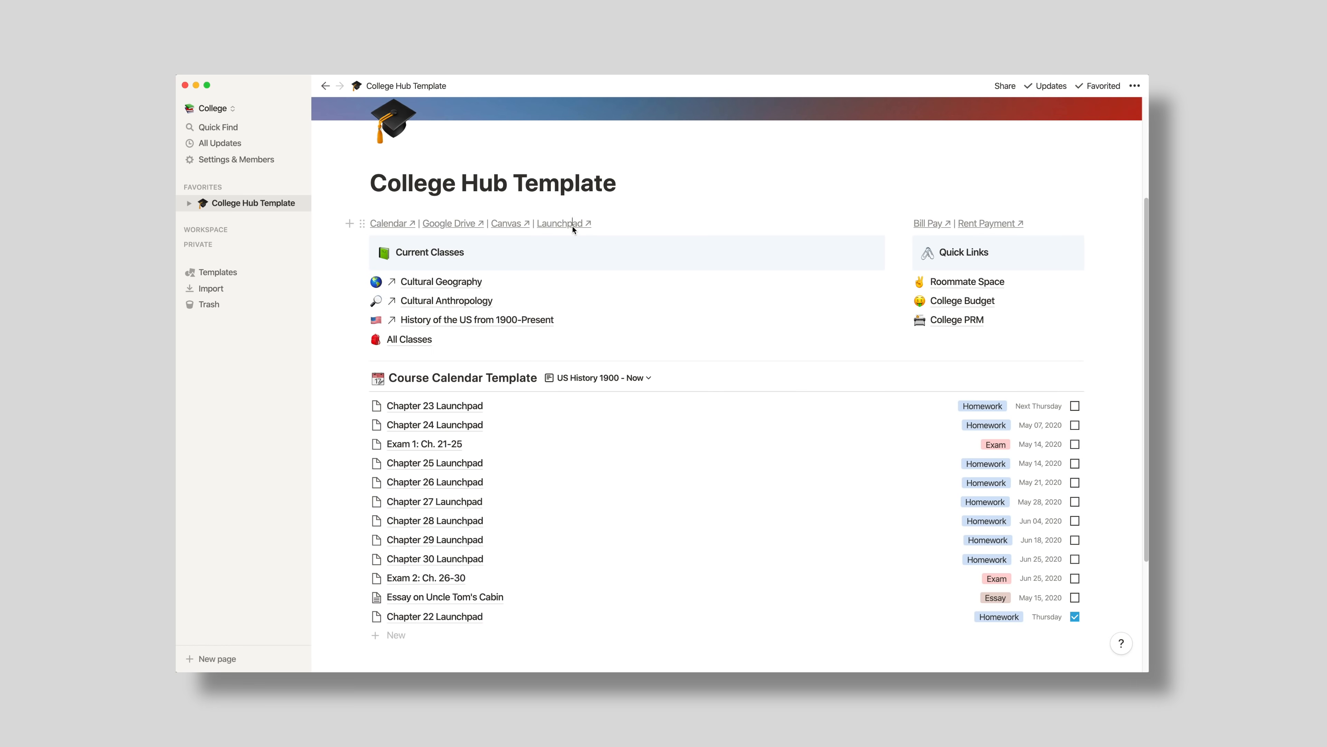
# Step: Visit the LaunchPad course sign-in page, then switch back to the hub page in Notion
pyautogui.click(561, 222)
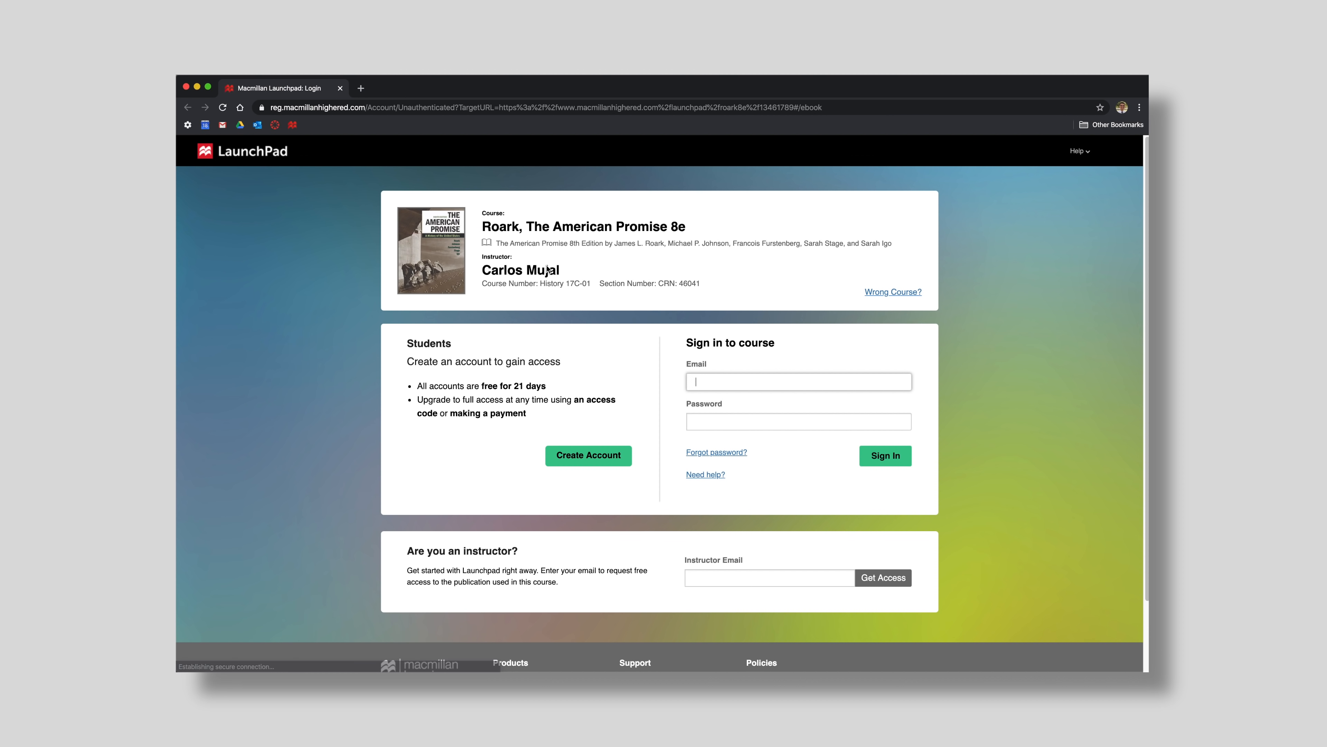
pyautogui.click(885, 456)
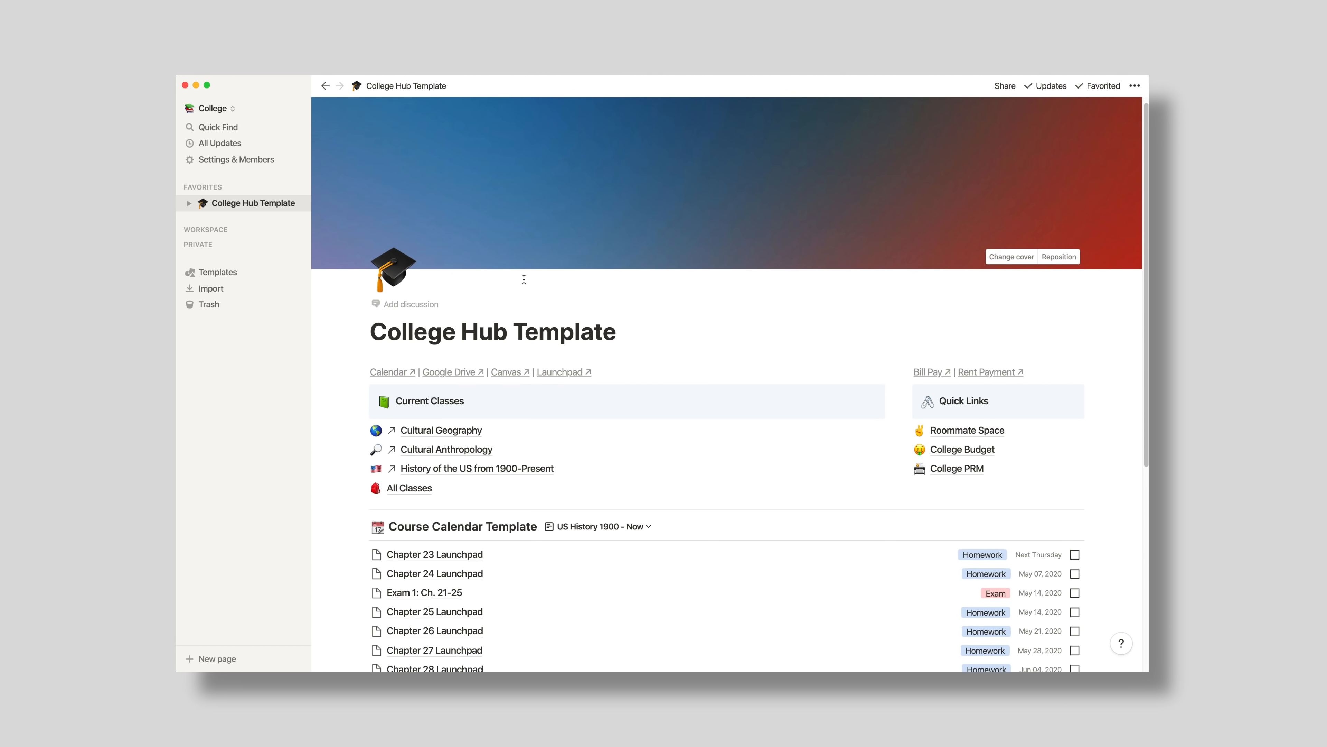
# Step: Look at the All Classes database and switch the Course Calendar Template to List View
pyautogui.scroll(-3)
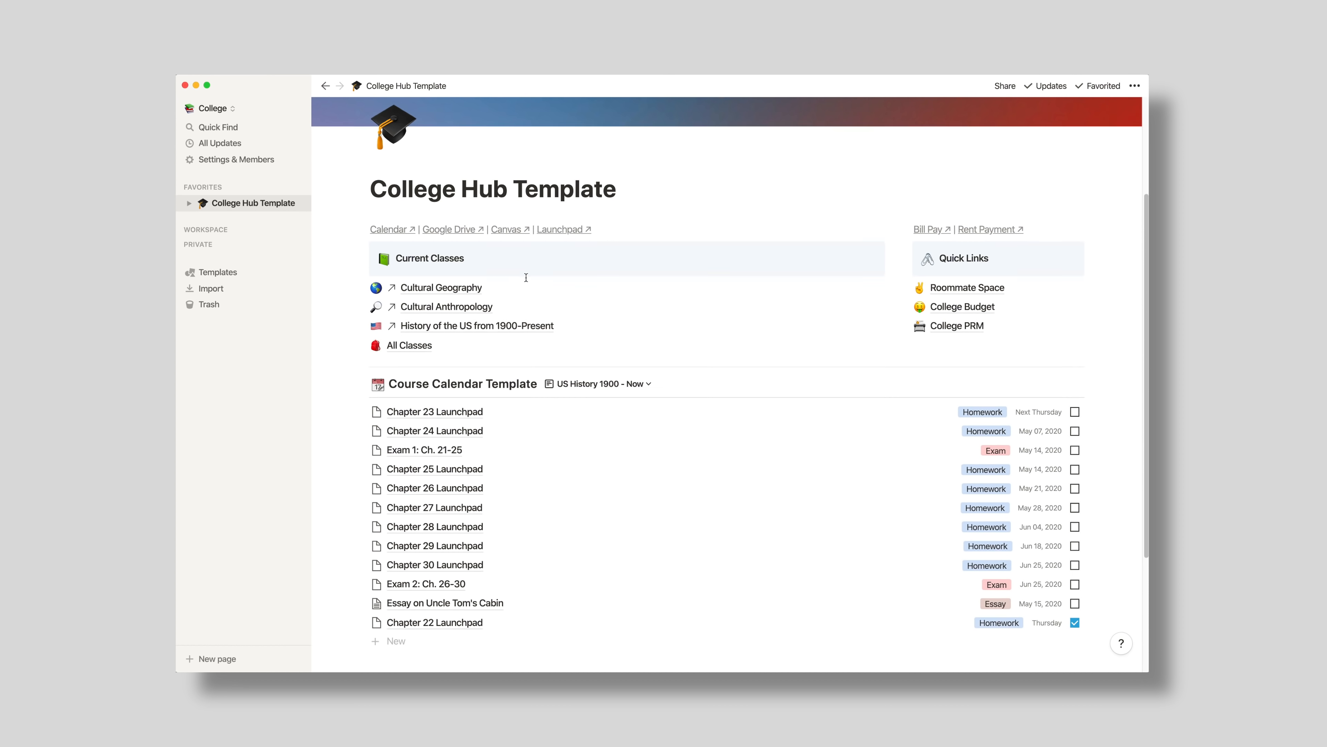
pyautogui.click(409, 346)
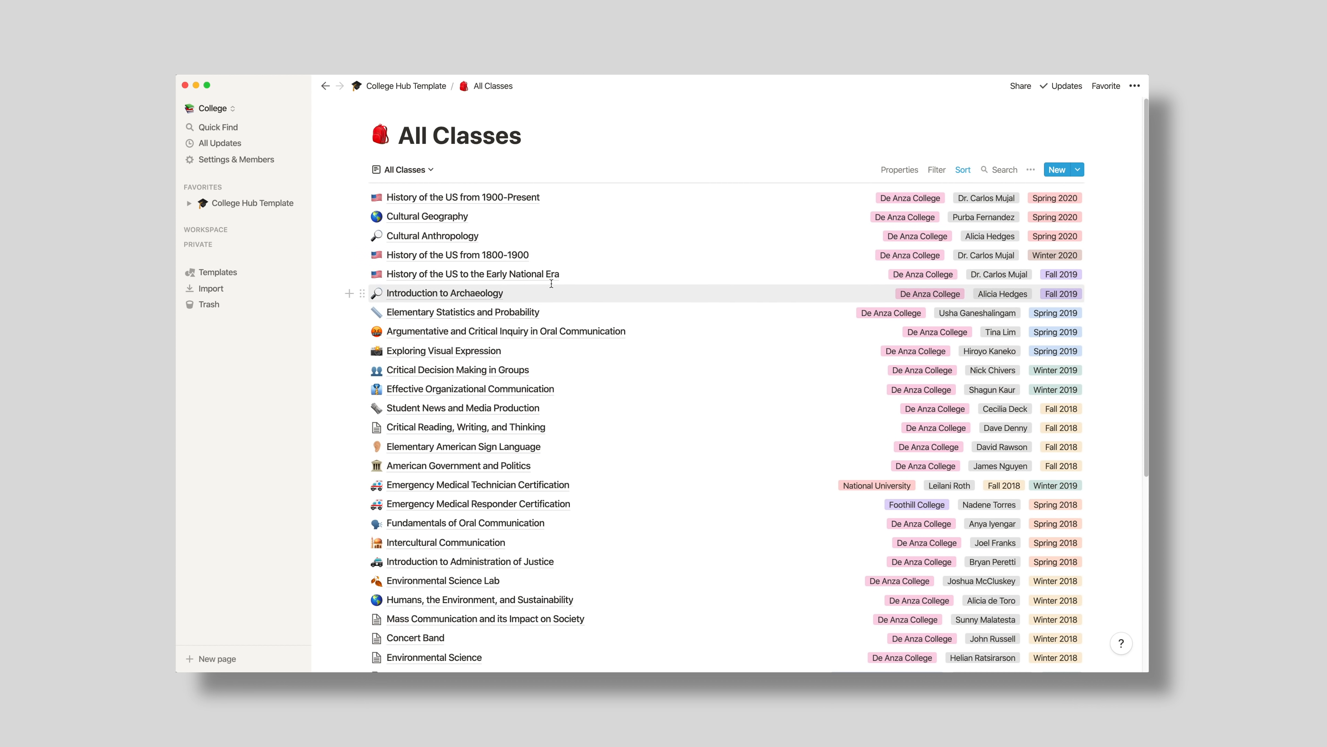
pyautogui.scroll(-3)
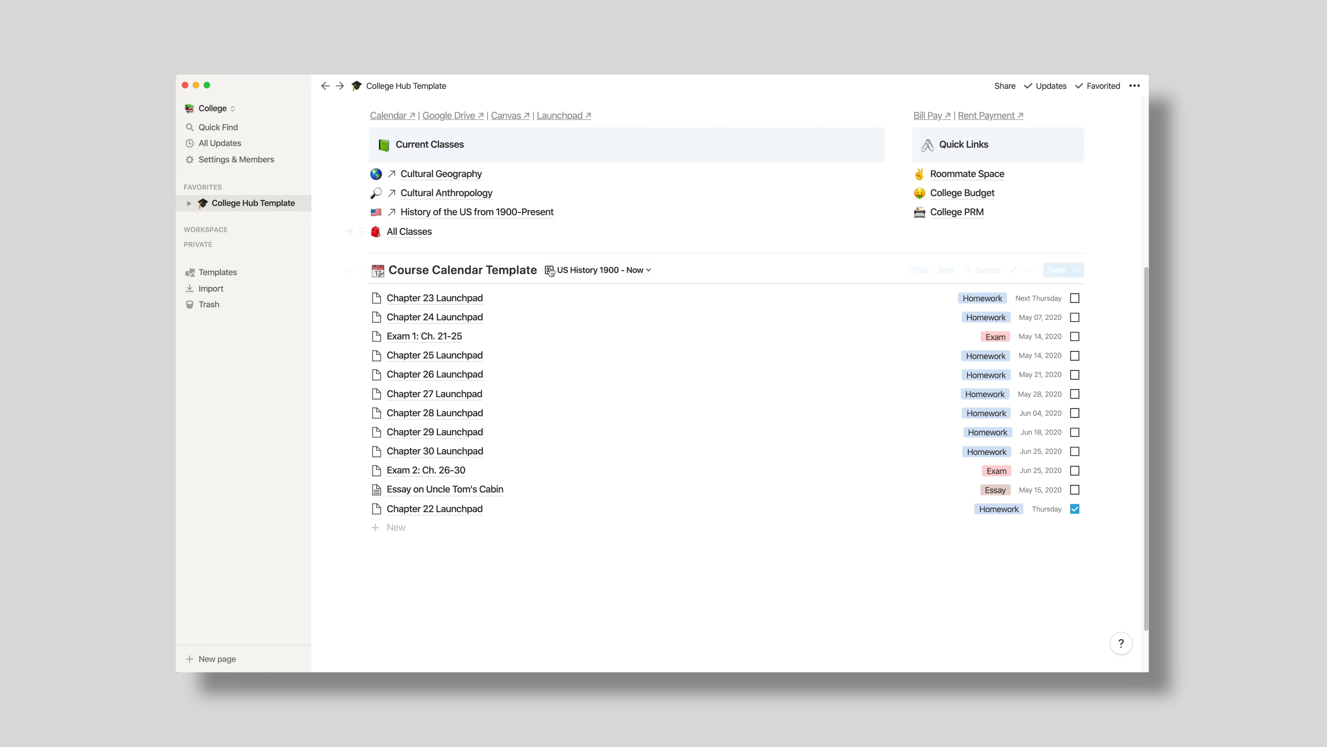
pyautogui.click(598, 269)
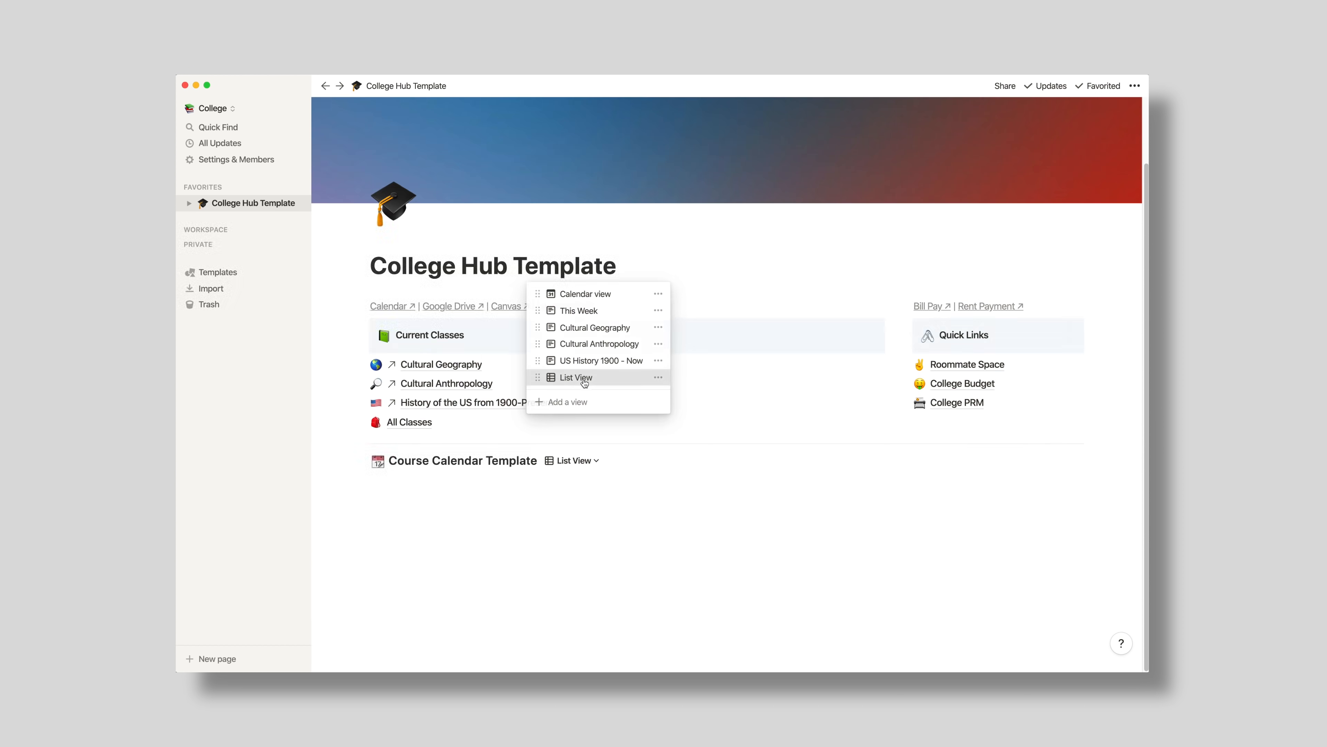
pyautogui.click(576, 378)
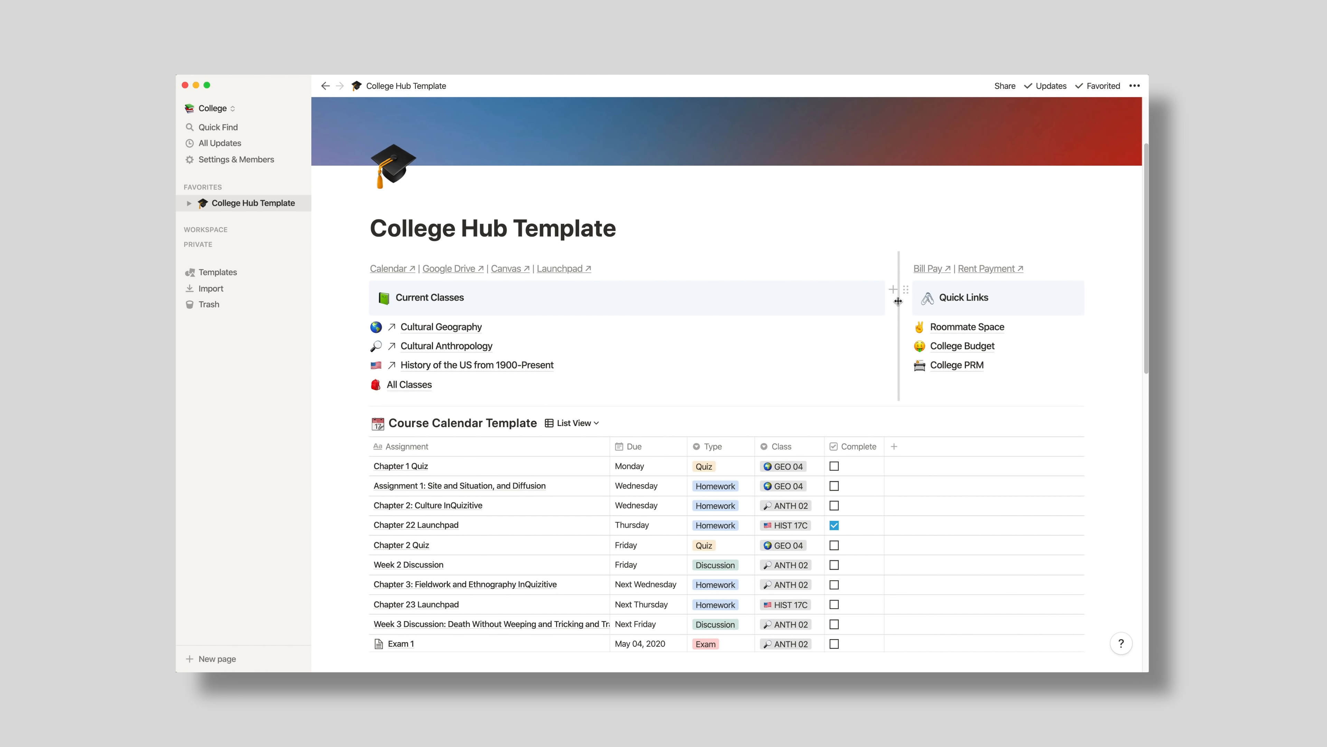
# Step: Scroll through the calendar list and open the College PRM contacts page
pyautogui.click(963, 346)
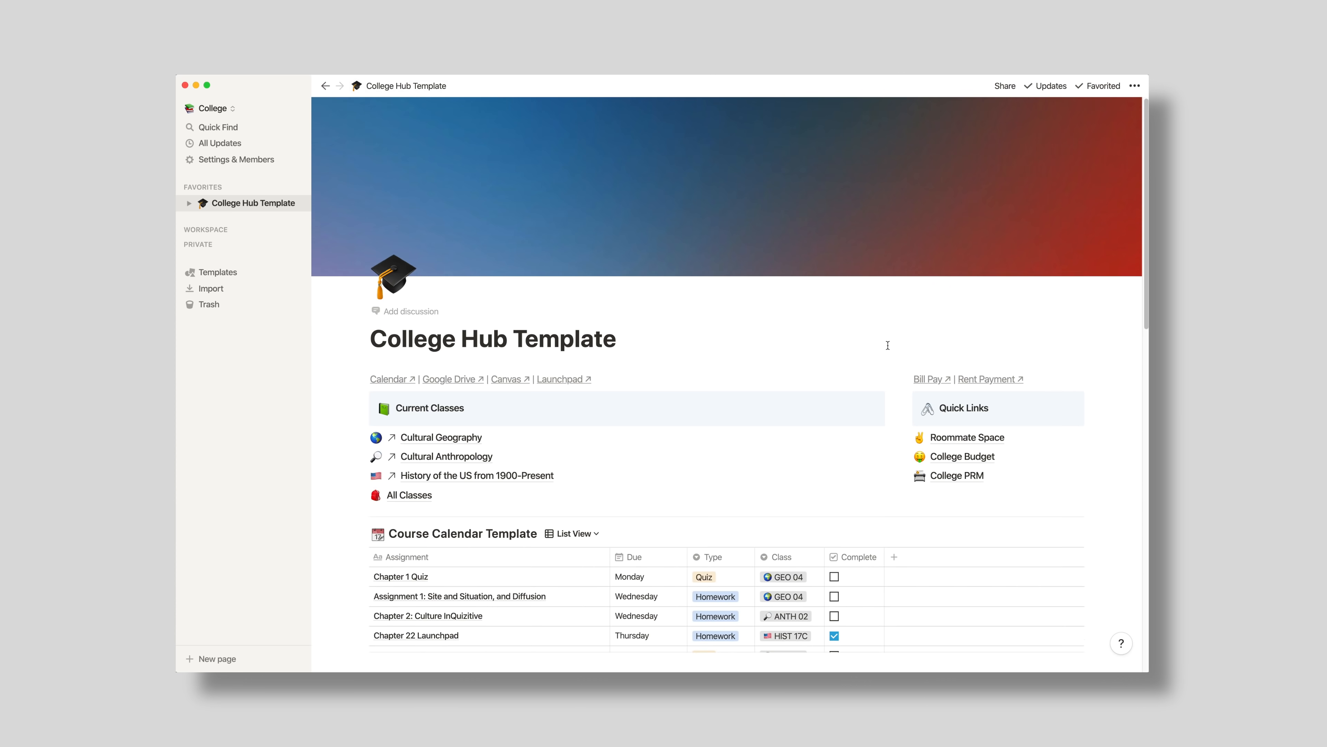
pyautogui.scroll(-3)
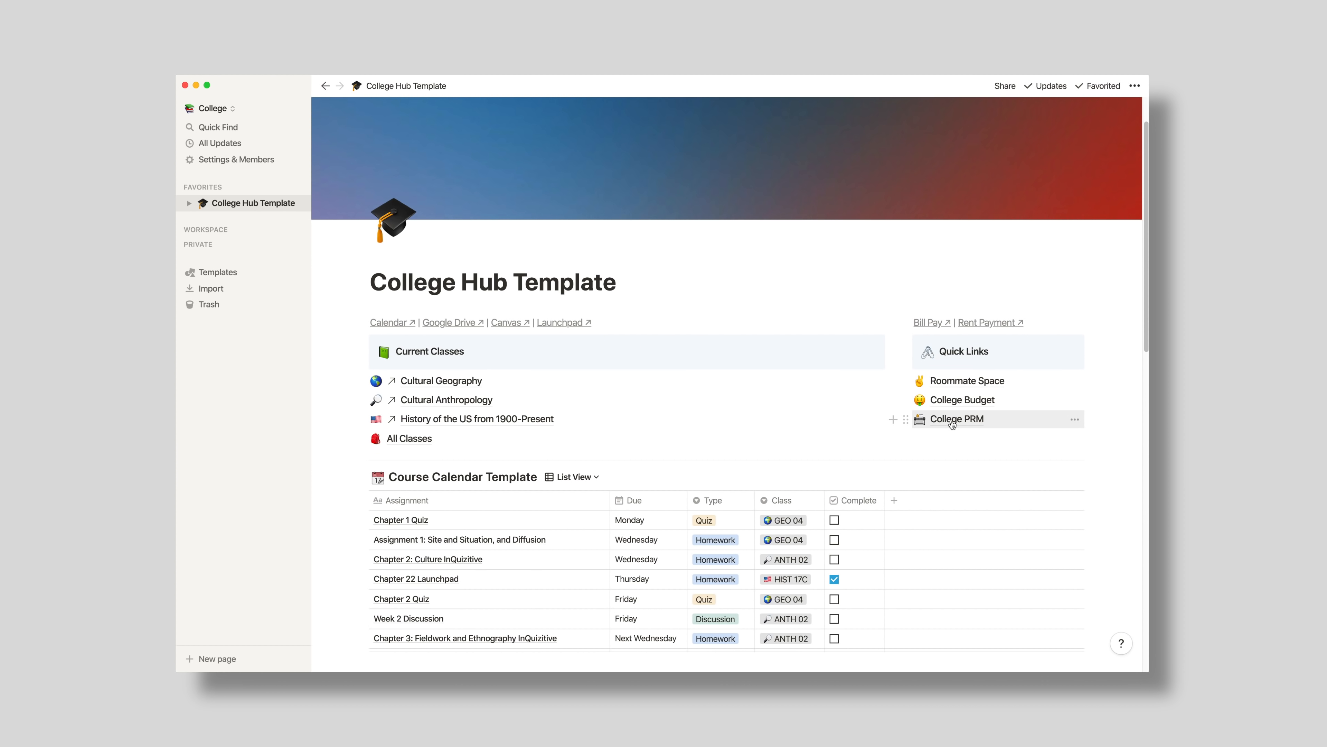
pyautogui.click(957, 418)
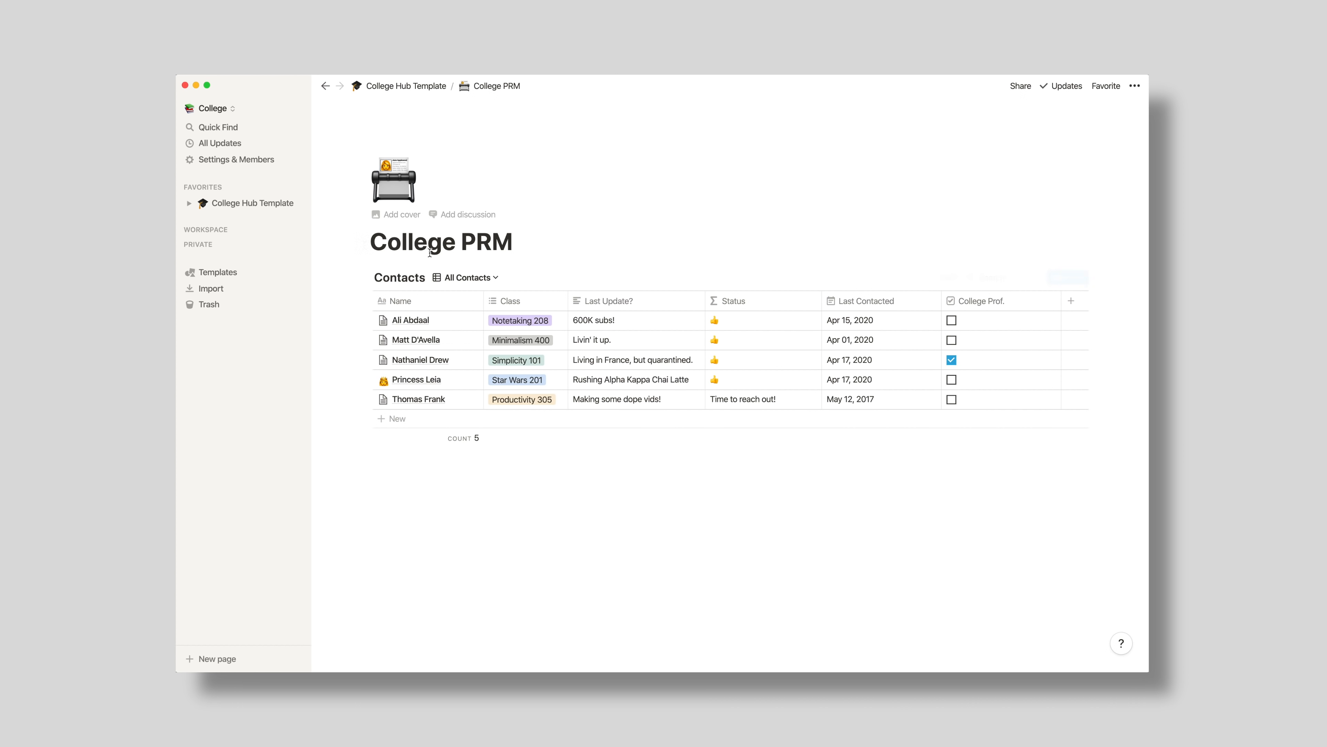
# Step: Open the first contact in the College PRM Contacts table
pyautogui.click(514, 242)
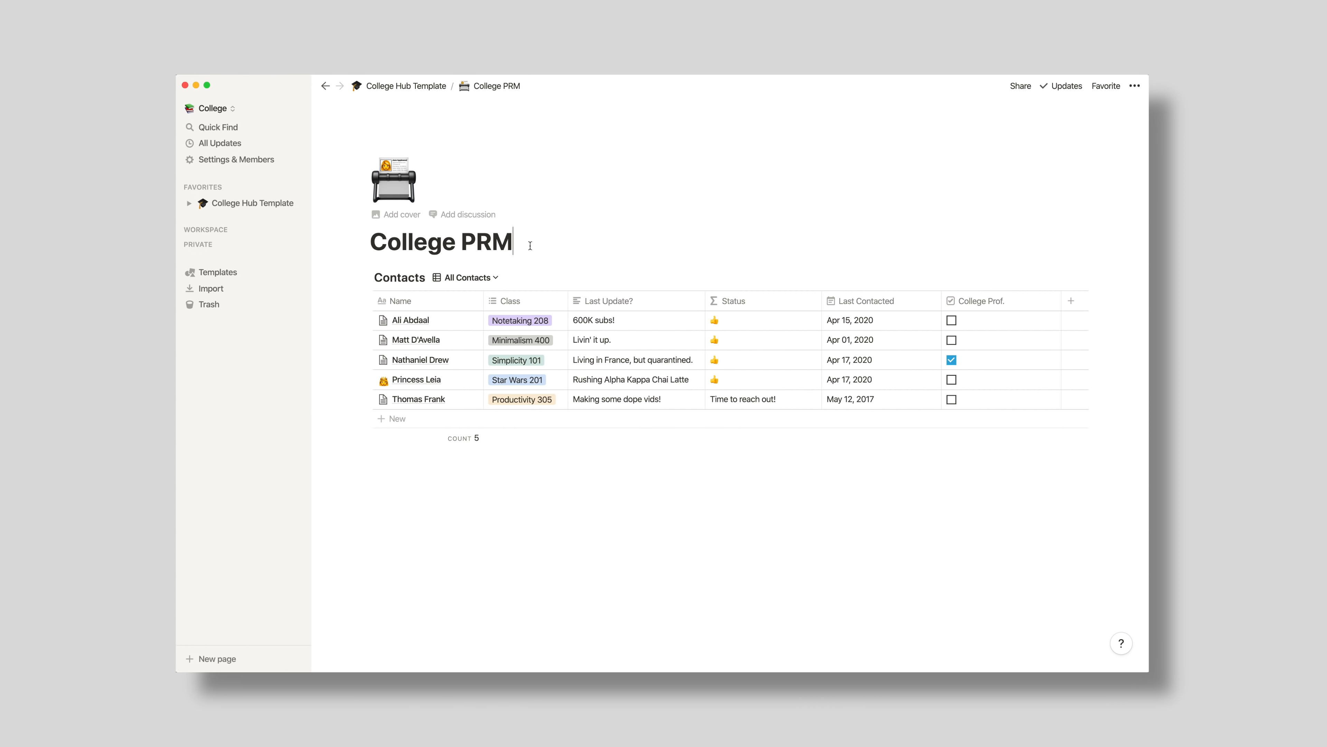
pyautogui.moveTo(517, 244)
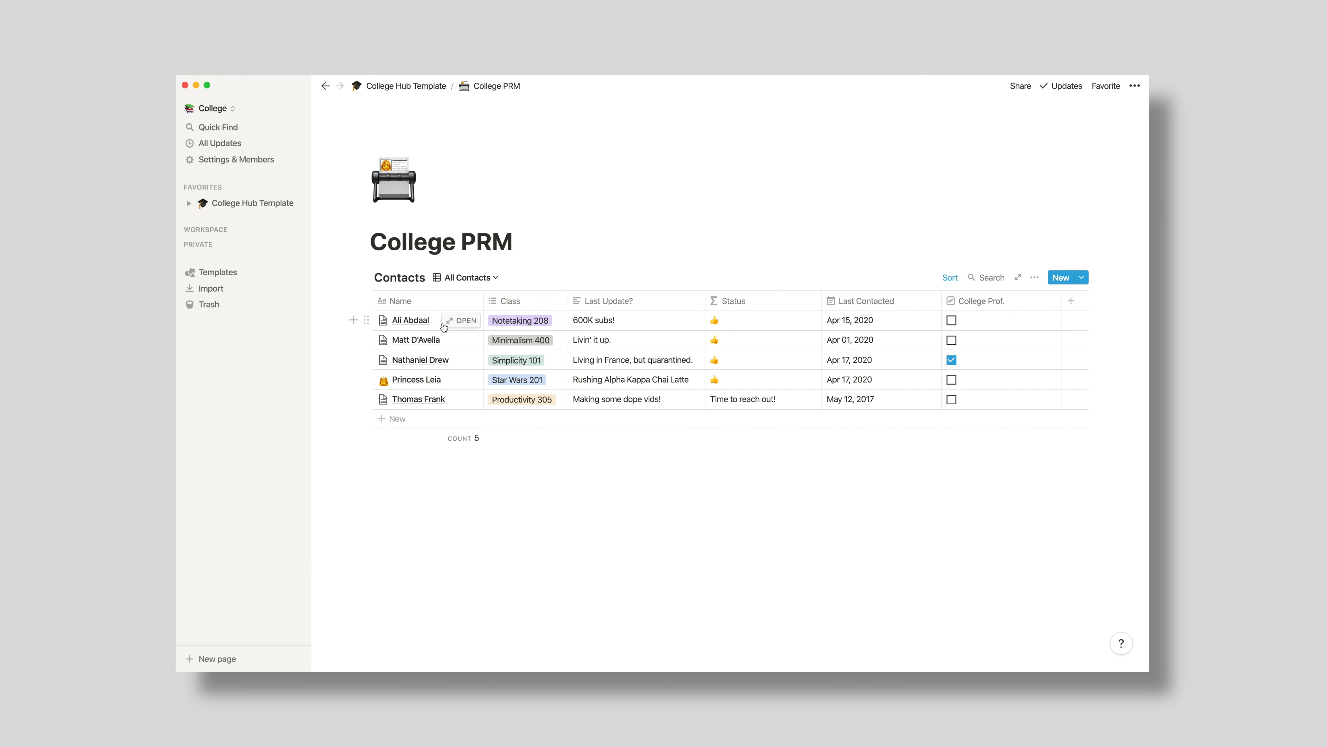
pyautogui.moveTo(574, 325)
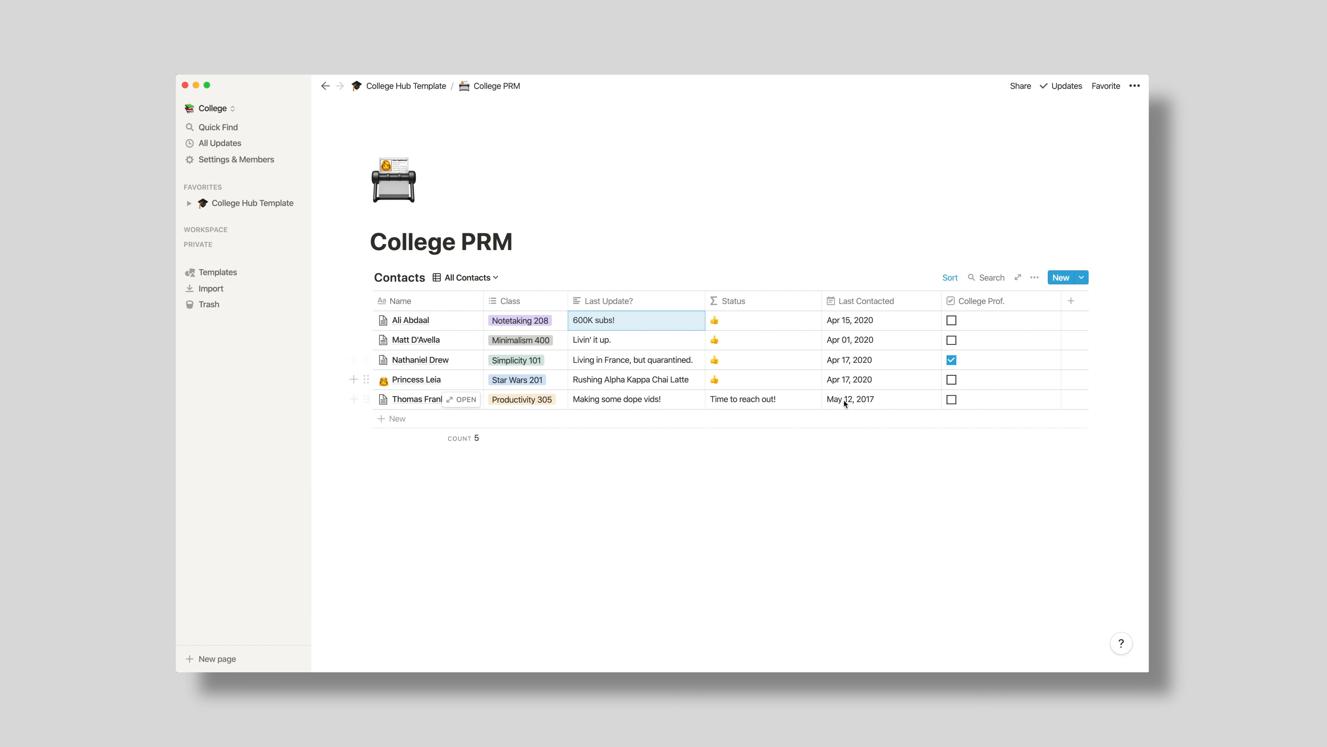
pyautogui.moveTo(855, 316)
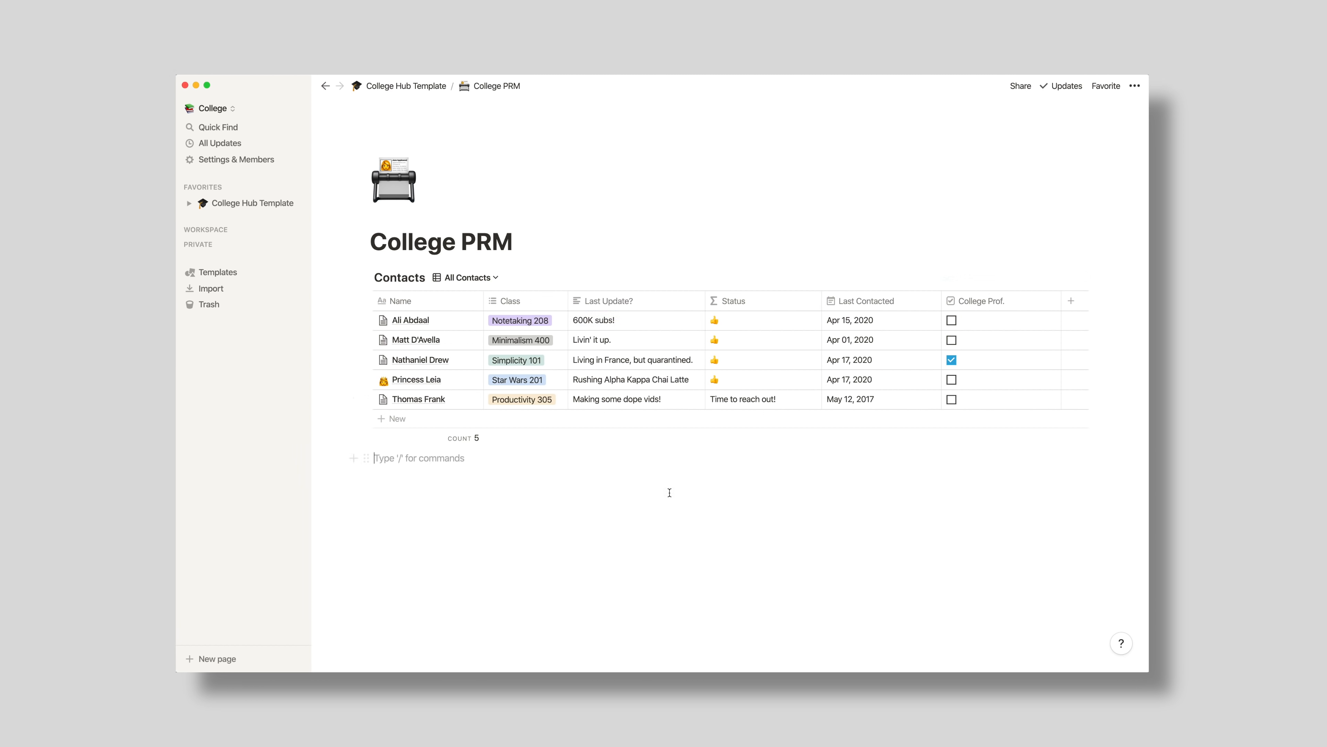
pyautogui.moveTo(650, 481)
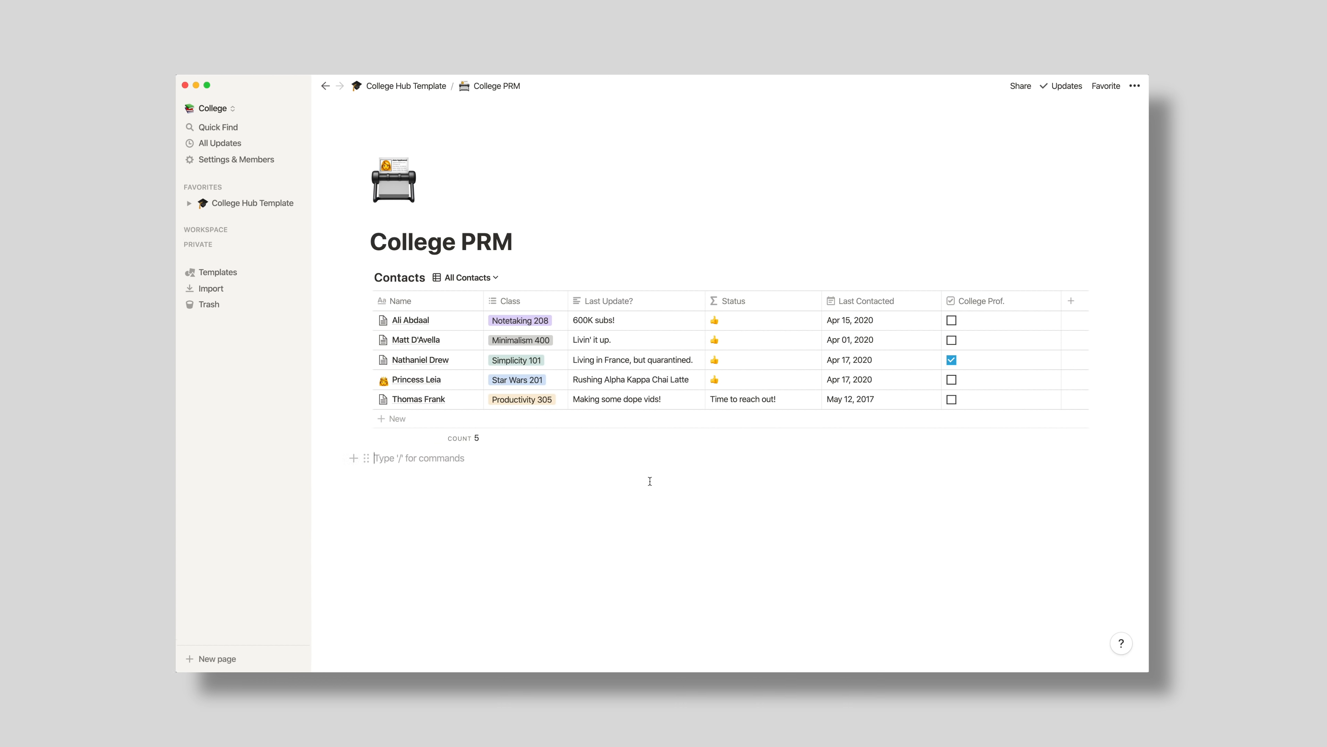
pyautogui.moveTo(634, 475)
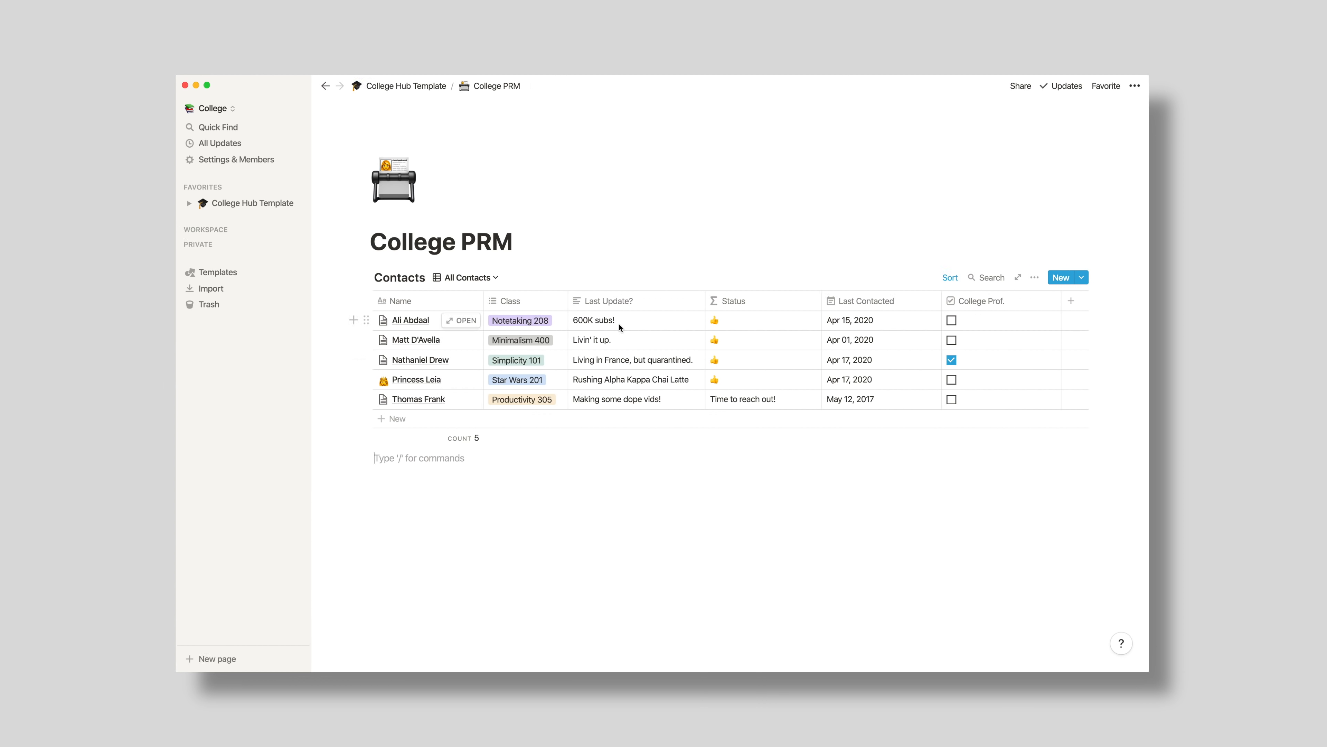
pyautogui.moveTo(490, 325)
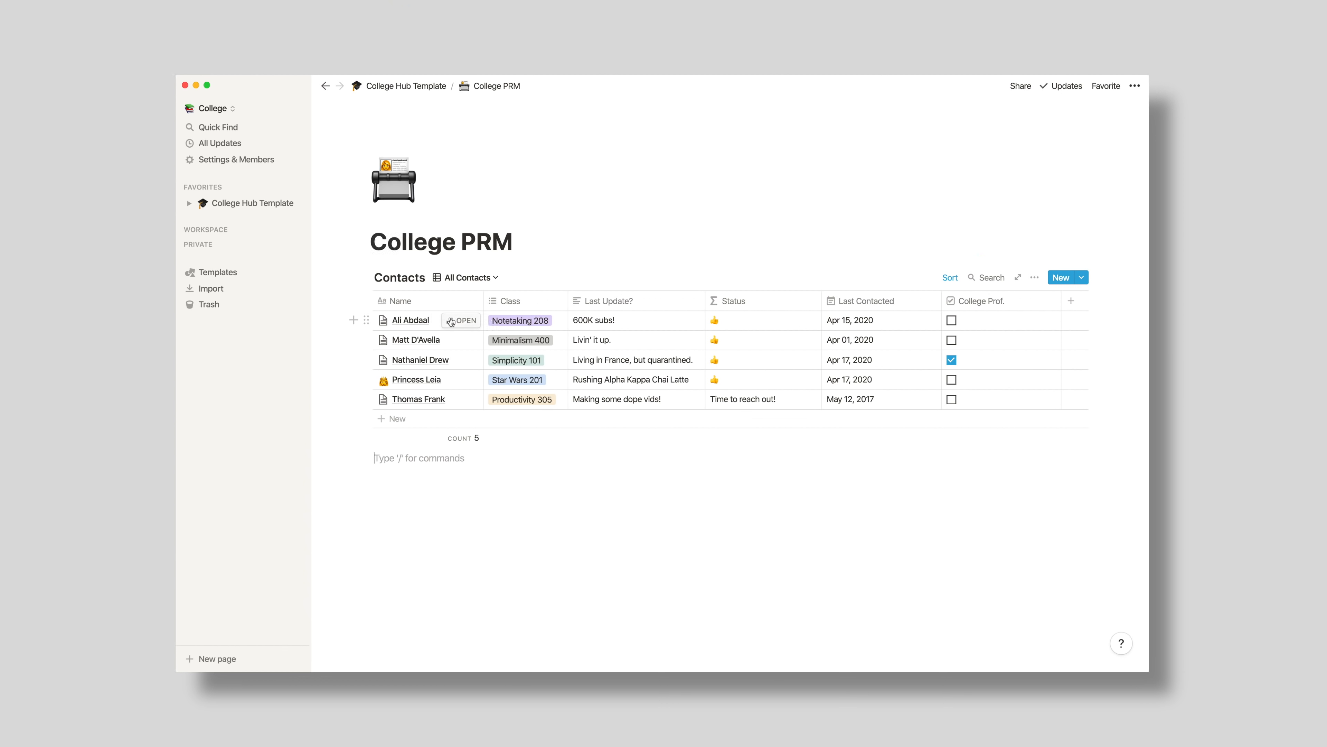
pyautogui.moveTo(460, 320)
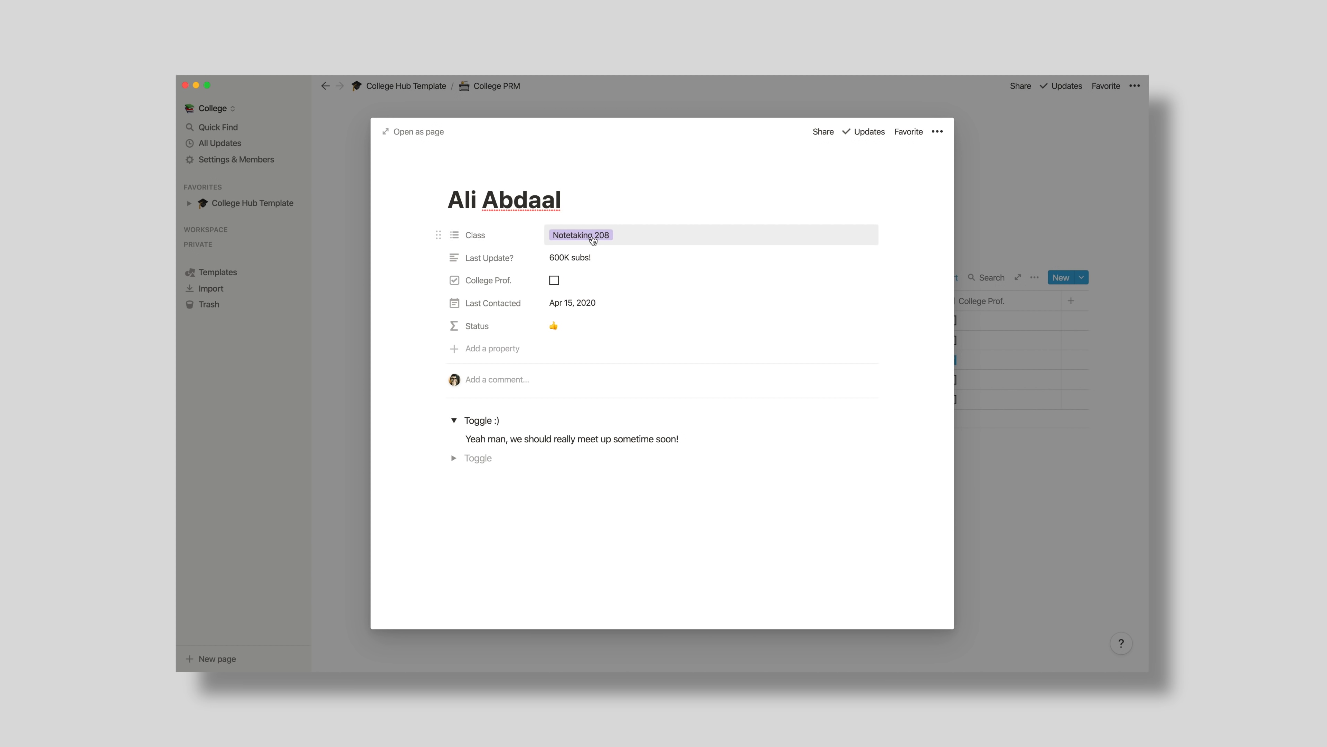
pyautogui.moveTo(624, 237)
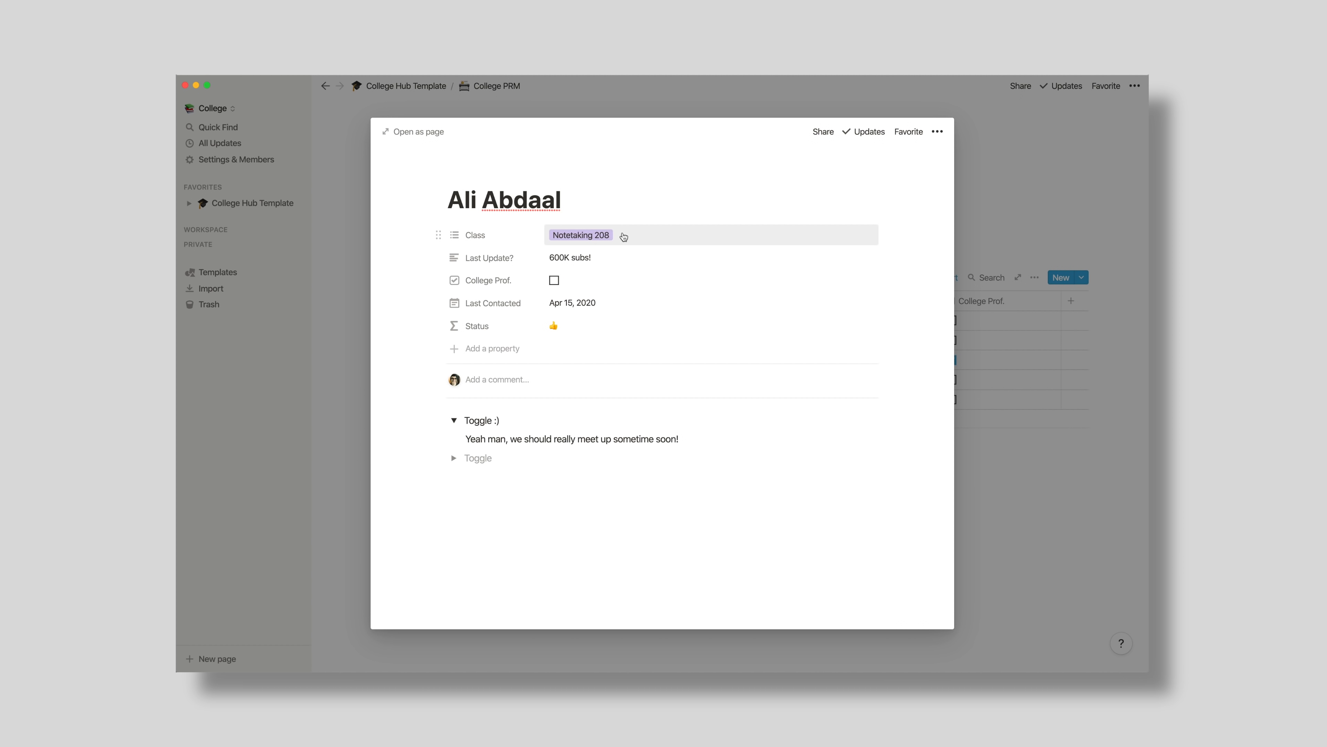
# Step: View the Status property's formula and close the formula editor
pyautogui.click(593, 257)
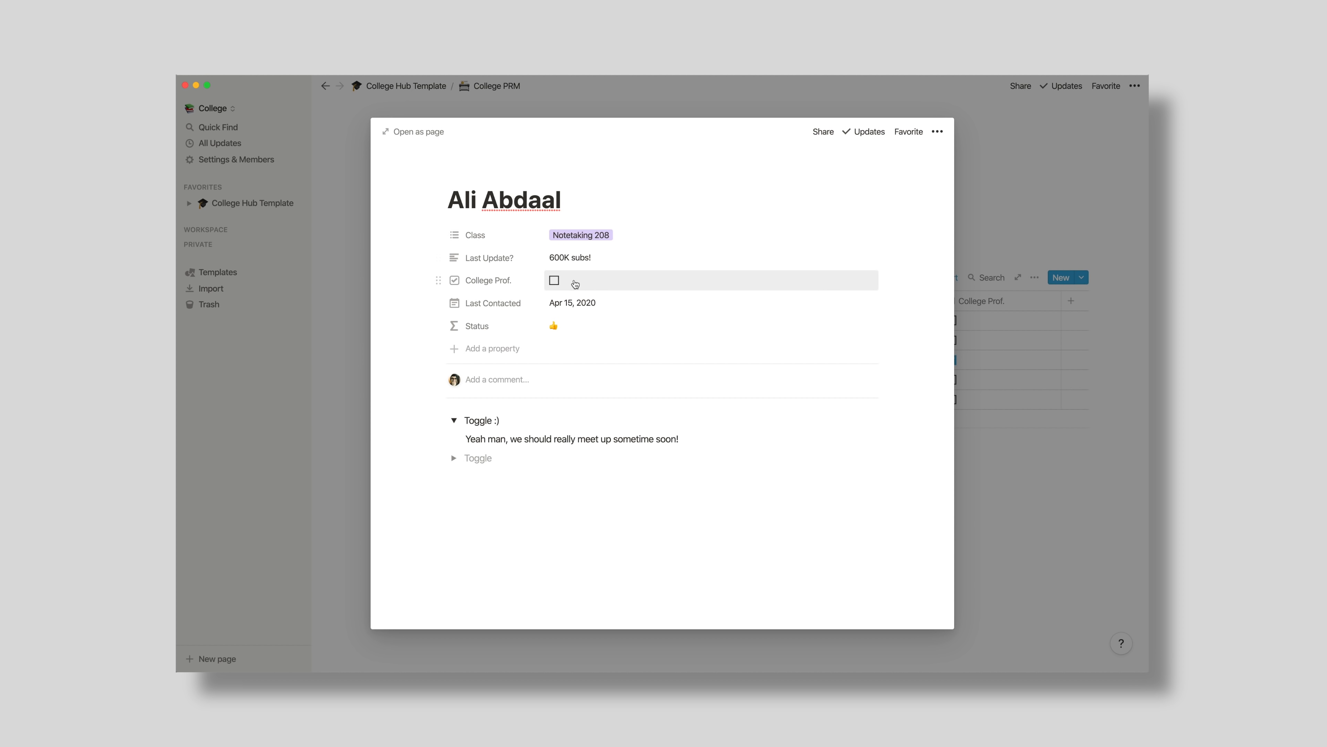
pyautogui.moveTo(572, 302)
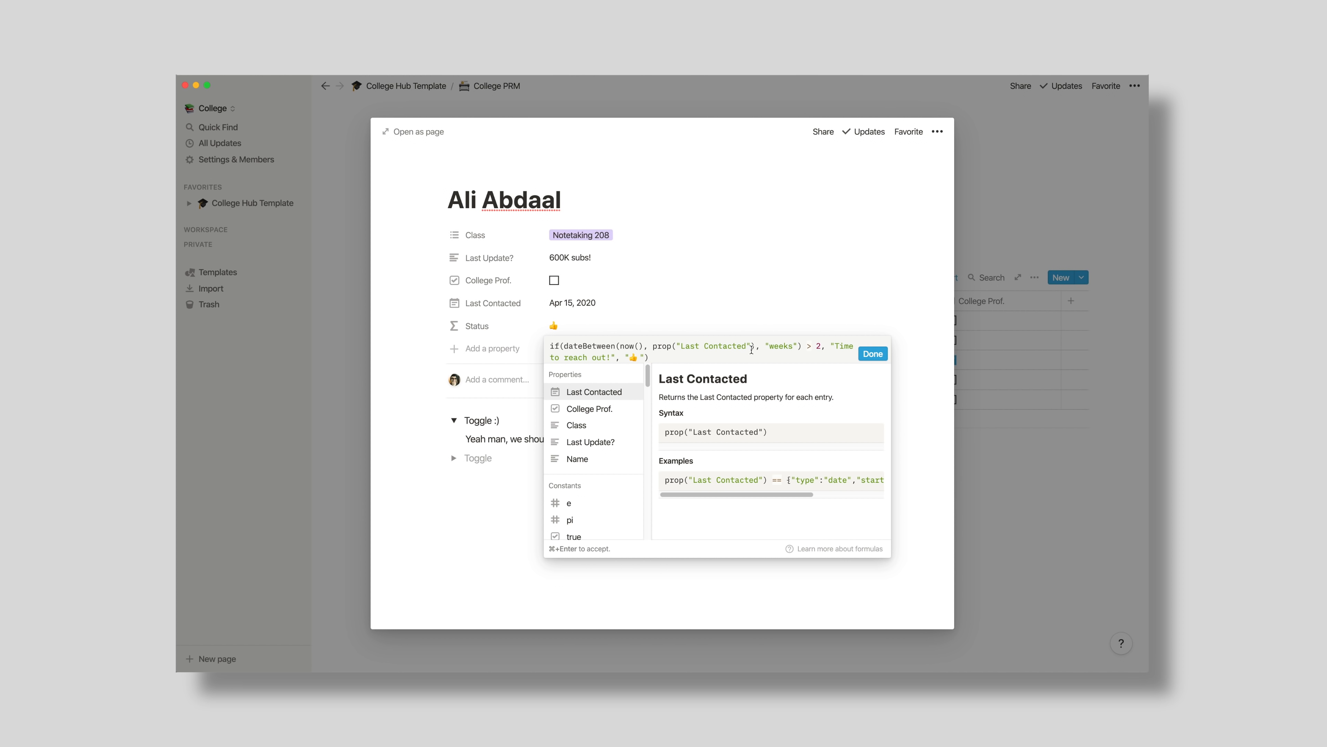
pyautogui.moveTo(618, 358)
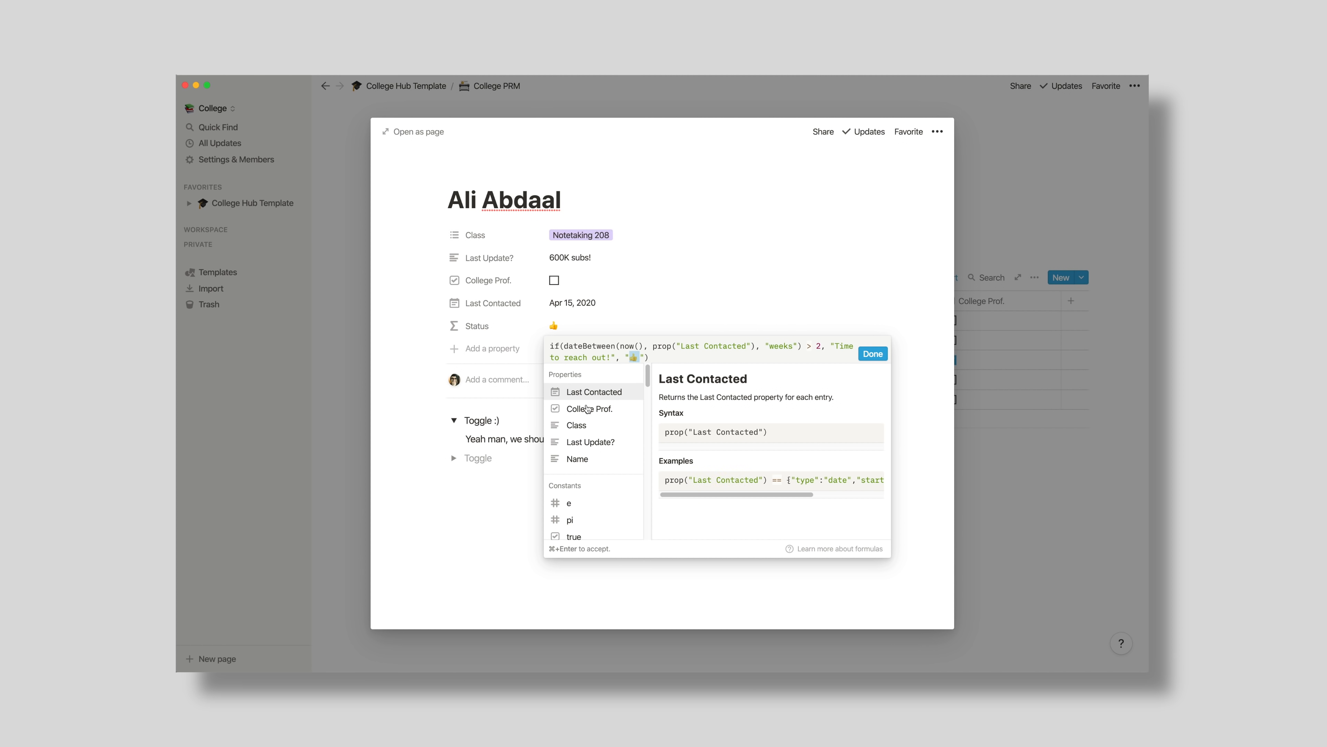
pyautogui.click(871, 354)
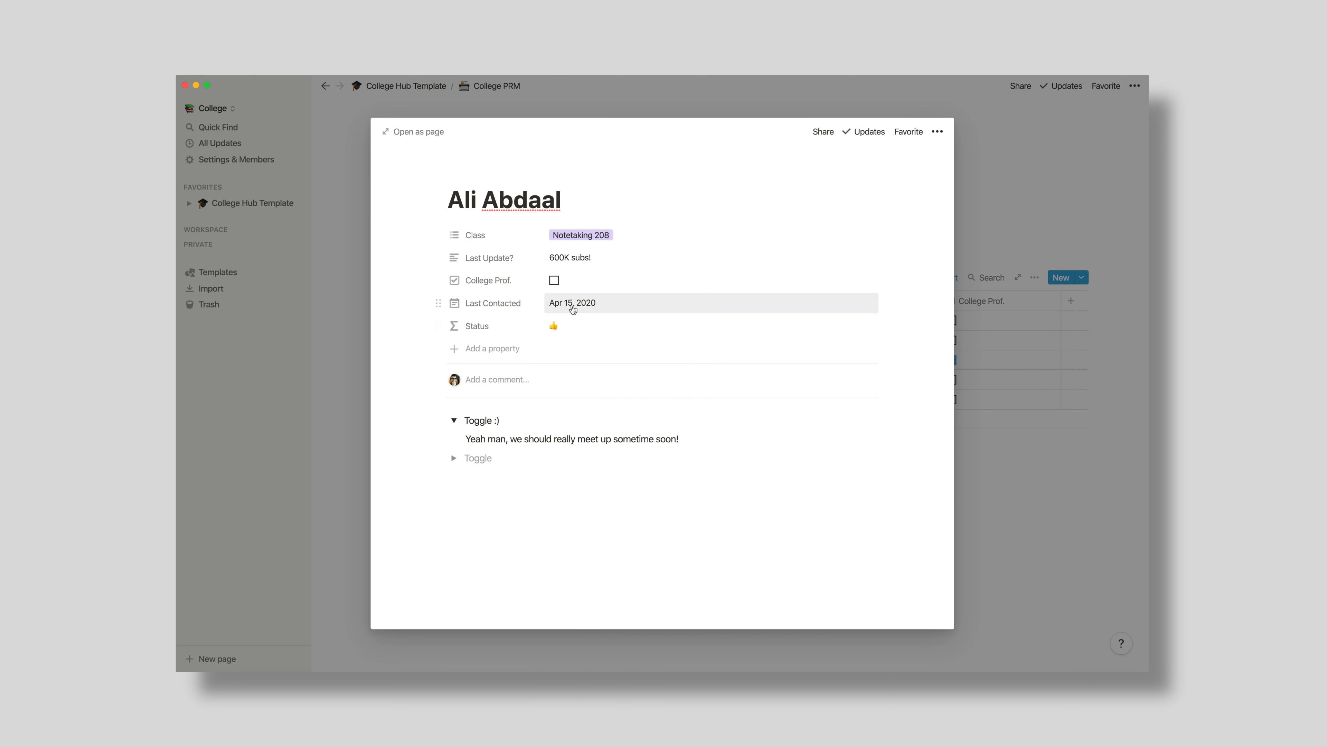
# Step: Open the Productivity 305 contact and expand its May 12 meeting notes
pyautogui.click(573, 303)
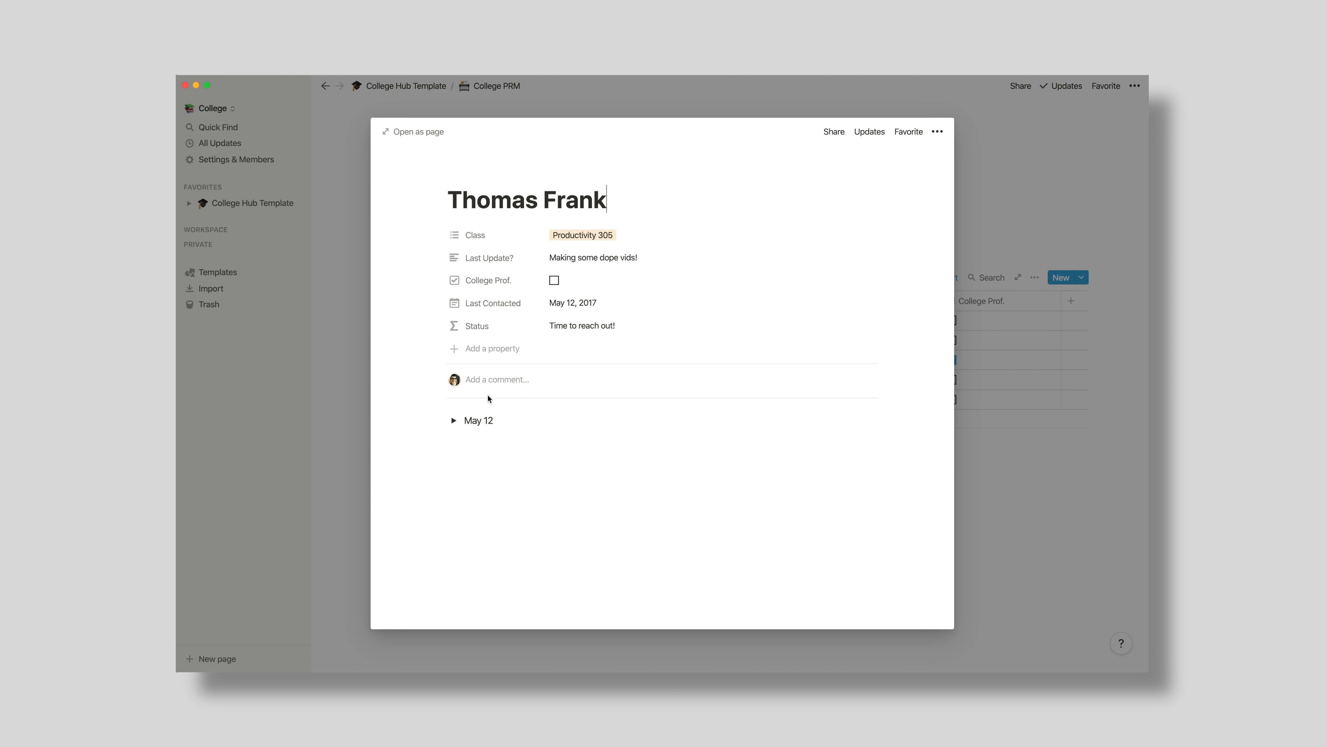
pyautogui.click(453, 420)
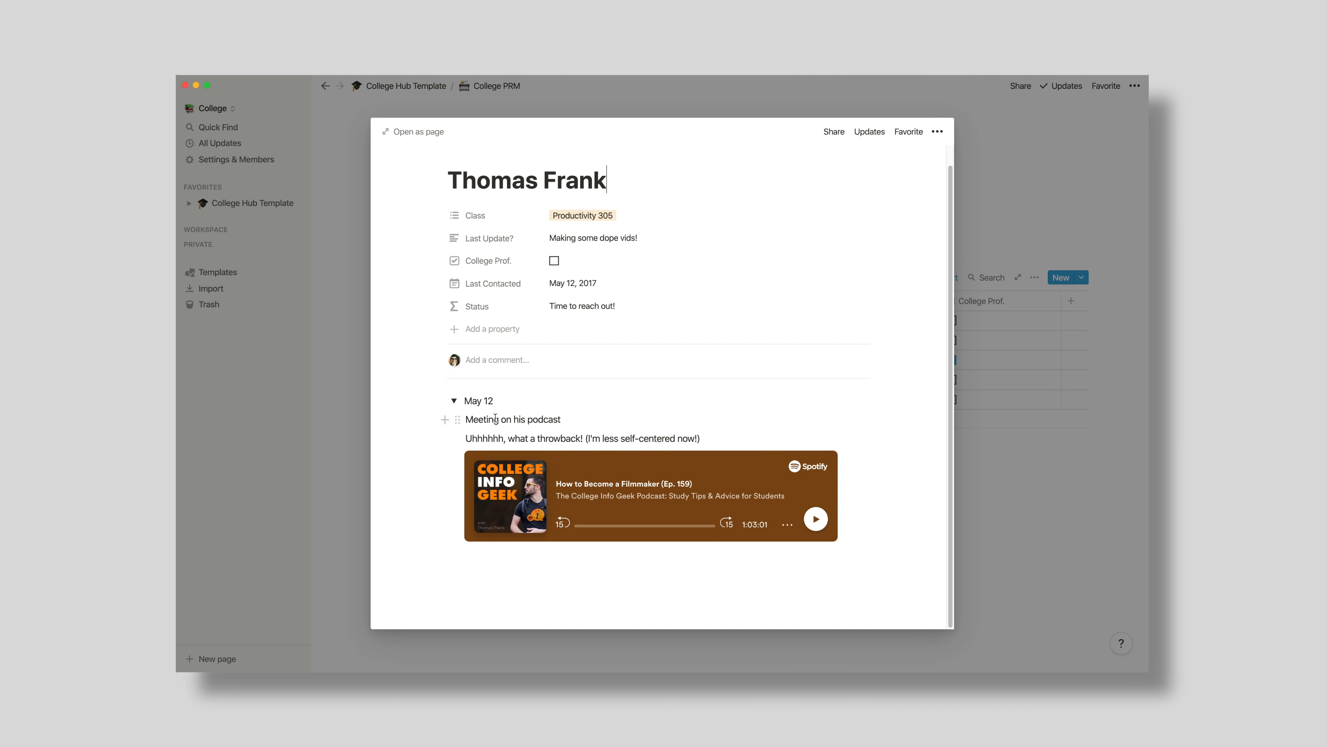
pyautogui.moveTo(542, 302)
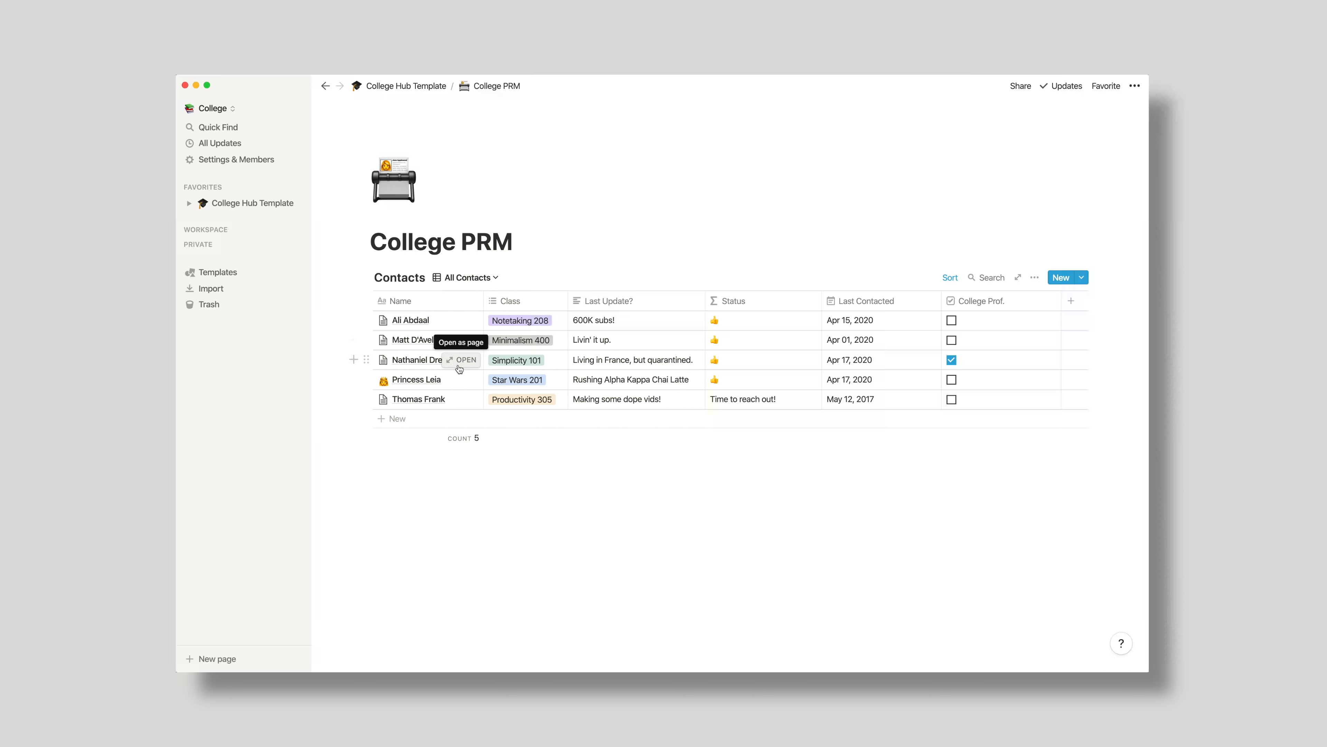
pyautogui.moveTo(461, 379)
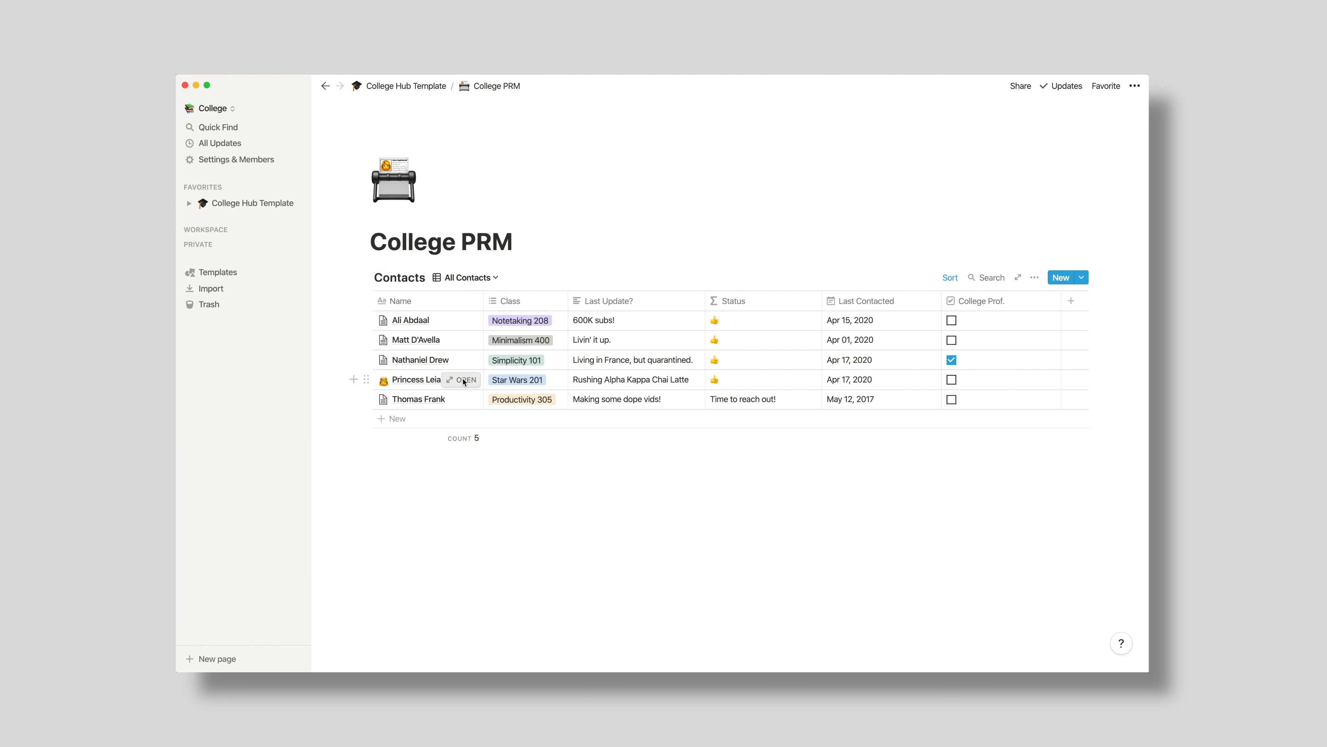
# Step: Close the contact peek and return to the College Hub Template page via the breadcrumb
pyautogui.click(464, 380)
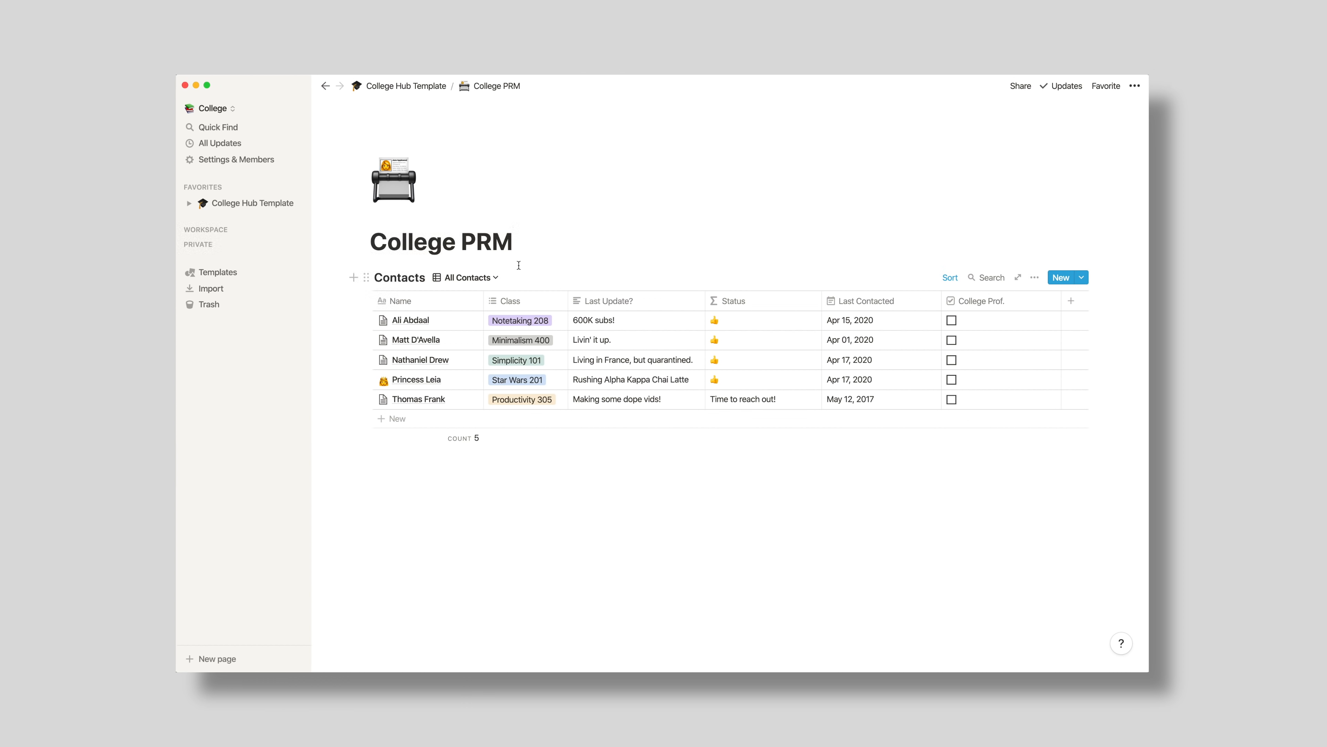
pyautogui.click(514, 242)
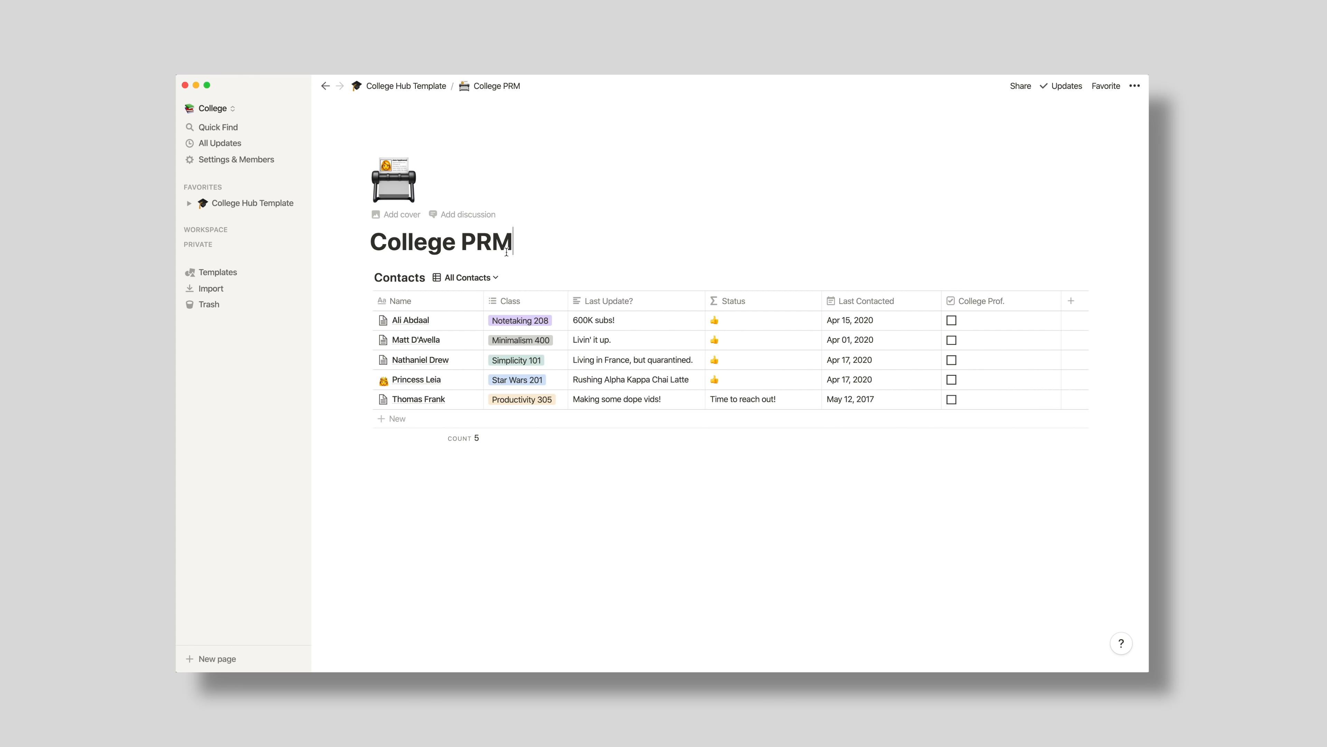
pyautogui.click(406, 86)
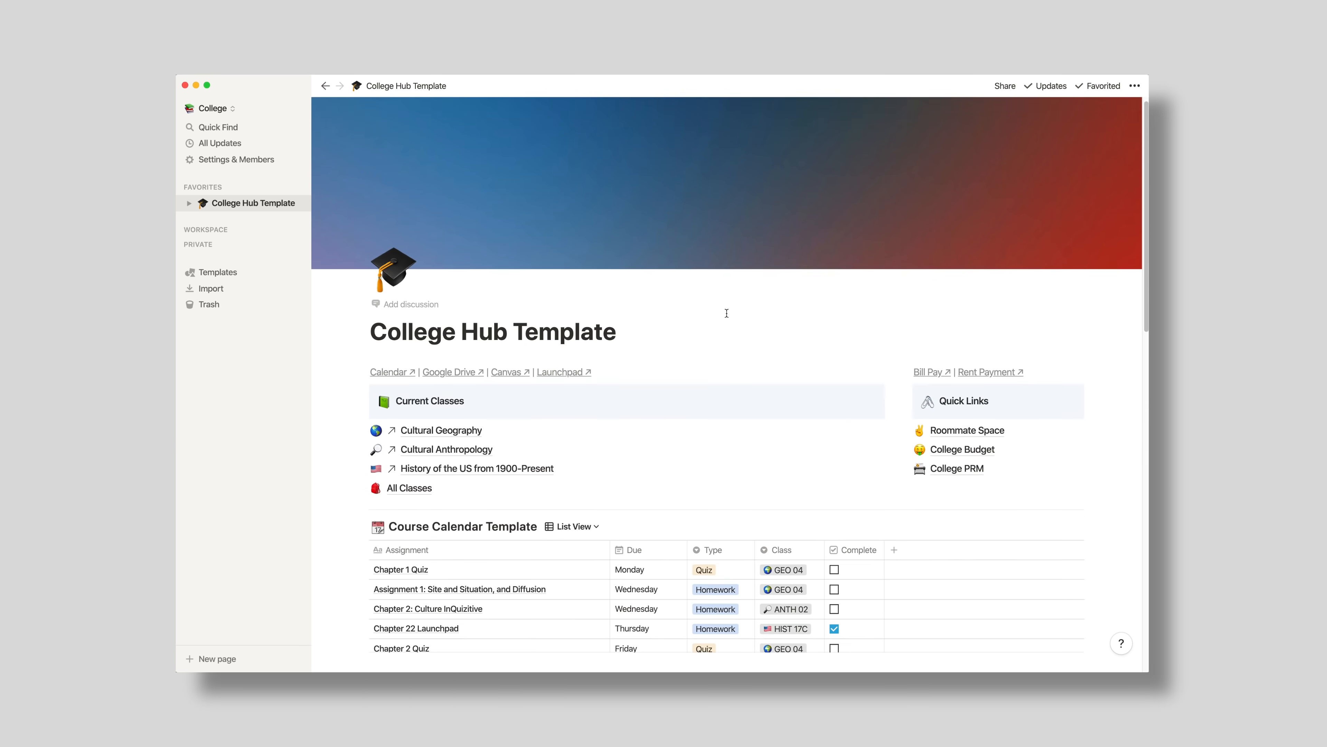
# Step: Show only this week's assignments in the course calendar
pyautogui.scroll(-3)
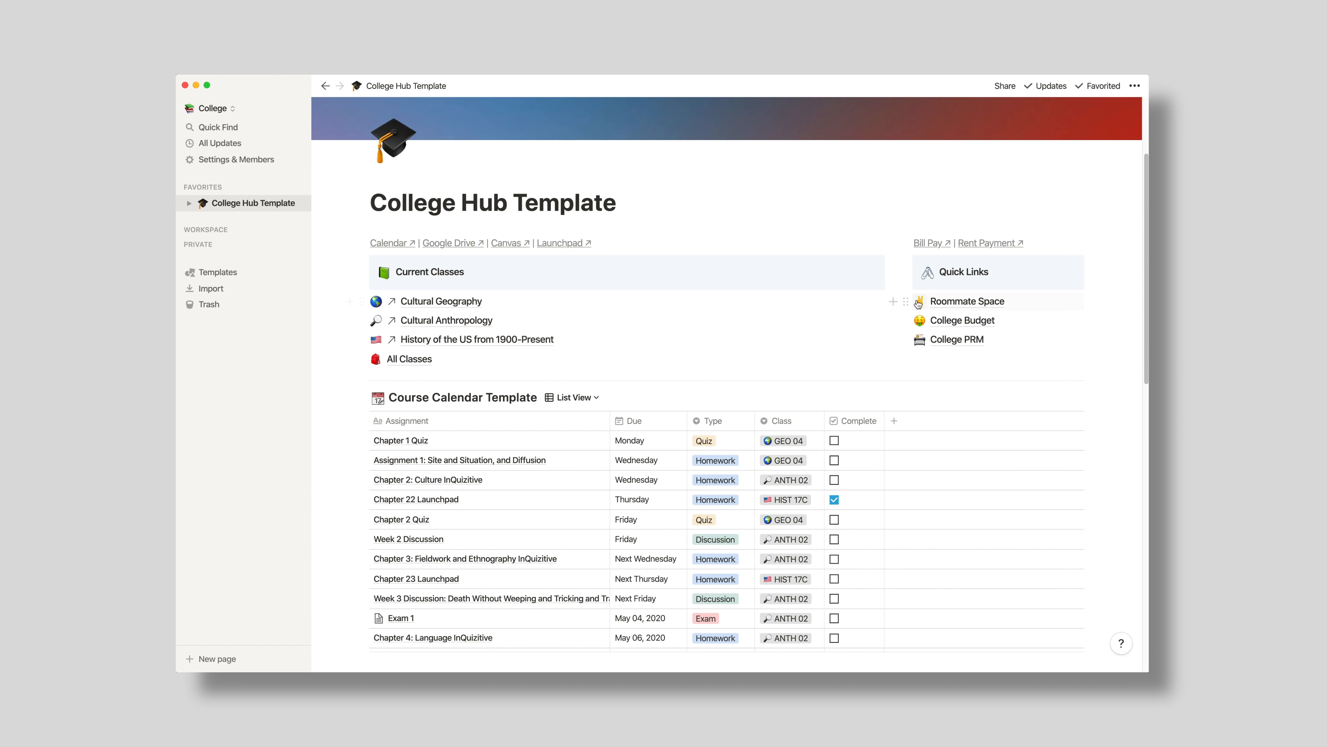
pyautogui.scroll(-3)
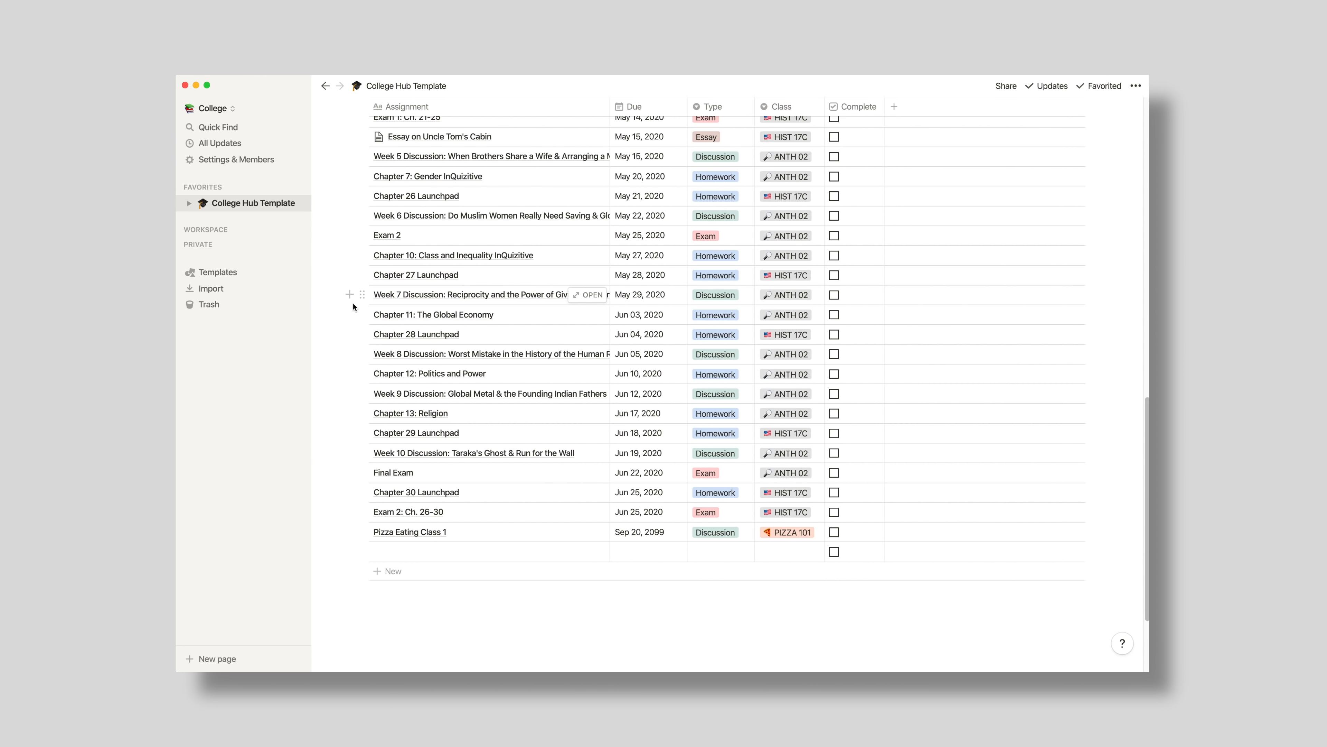
pyautogui.click(326, 85)
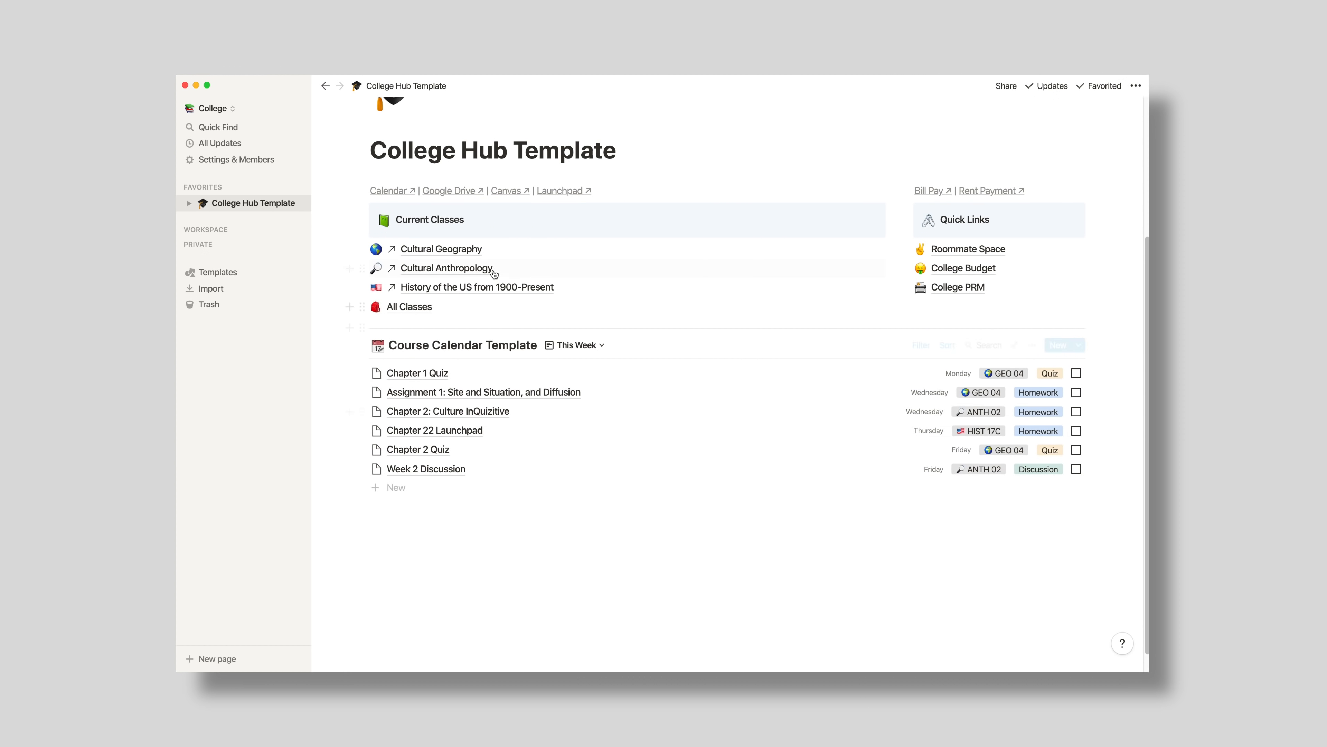
# Step: Open the History of the US class page and its Essay on Uncle Tom's Cabin assignment
pyautogui.click(476, 286)
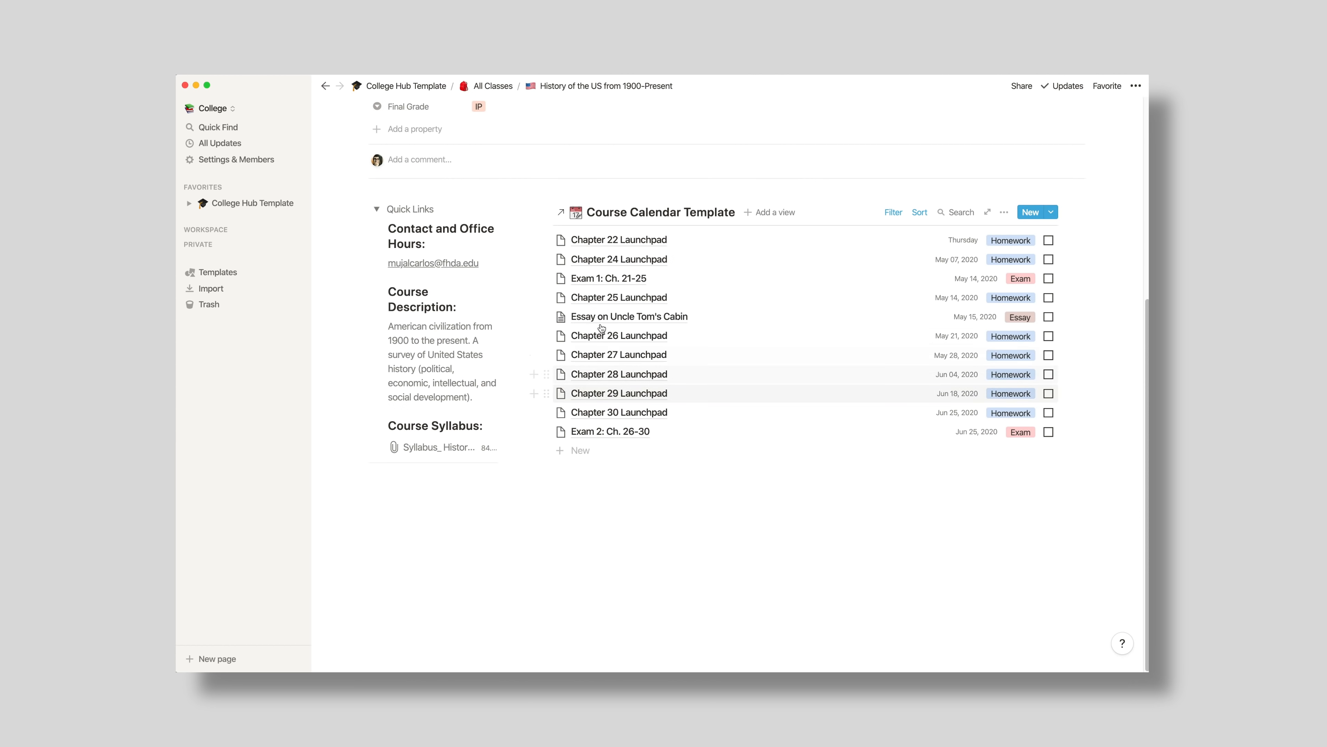
pyautogui.click(629, 316)
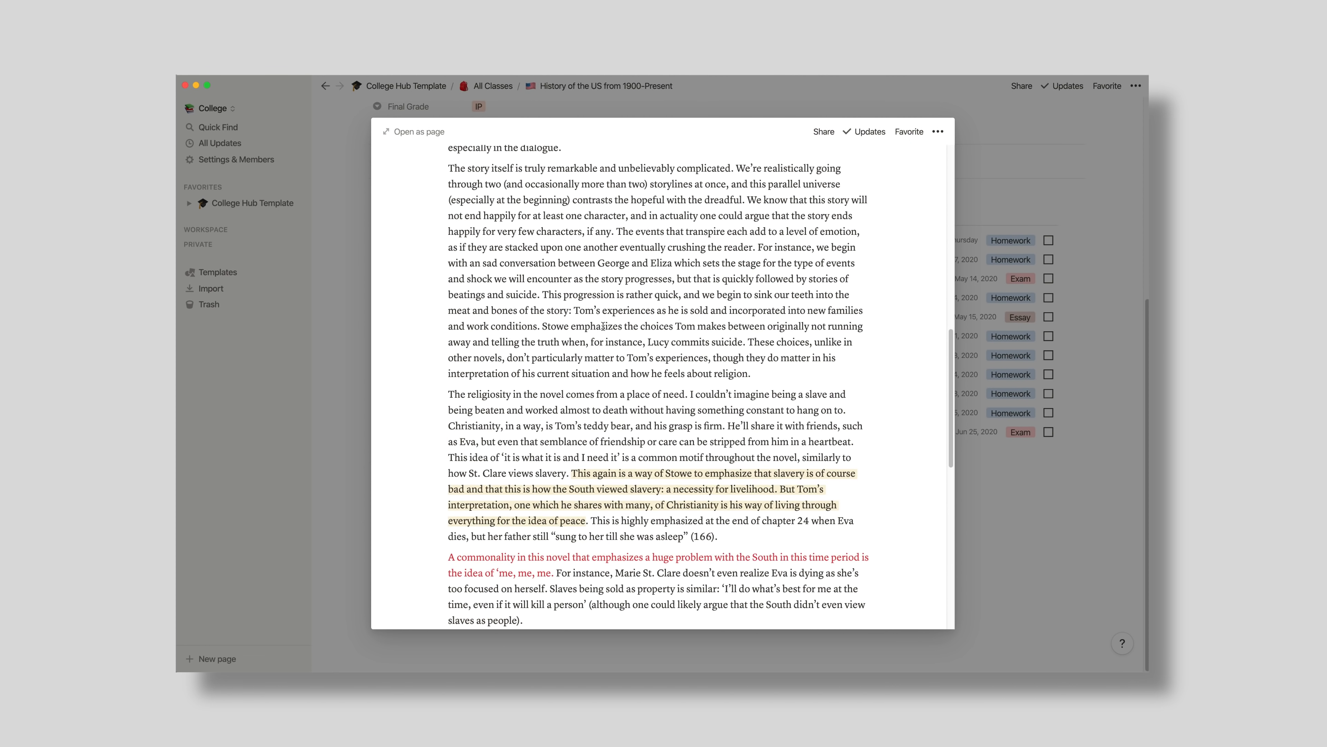